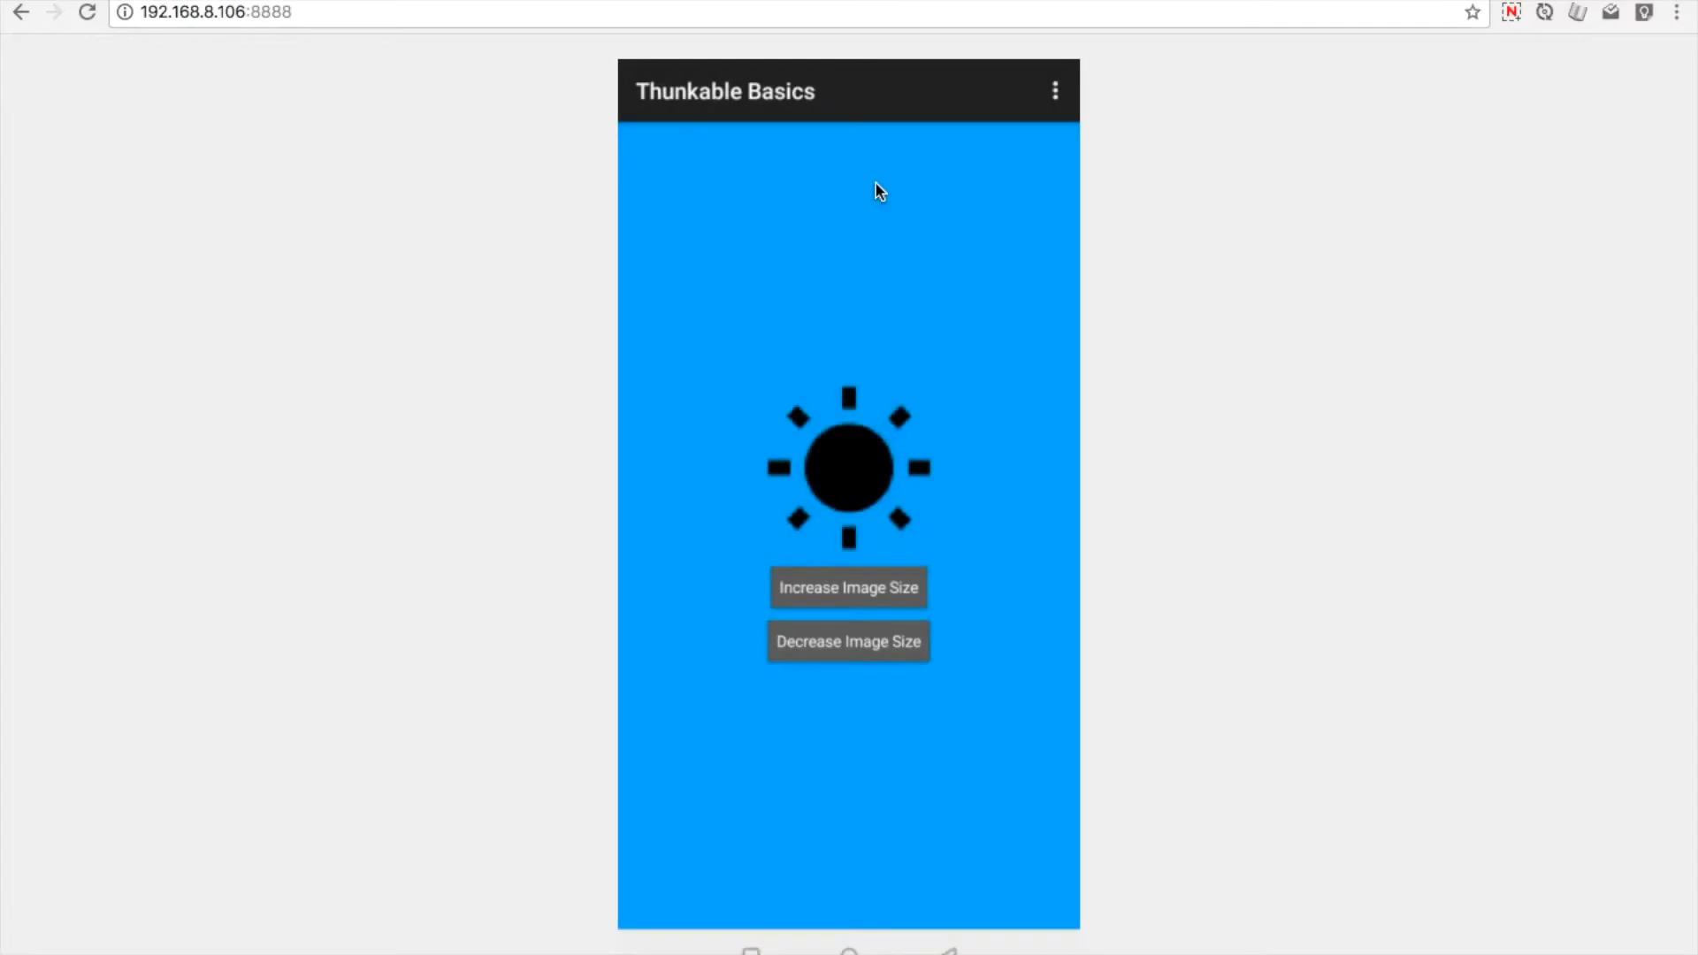
# In the live preview, enlarge the sun image with Increase Image Size, then shrink it with Decrease Image Size
pyautogui.click(848, 587)
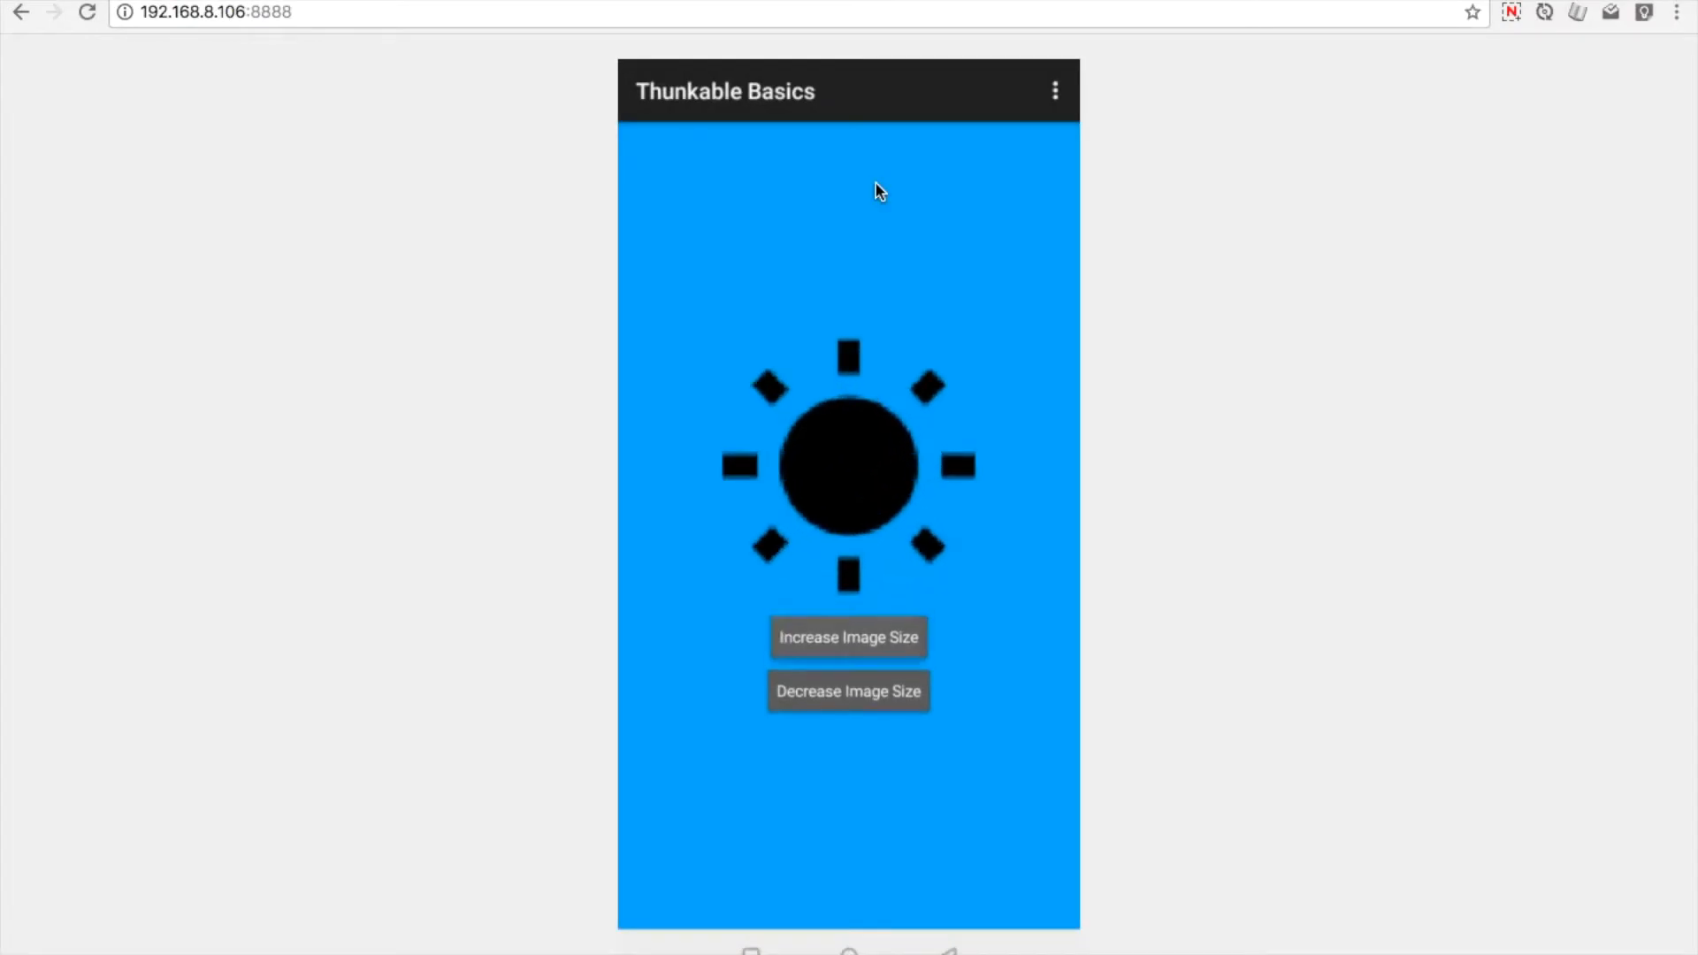
pyautogui.click(848, 690)
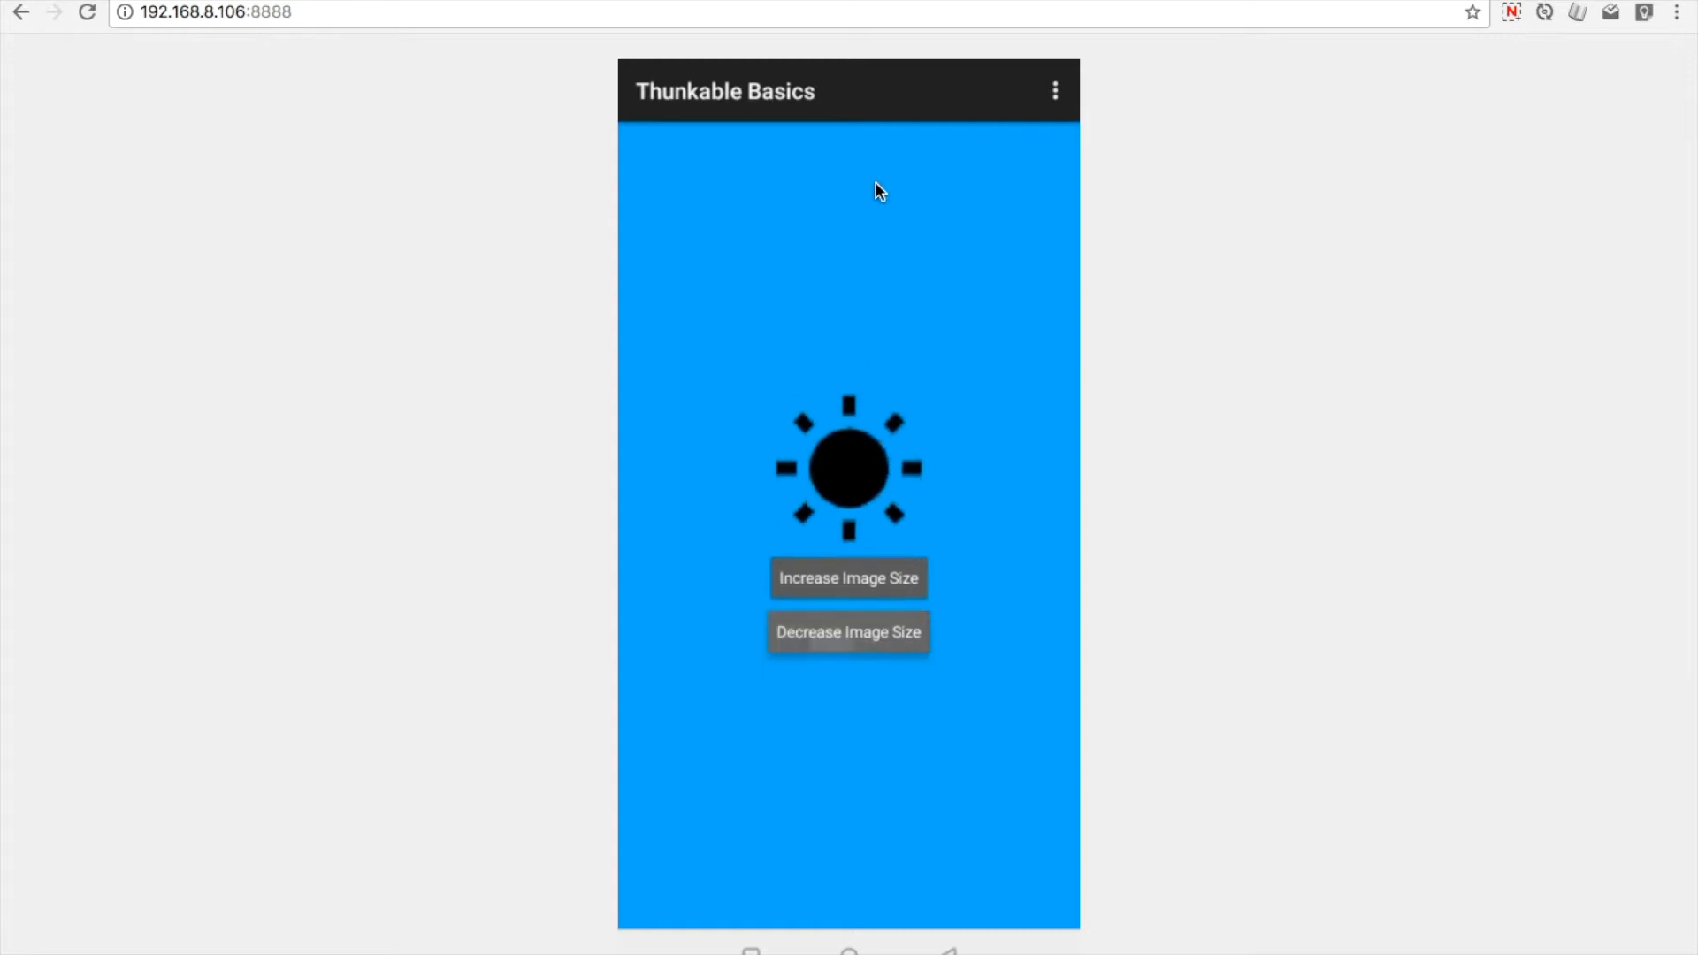
pyautogui.click(848, 632)
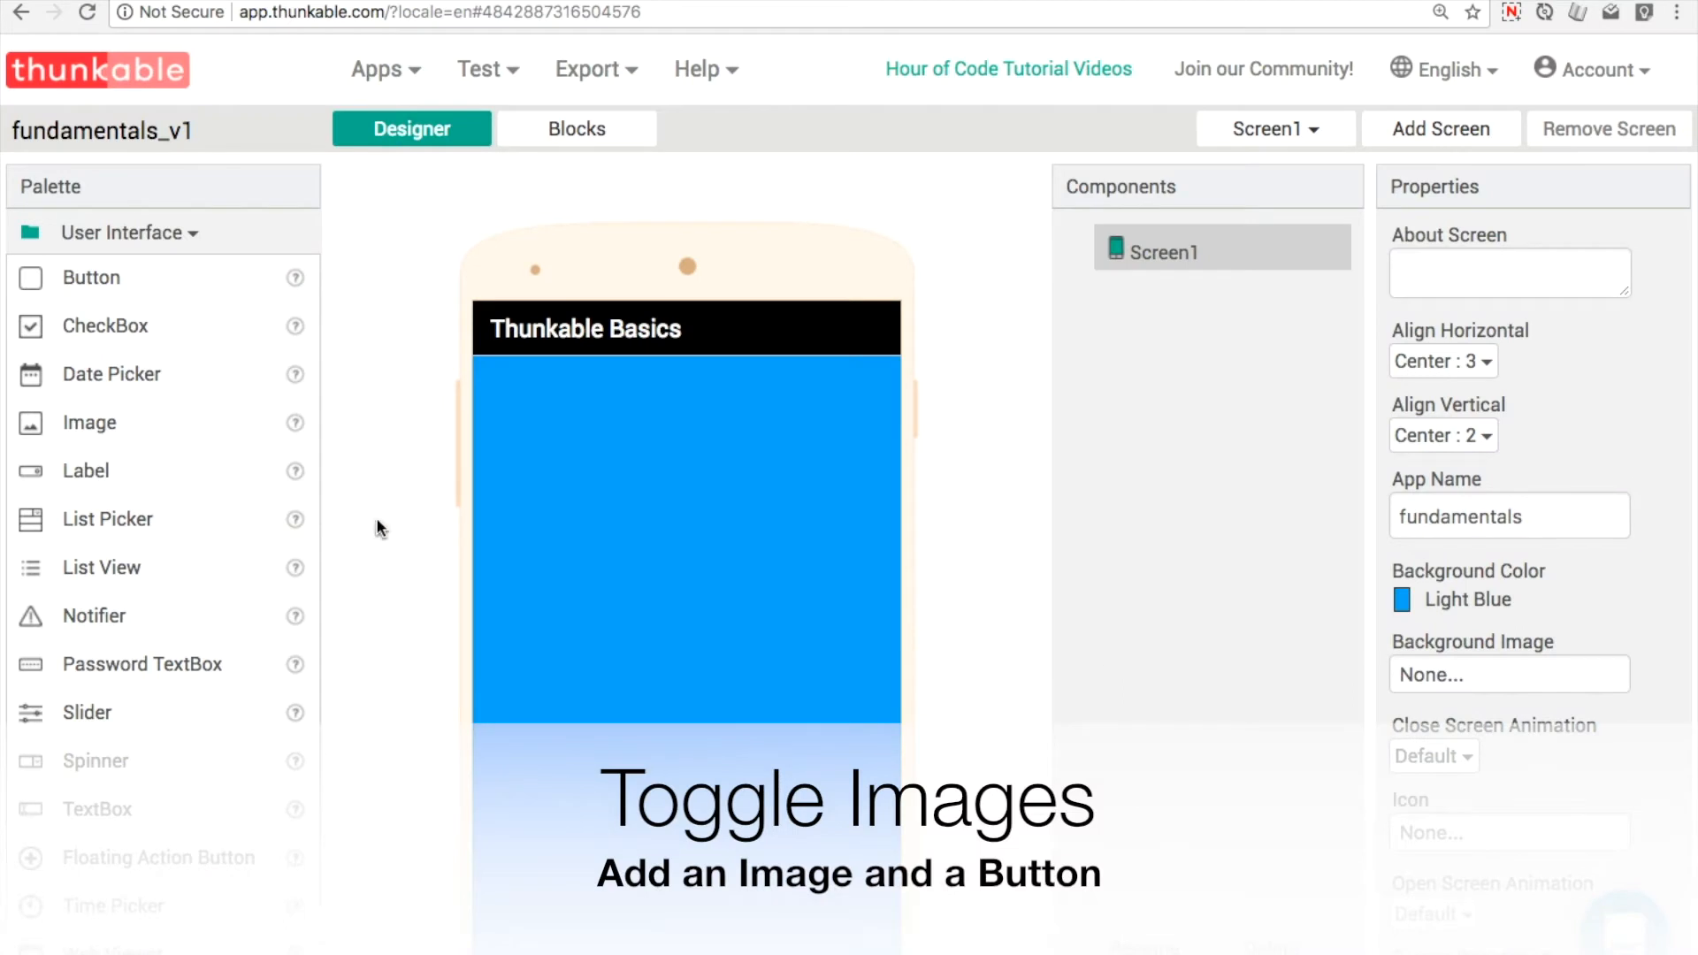
pyautogui.moveTo(83, 426)
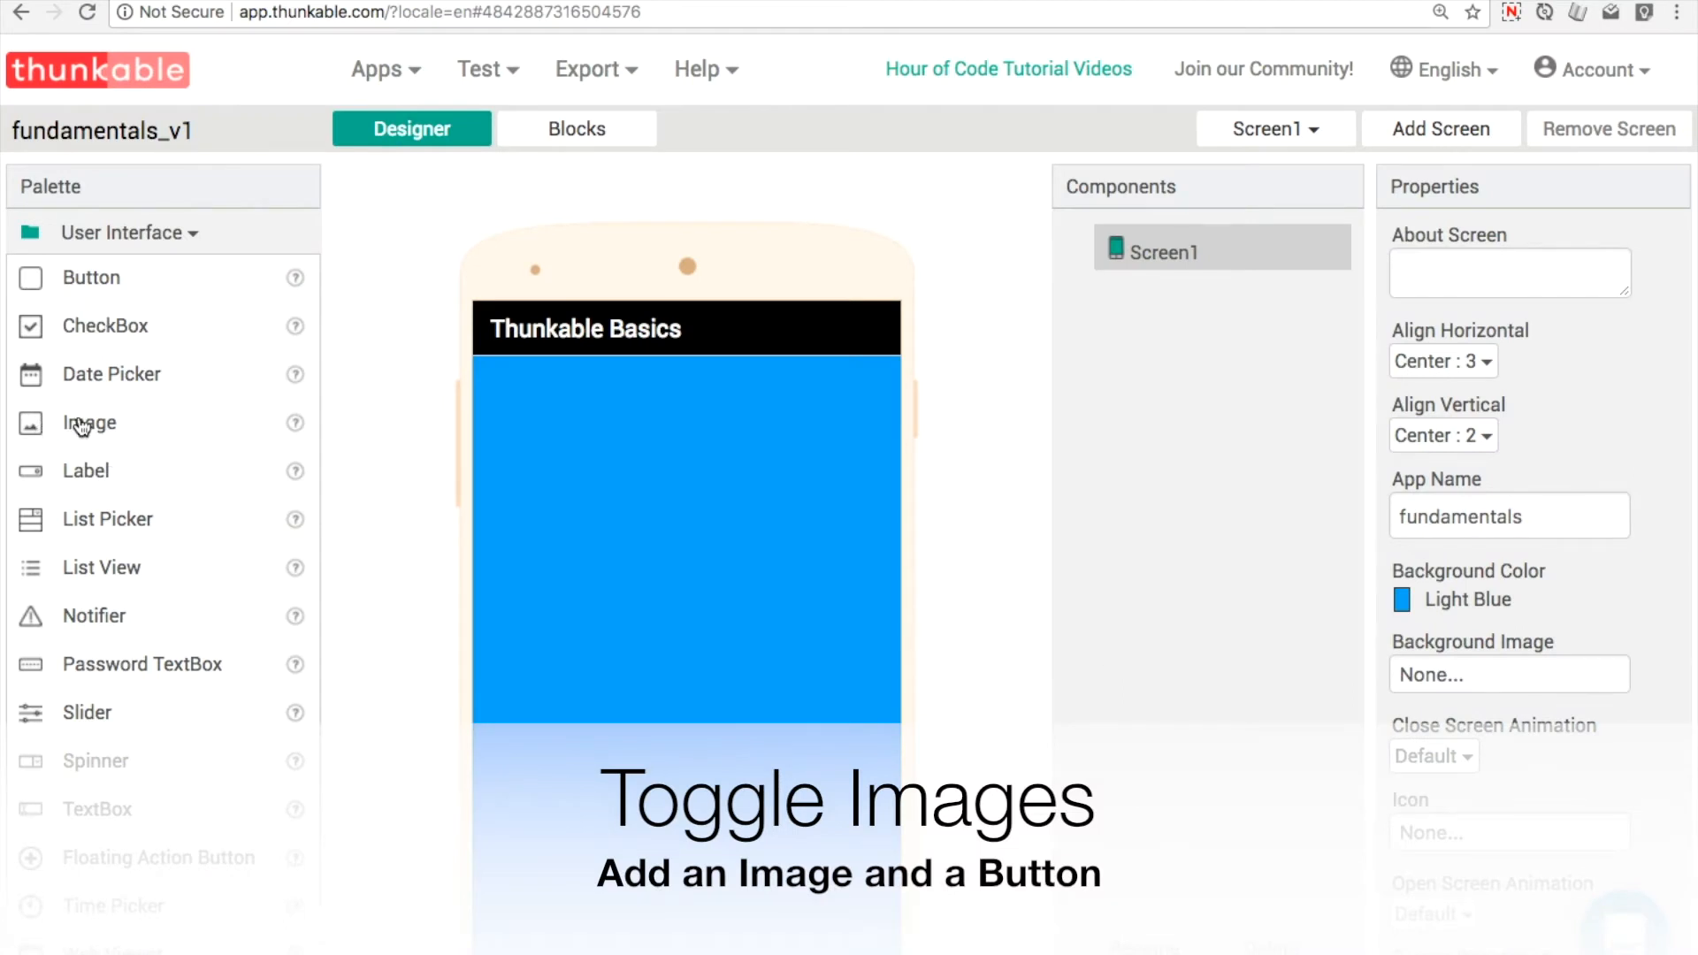
# Add Image1 showing sunny.png to Screen1 and a Button1 below it labelled 'Toggle Image'
pyautogui.moveTo(88, 423); pyautogui.dragTo(685, 684)
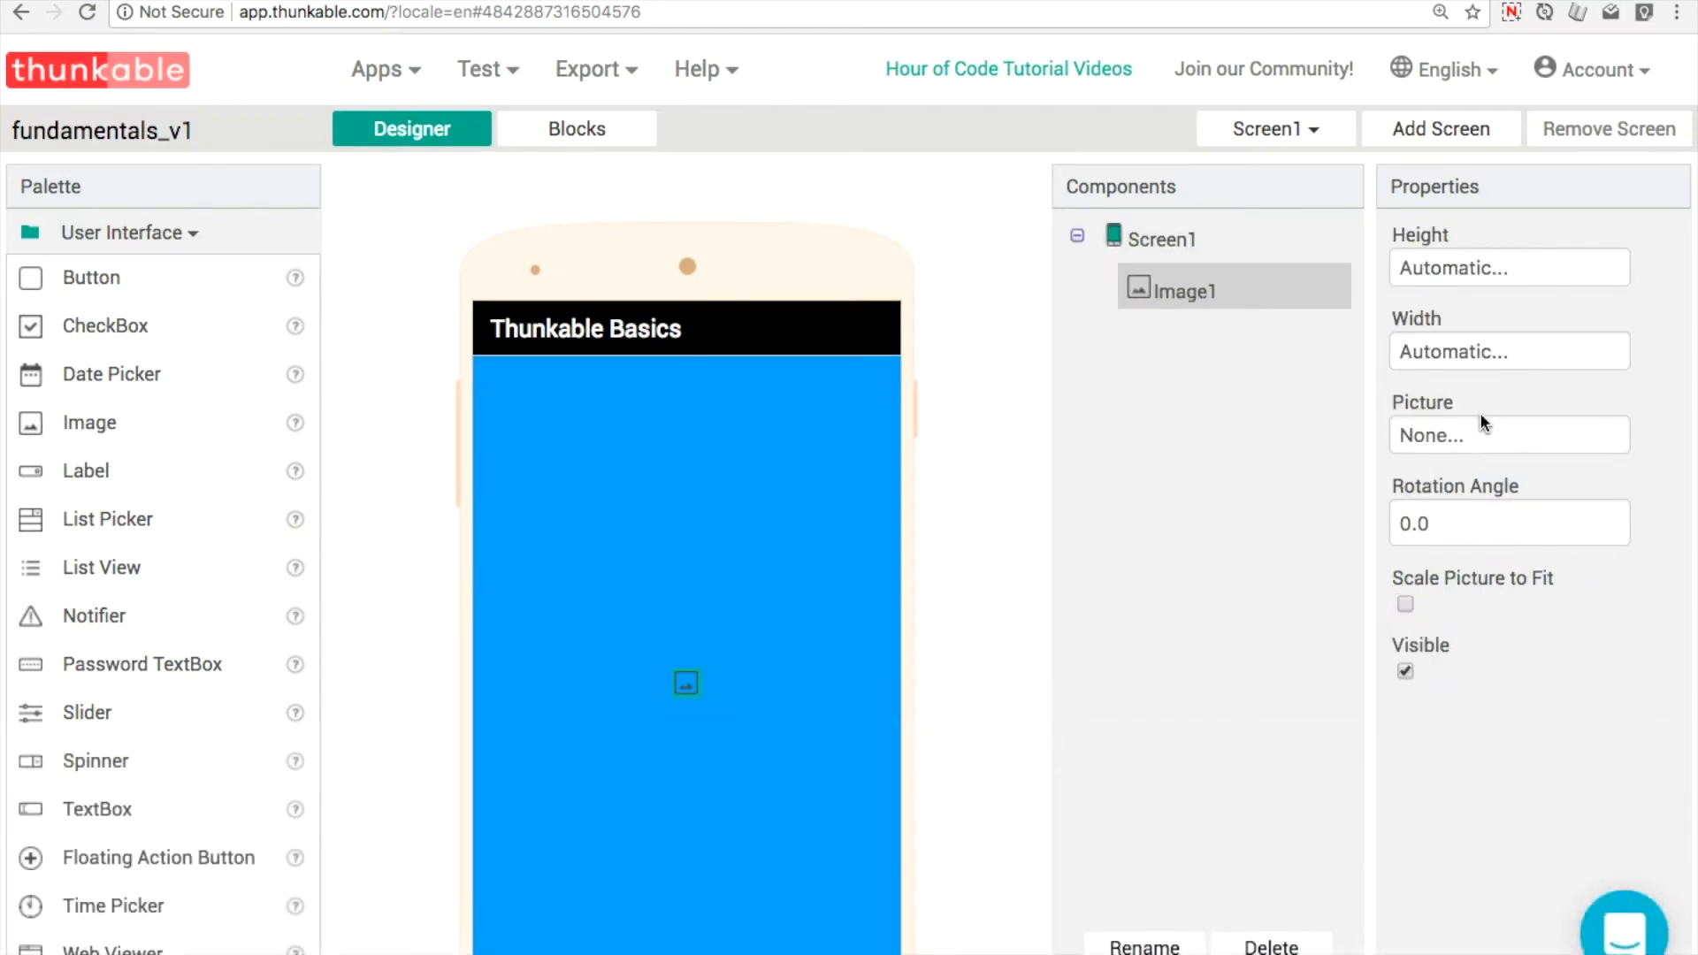
pyautogui.click(1509, 434)
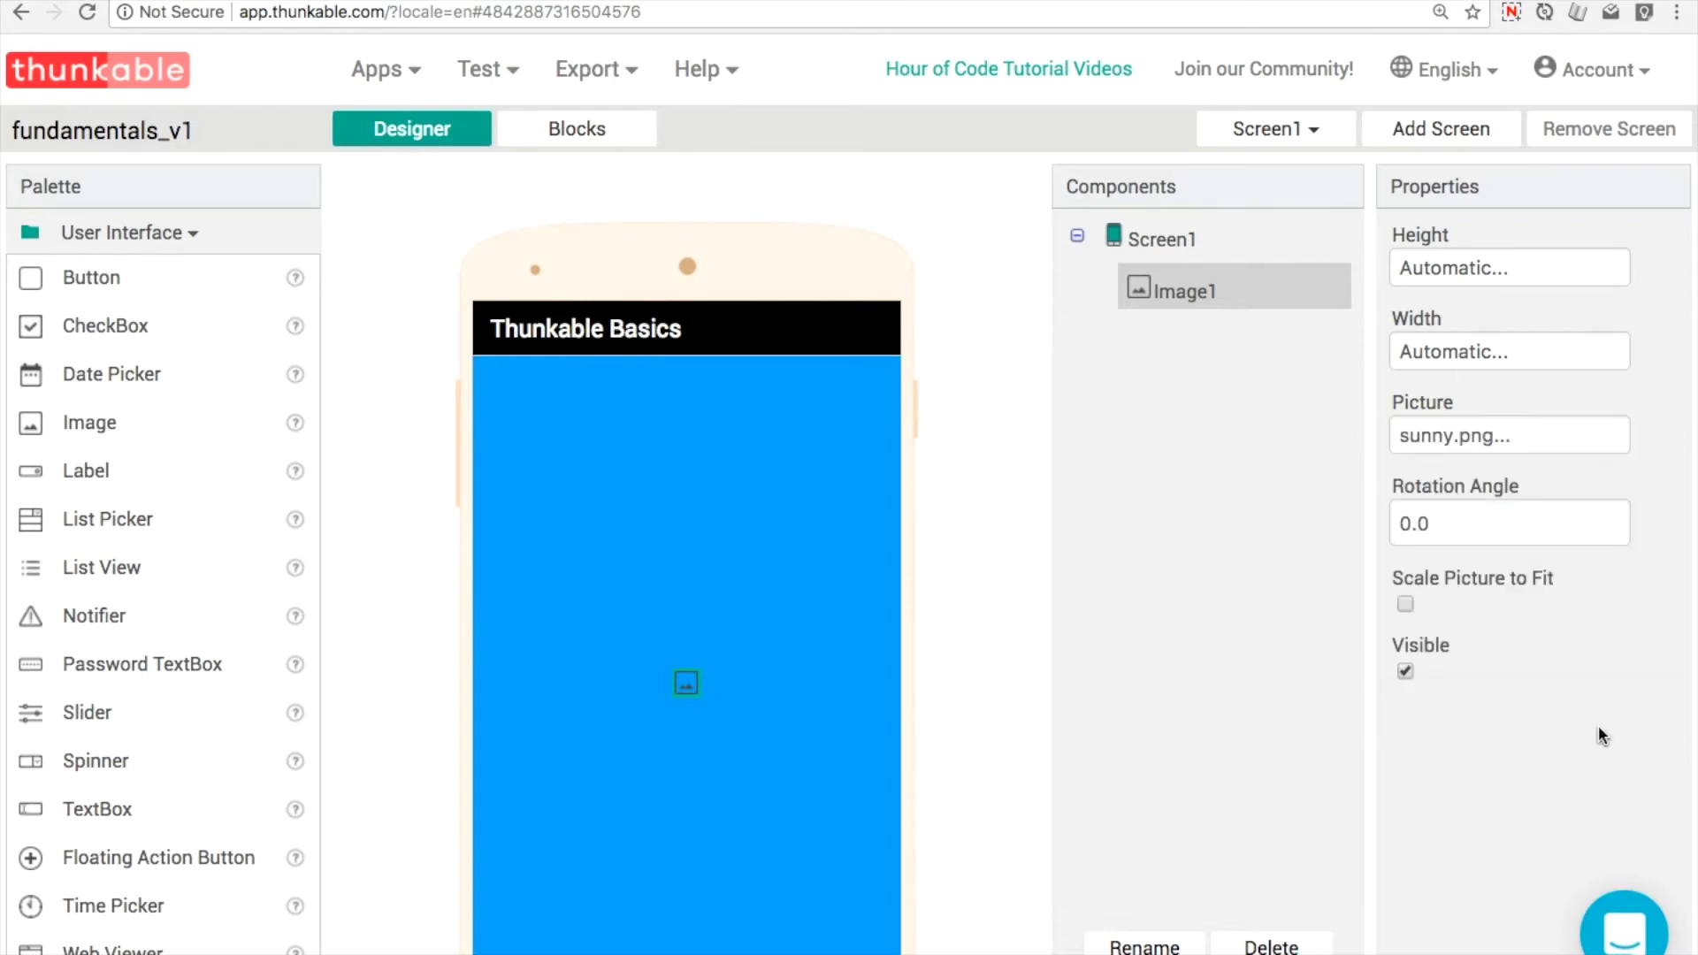
pyautogui.moveTo(91, 277); pyautogui.dragTo(516, 704)
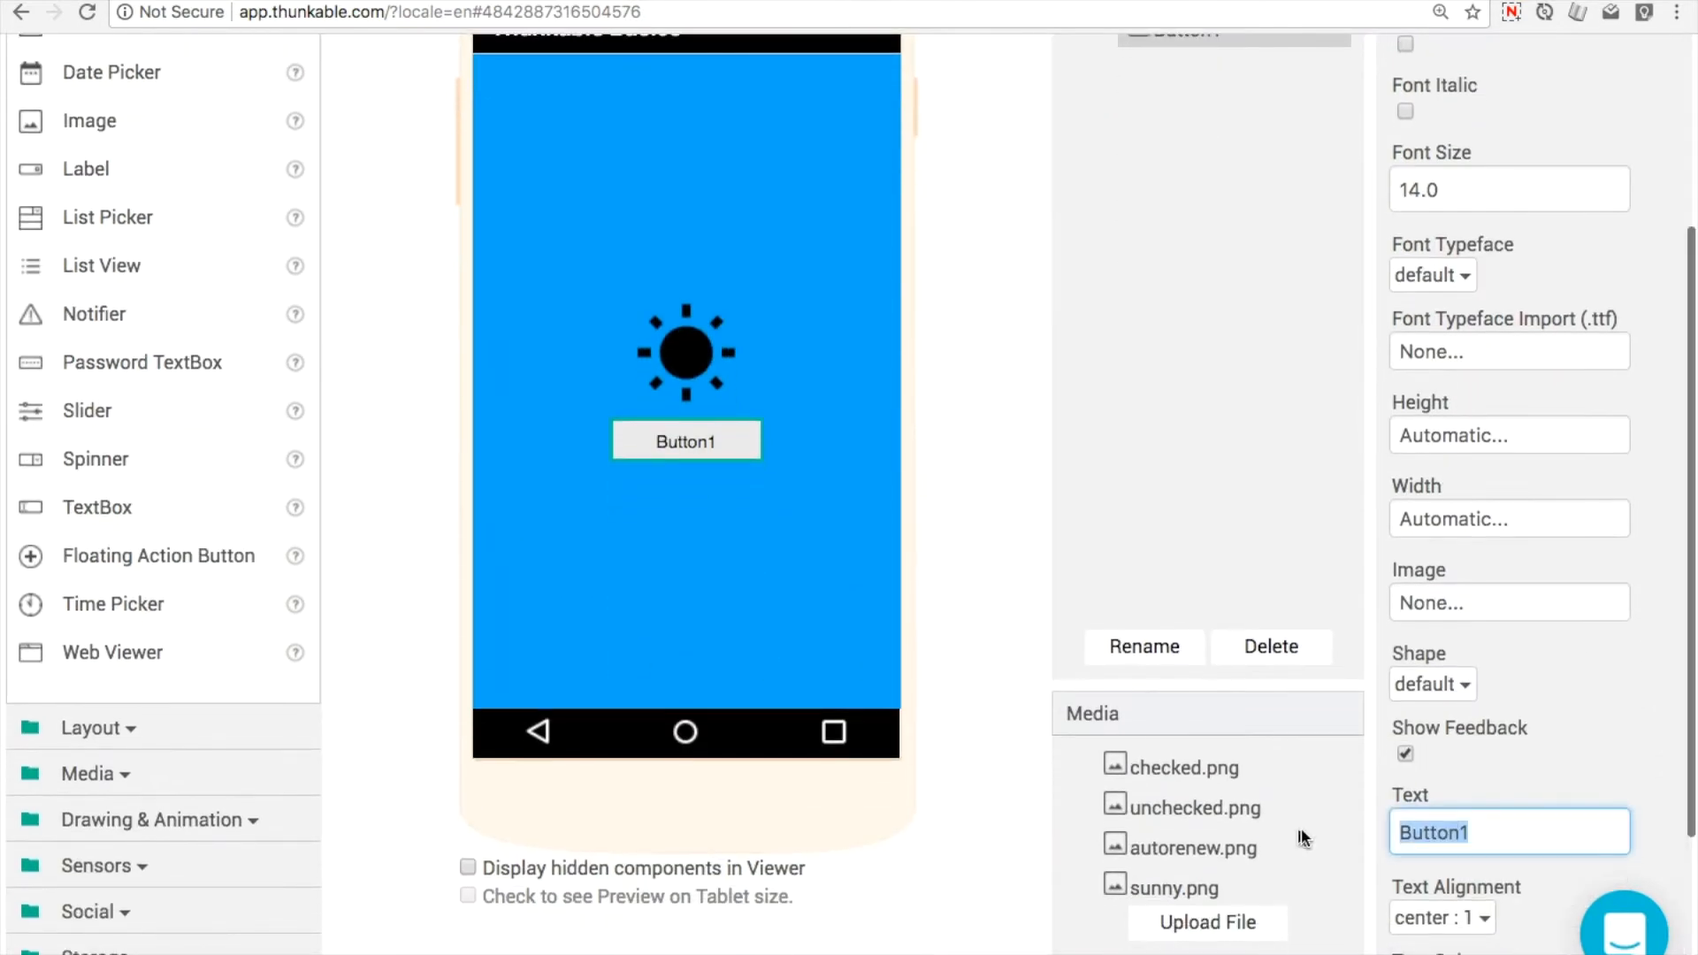
pyautogui.write('Toggle Image')
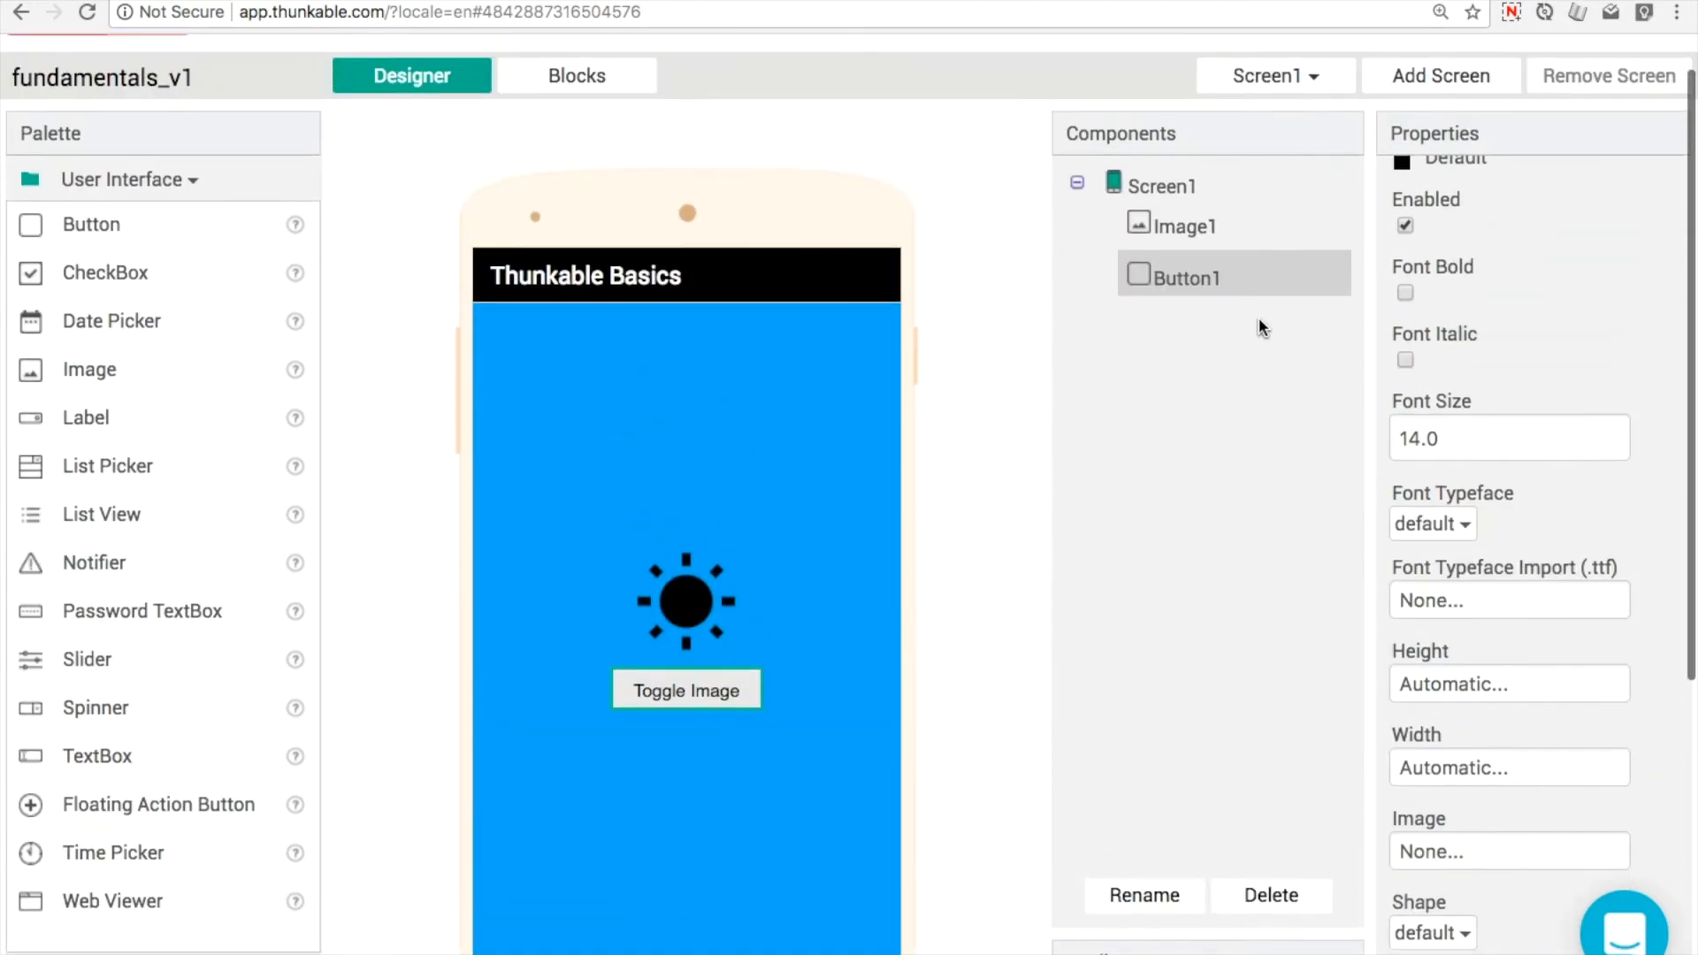
pyautogui.moveTo(684, 73)
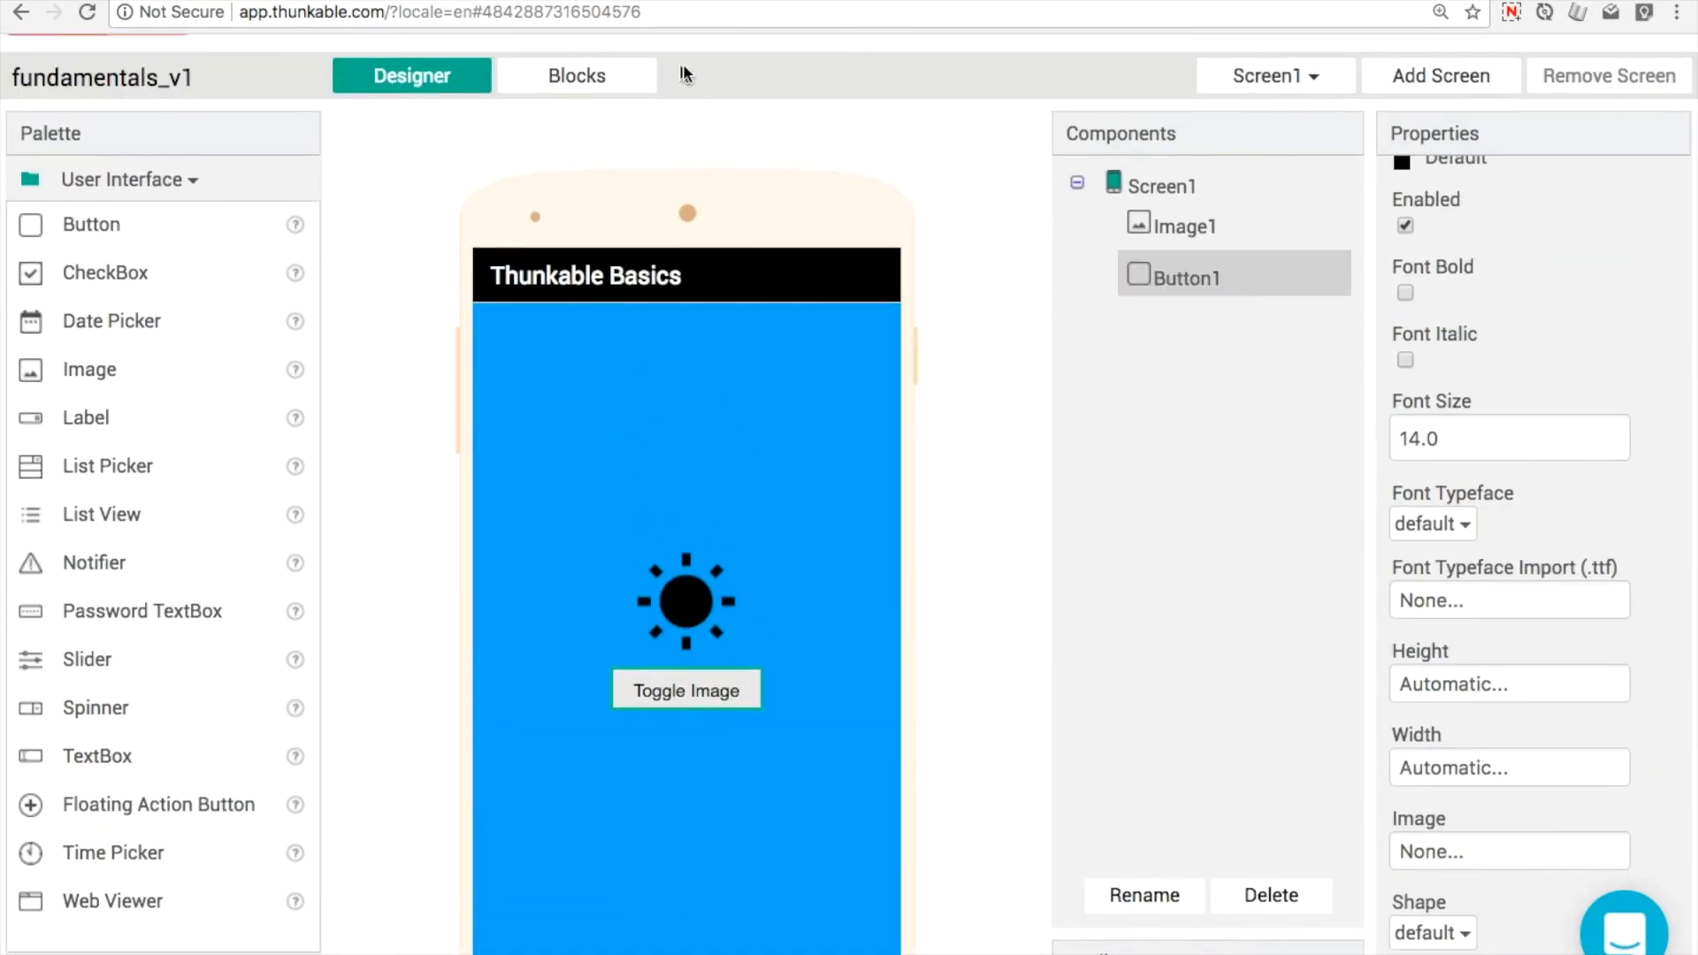
# Give Button1.Click an if-then-else whose condition compares Image1.Picture to an empty text block
pyautogui.click(576, 76)
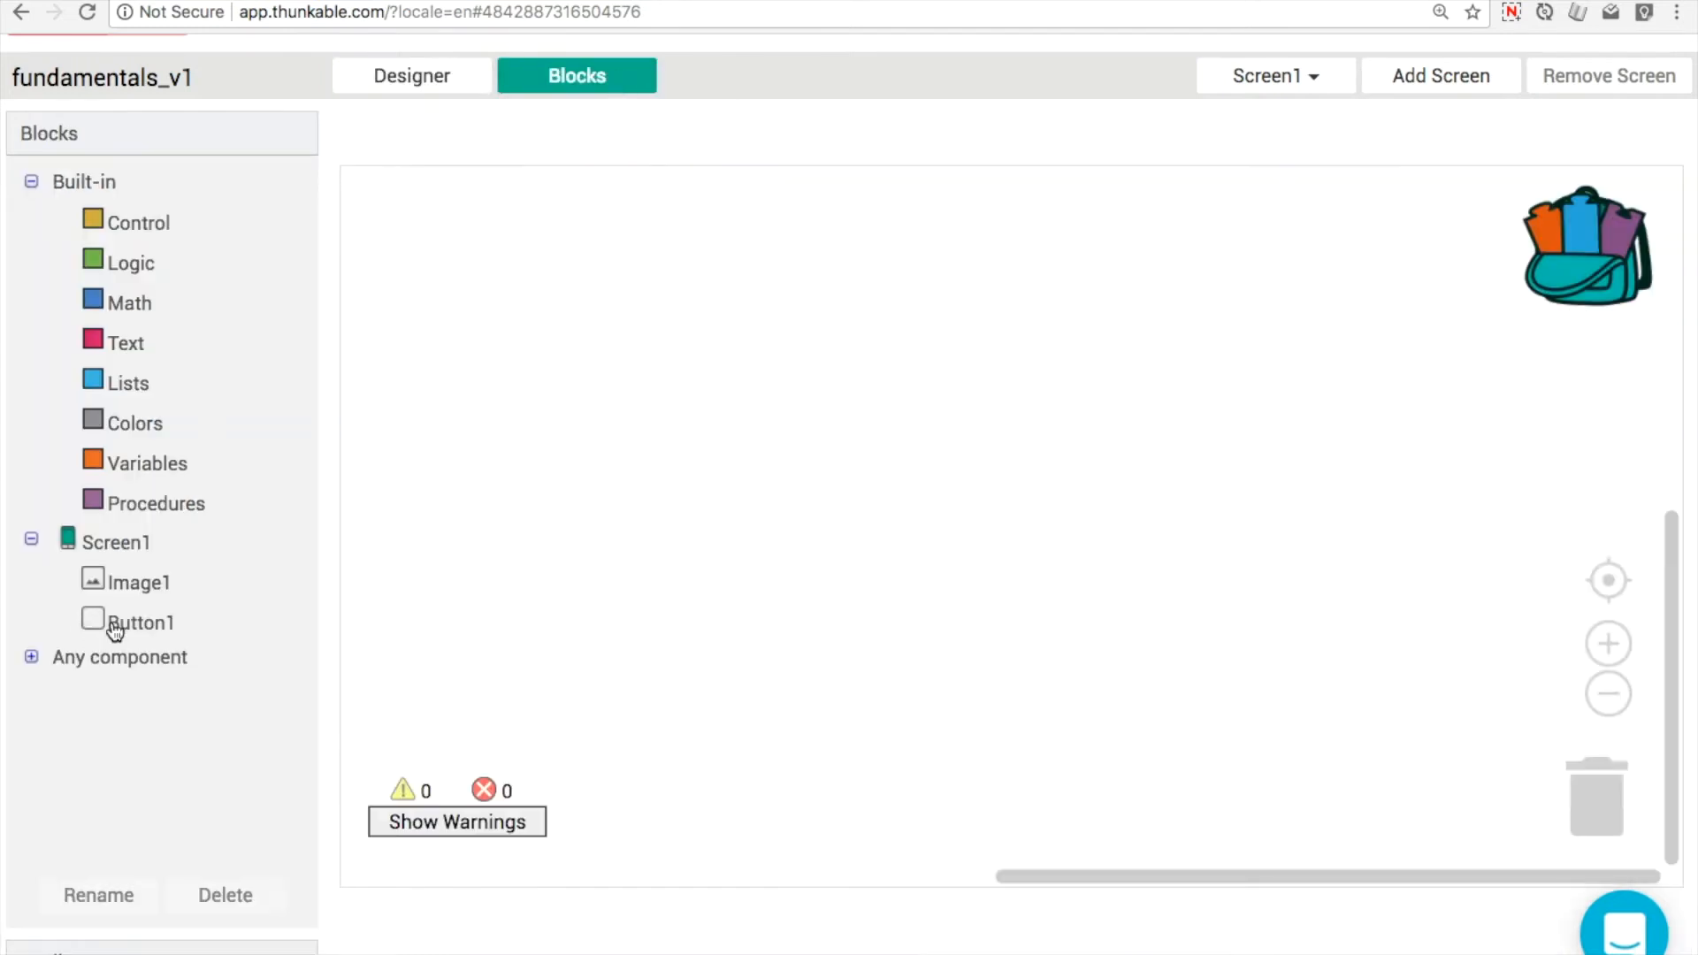
pyautogui.click(140, 622)
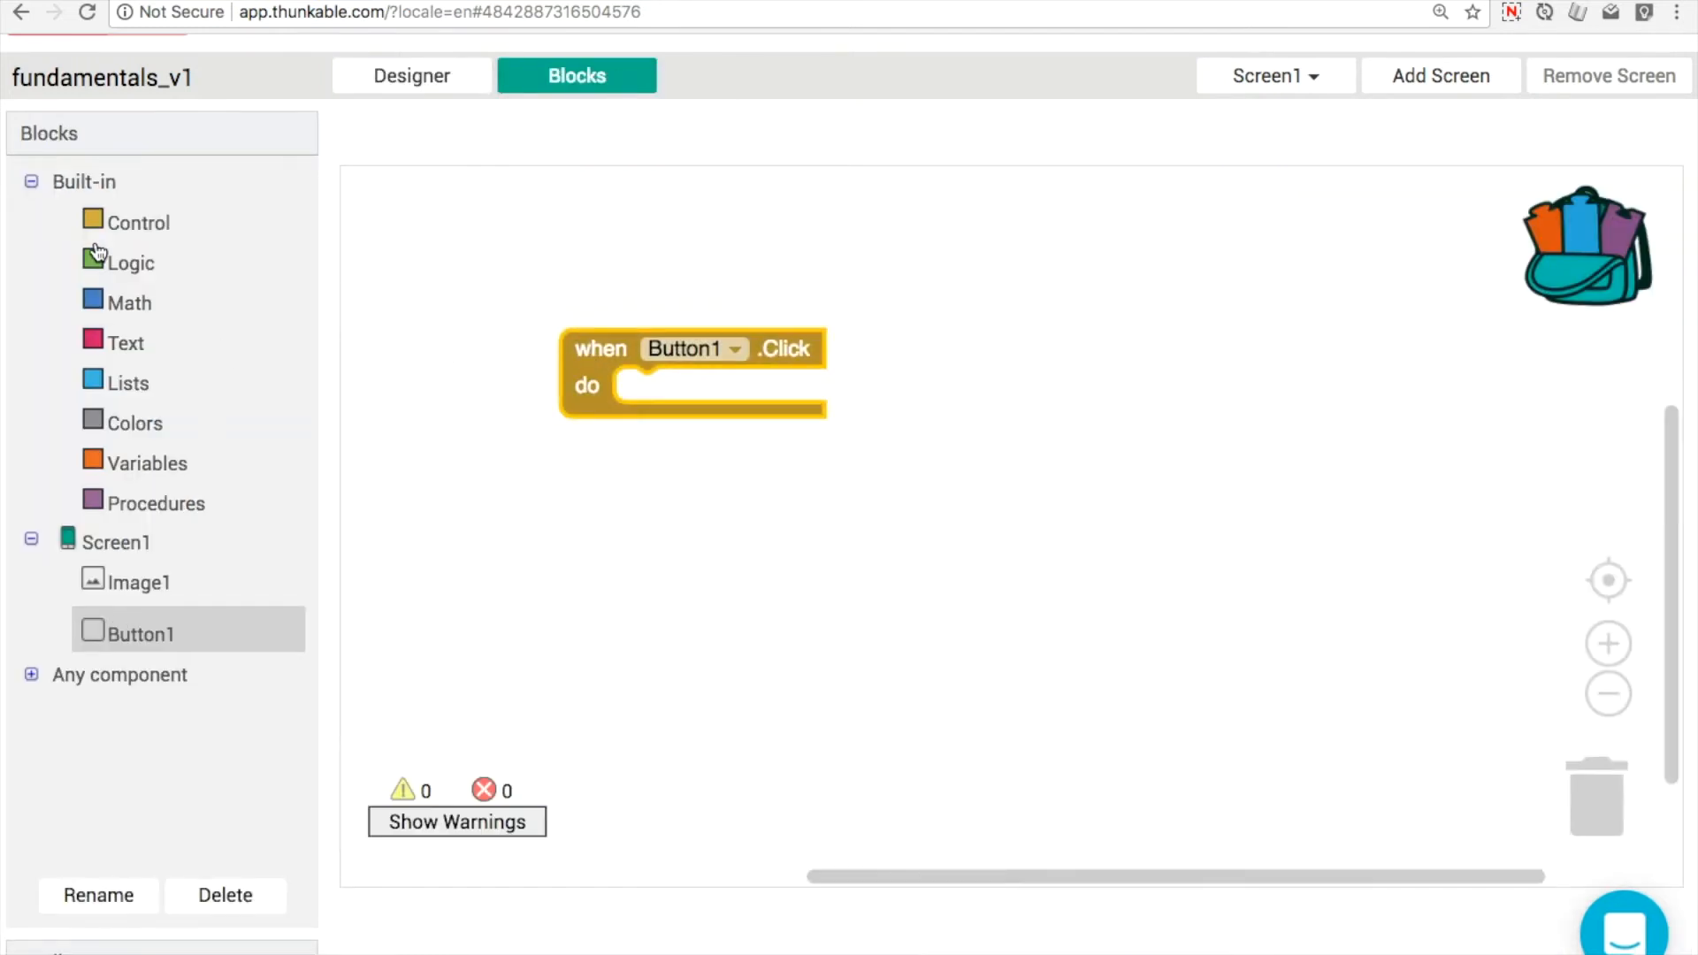
pyautogui.click(139, 222)
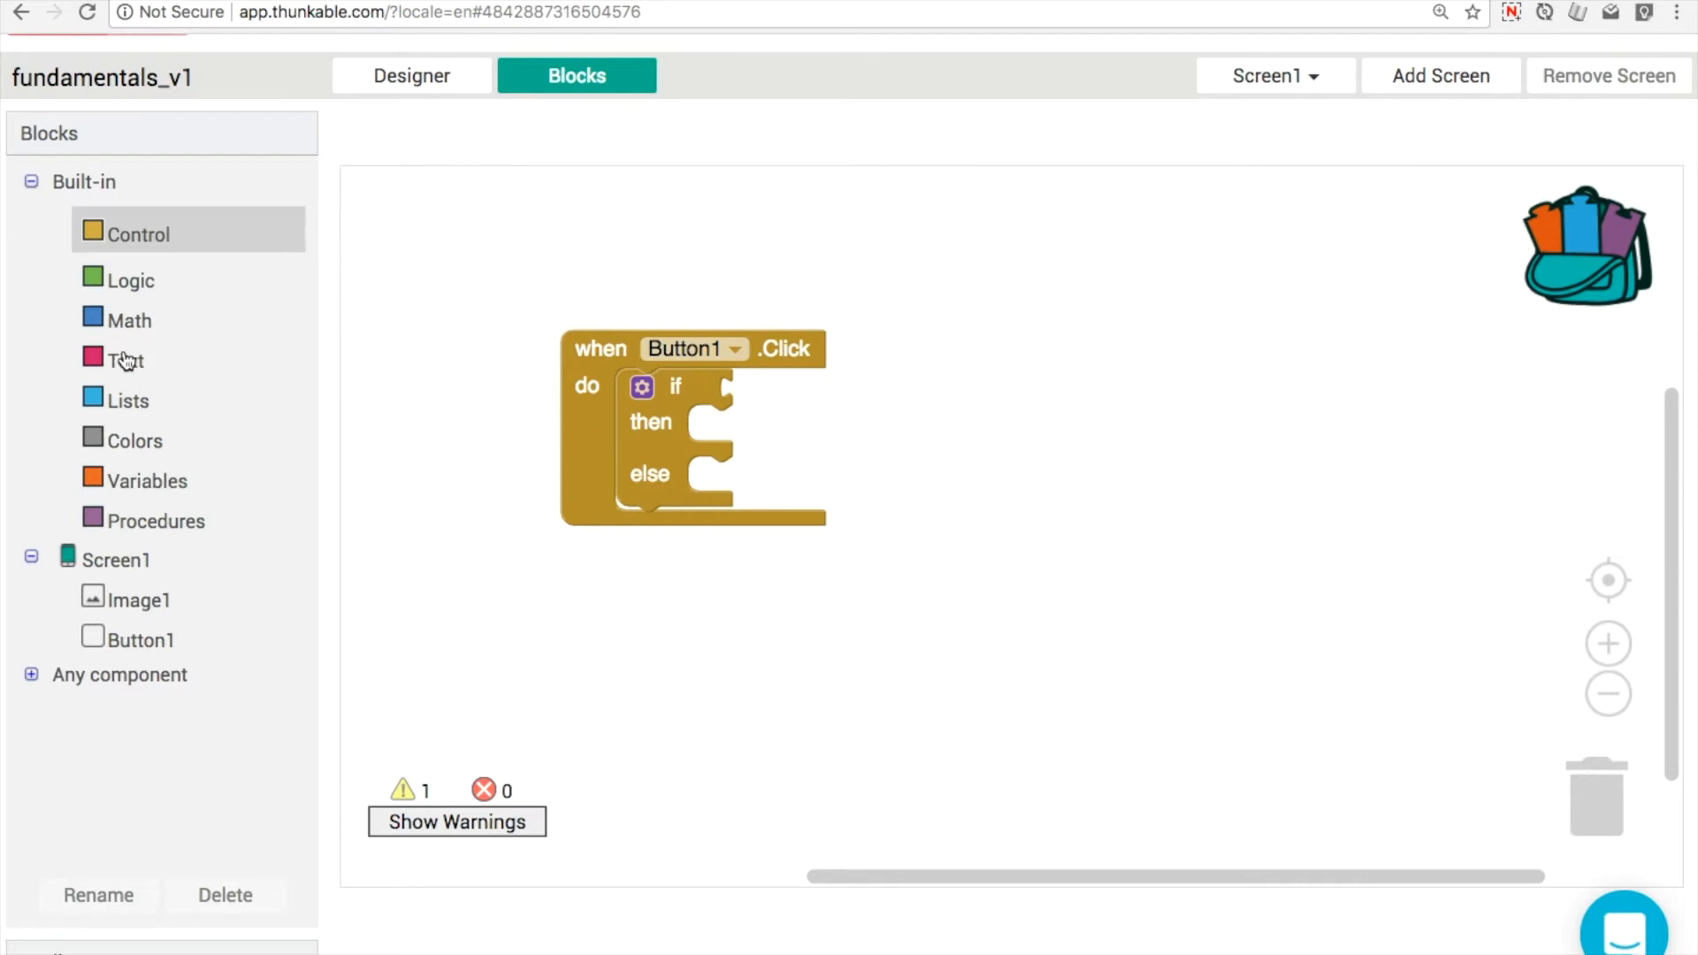
pyautogui.moveTo(125, 361); pyautogui.dragTo(806, 403)
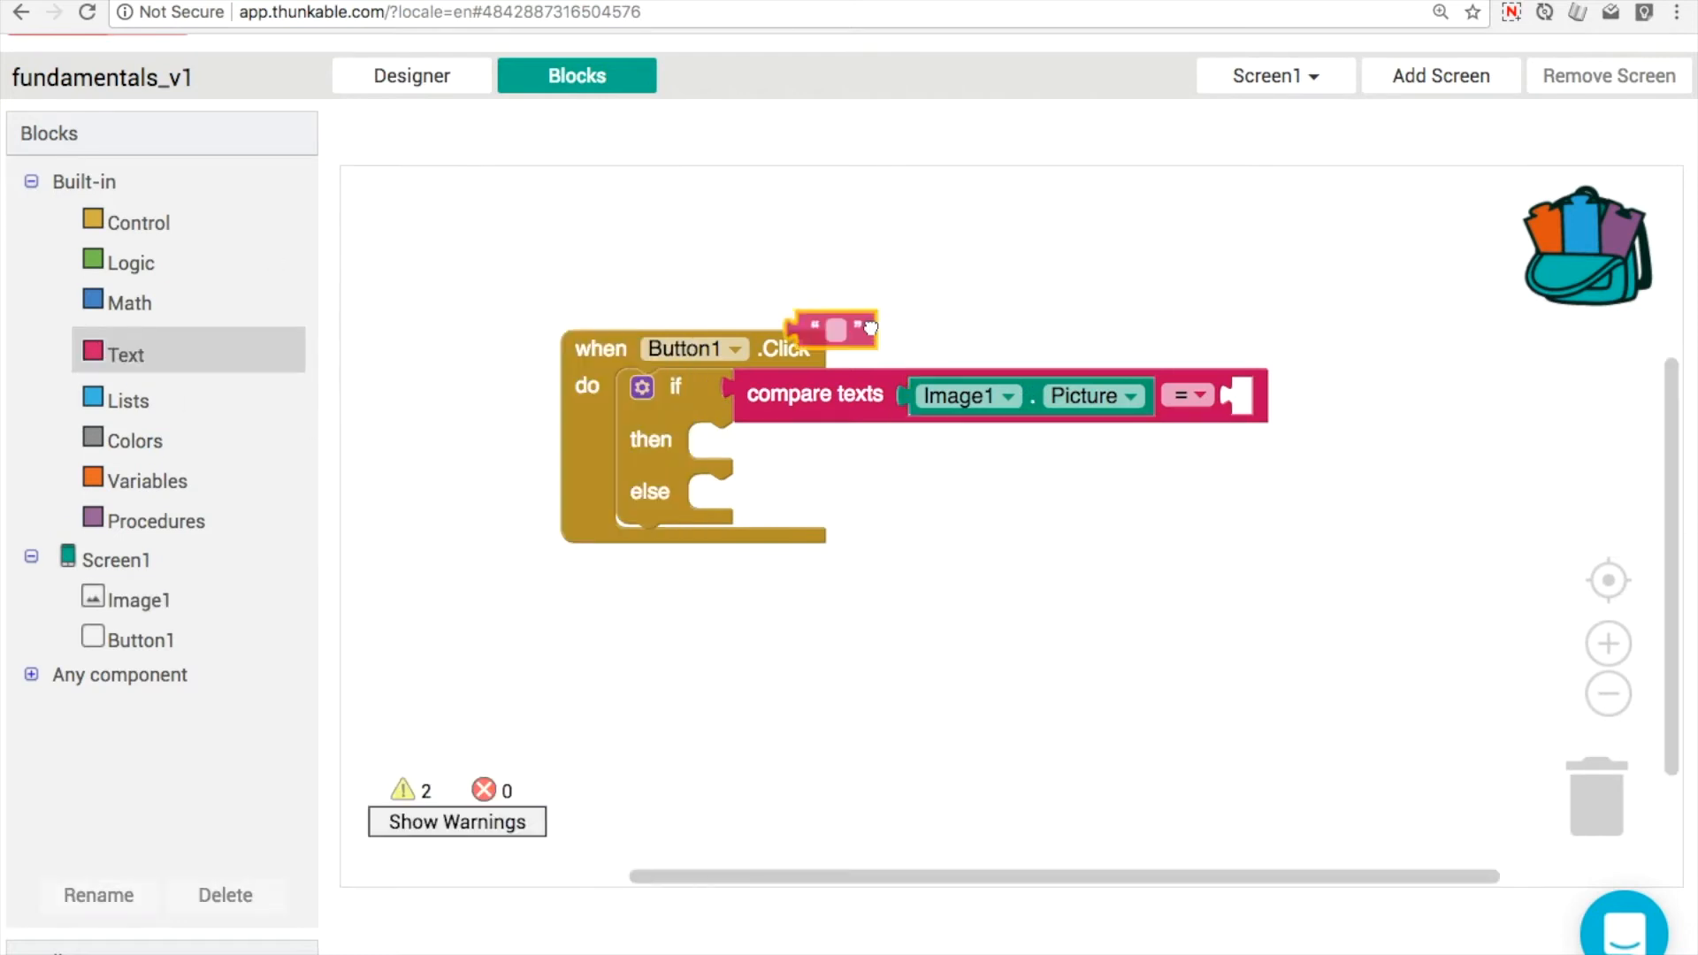
pyautogui.moveTo(834, 329); pyautogui.dragTo(1267, 395)
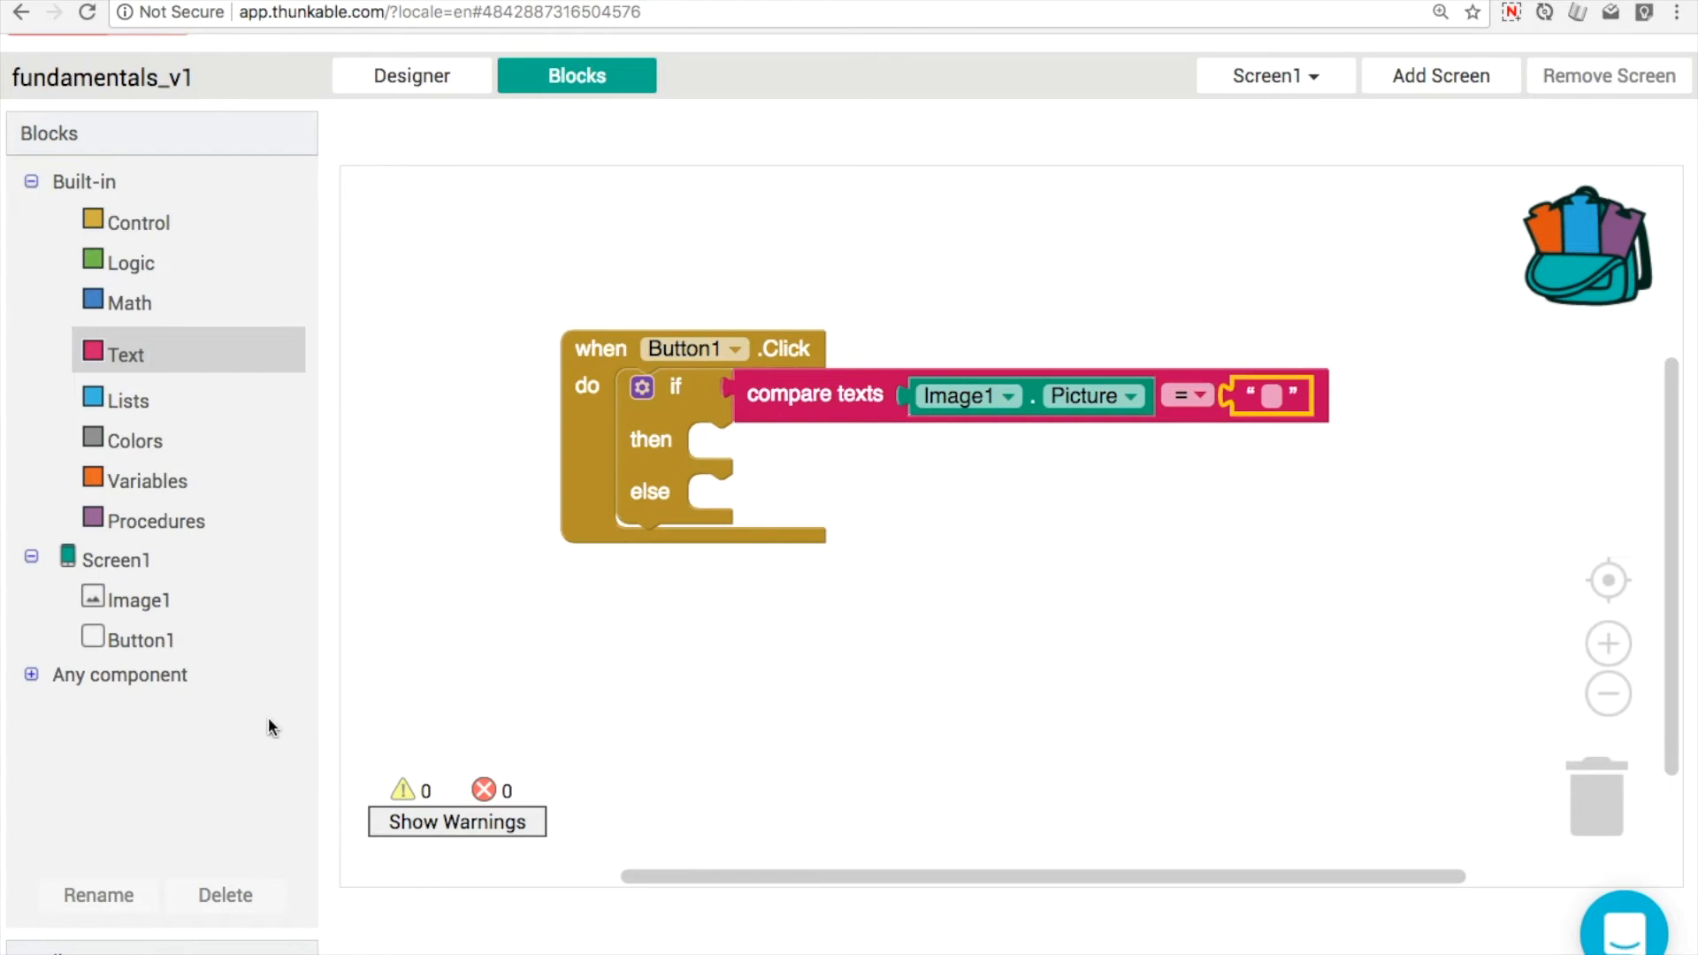
# Compare against 'sunny.png' and in the then branch set Image1.Picture to a copied file-name text
pyautogui.scroll(-3)
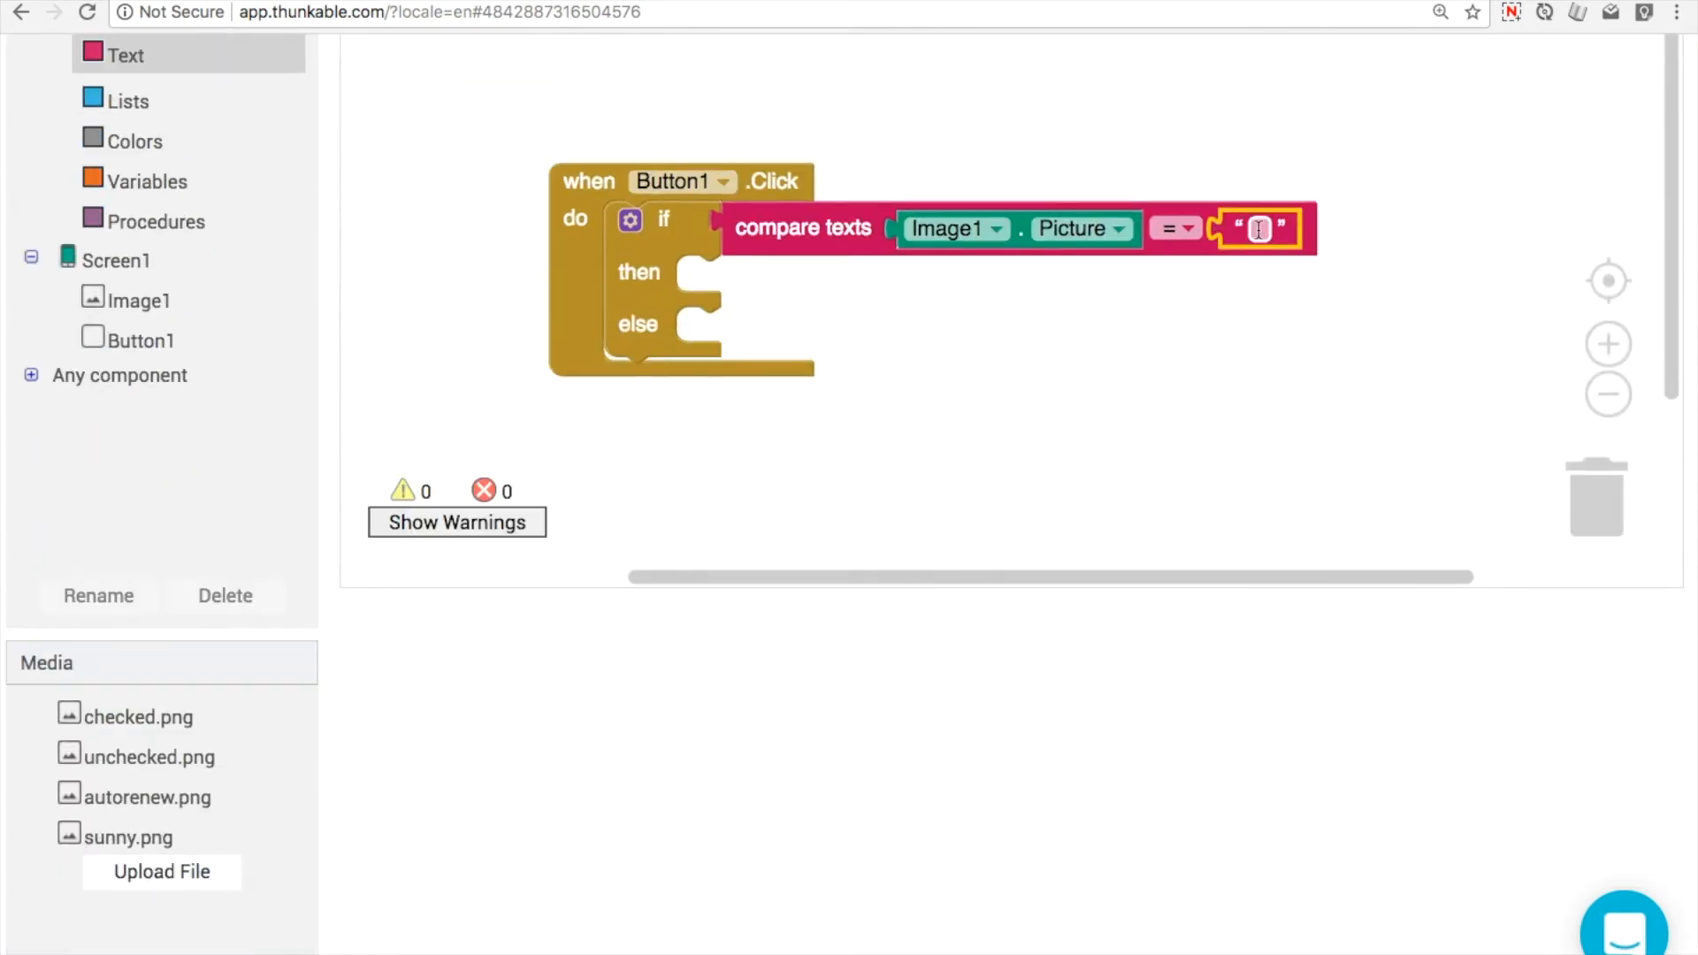
pyautogui.write('sunny.png')
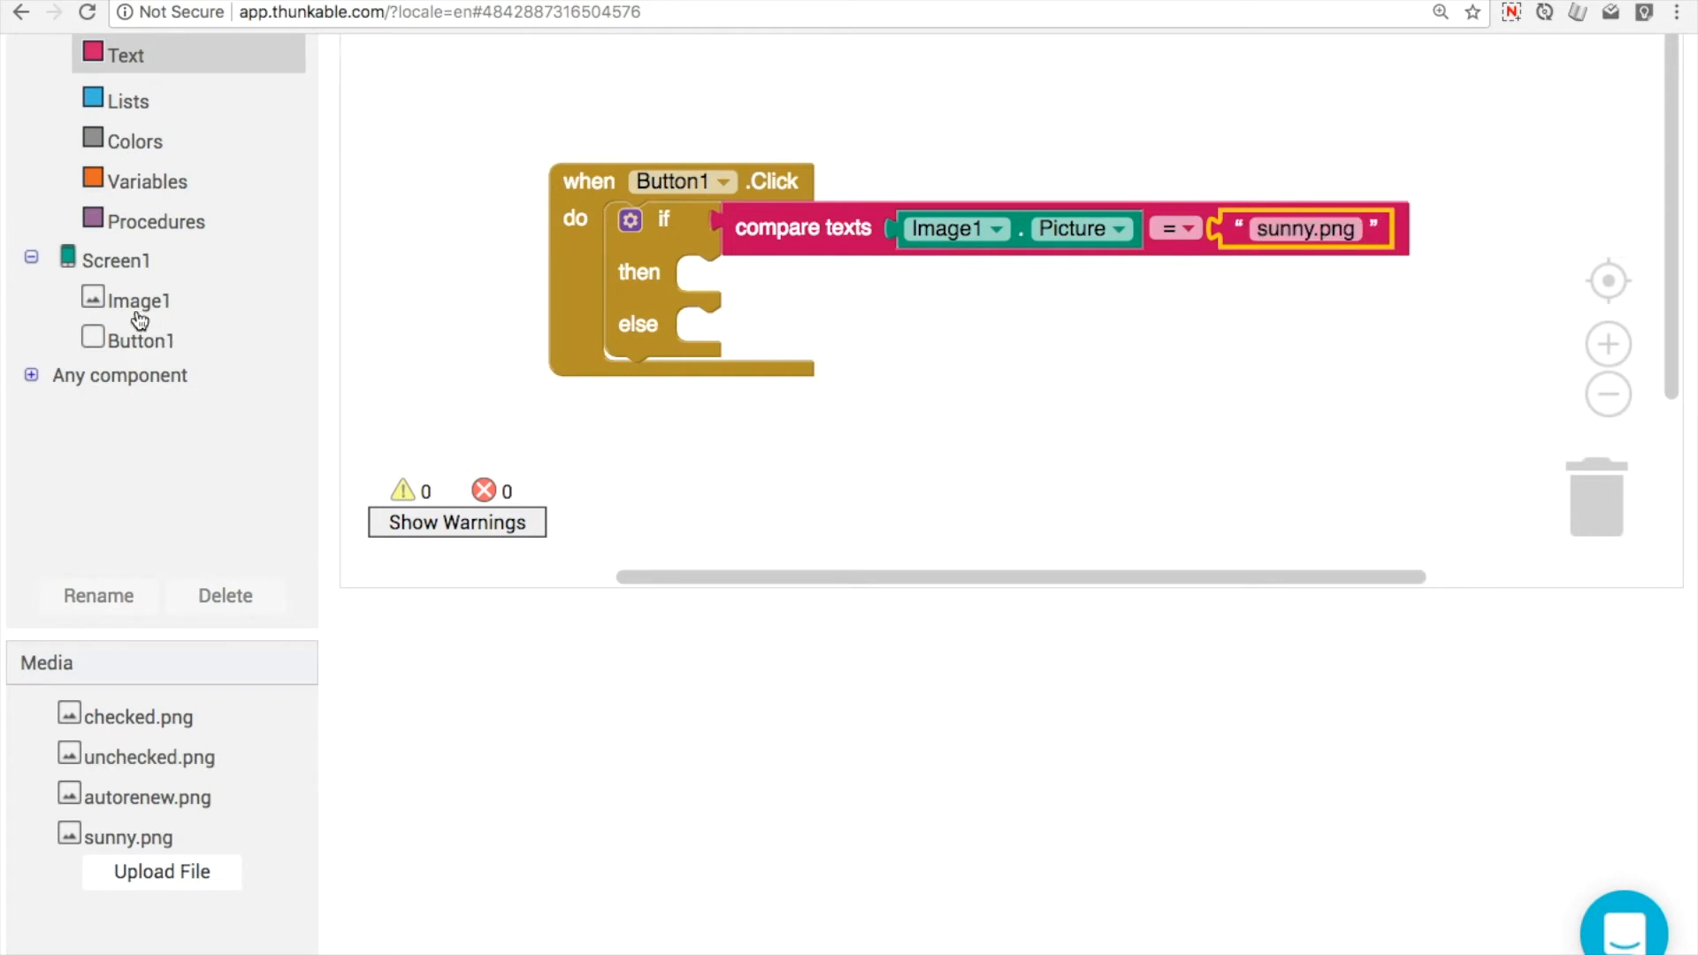
pyautogui.click(139, 300)
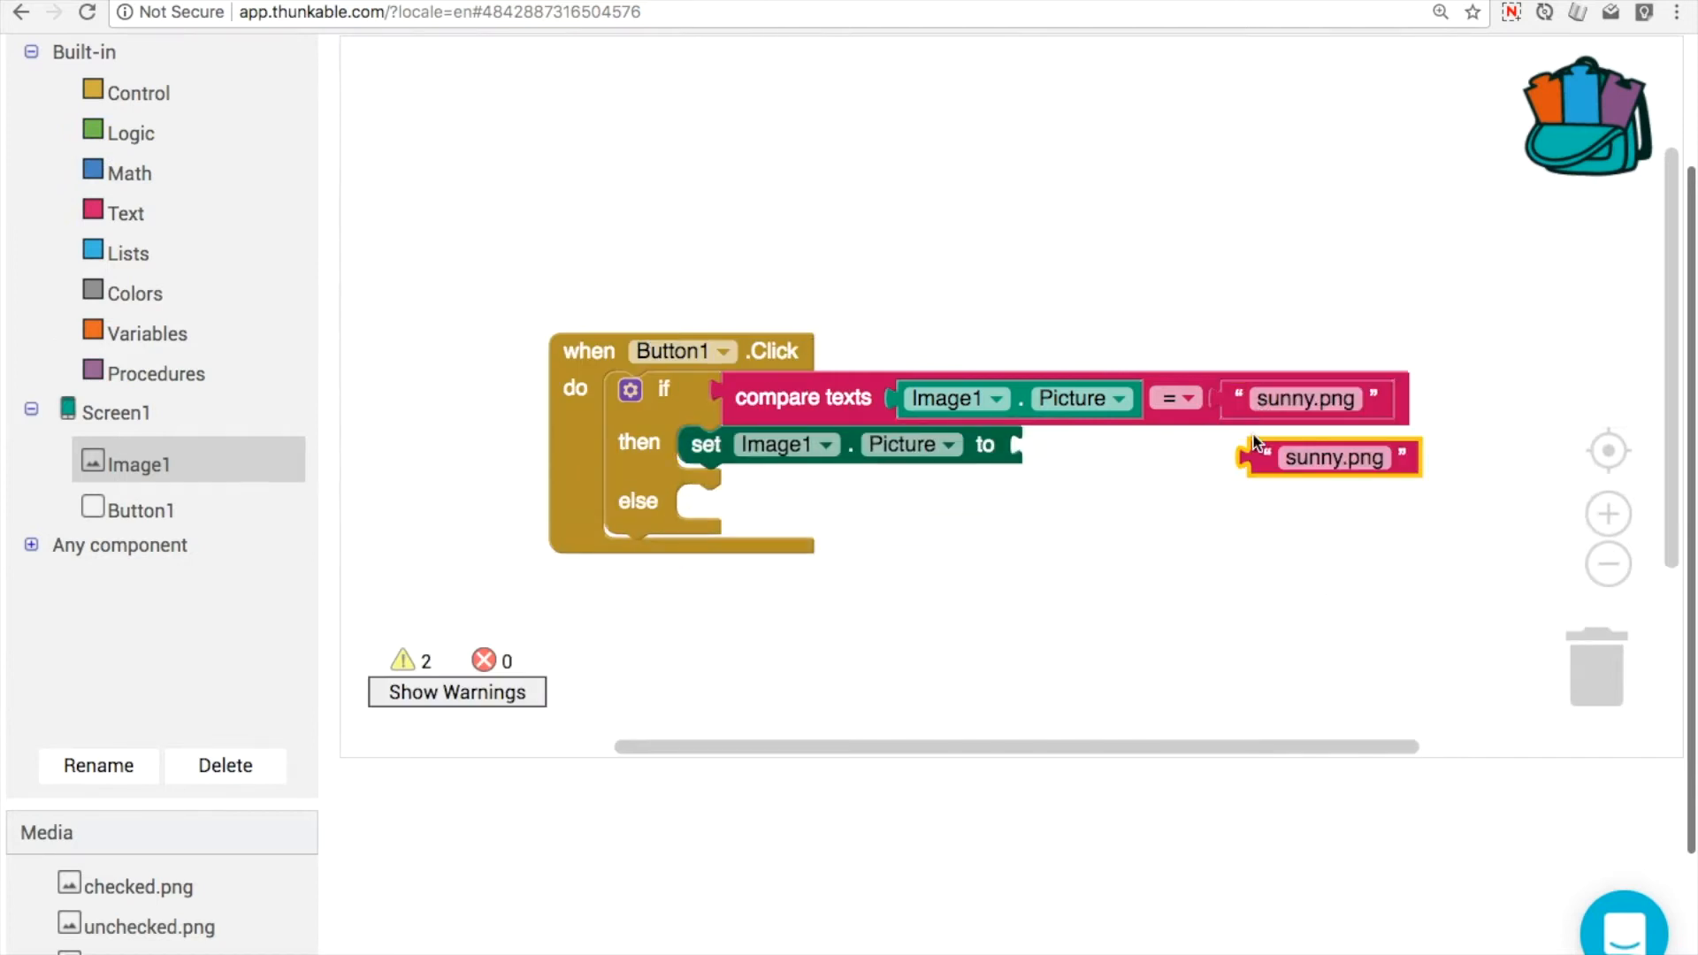
pyautogui.moveTo(1326, 456); pyautogui.dragTo(1104, 444)
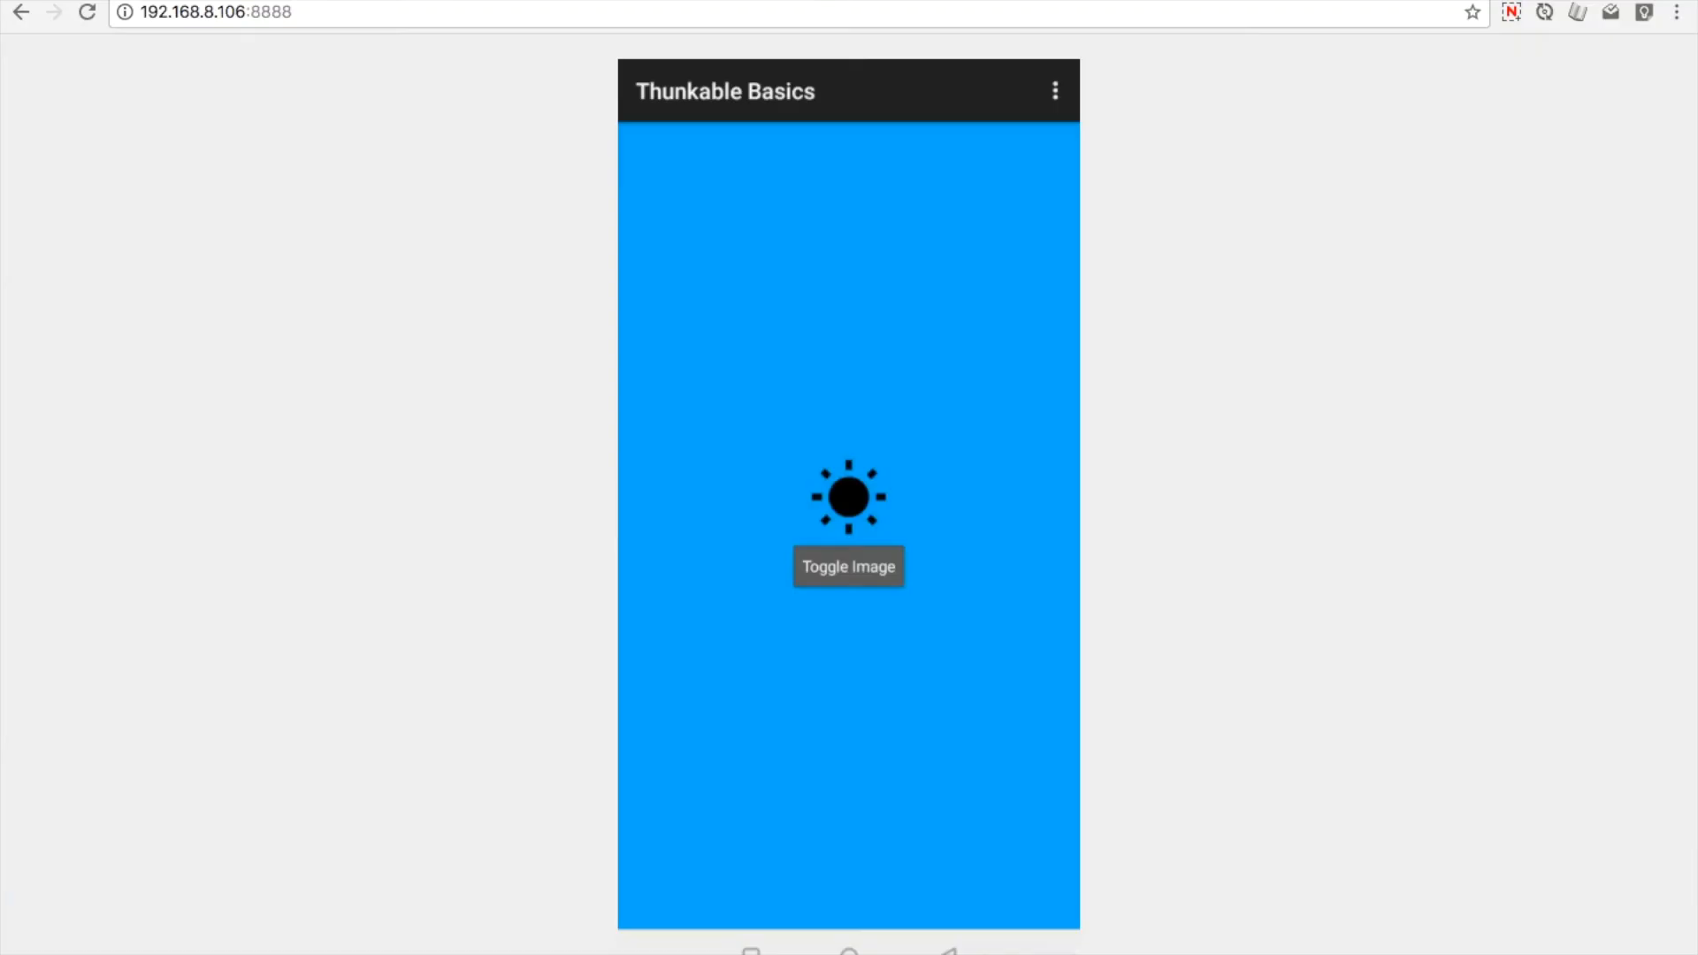
# Tap Toggle Image twice in the preview to swap the sun for the refresh arrows and back
pyautogui.click(848, 565)
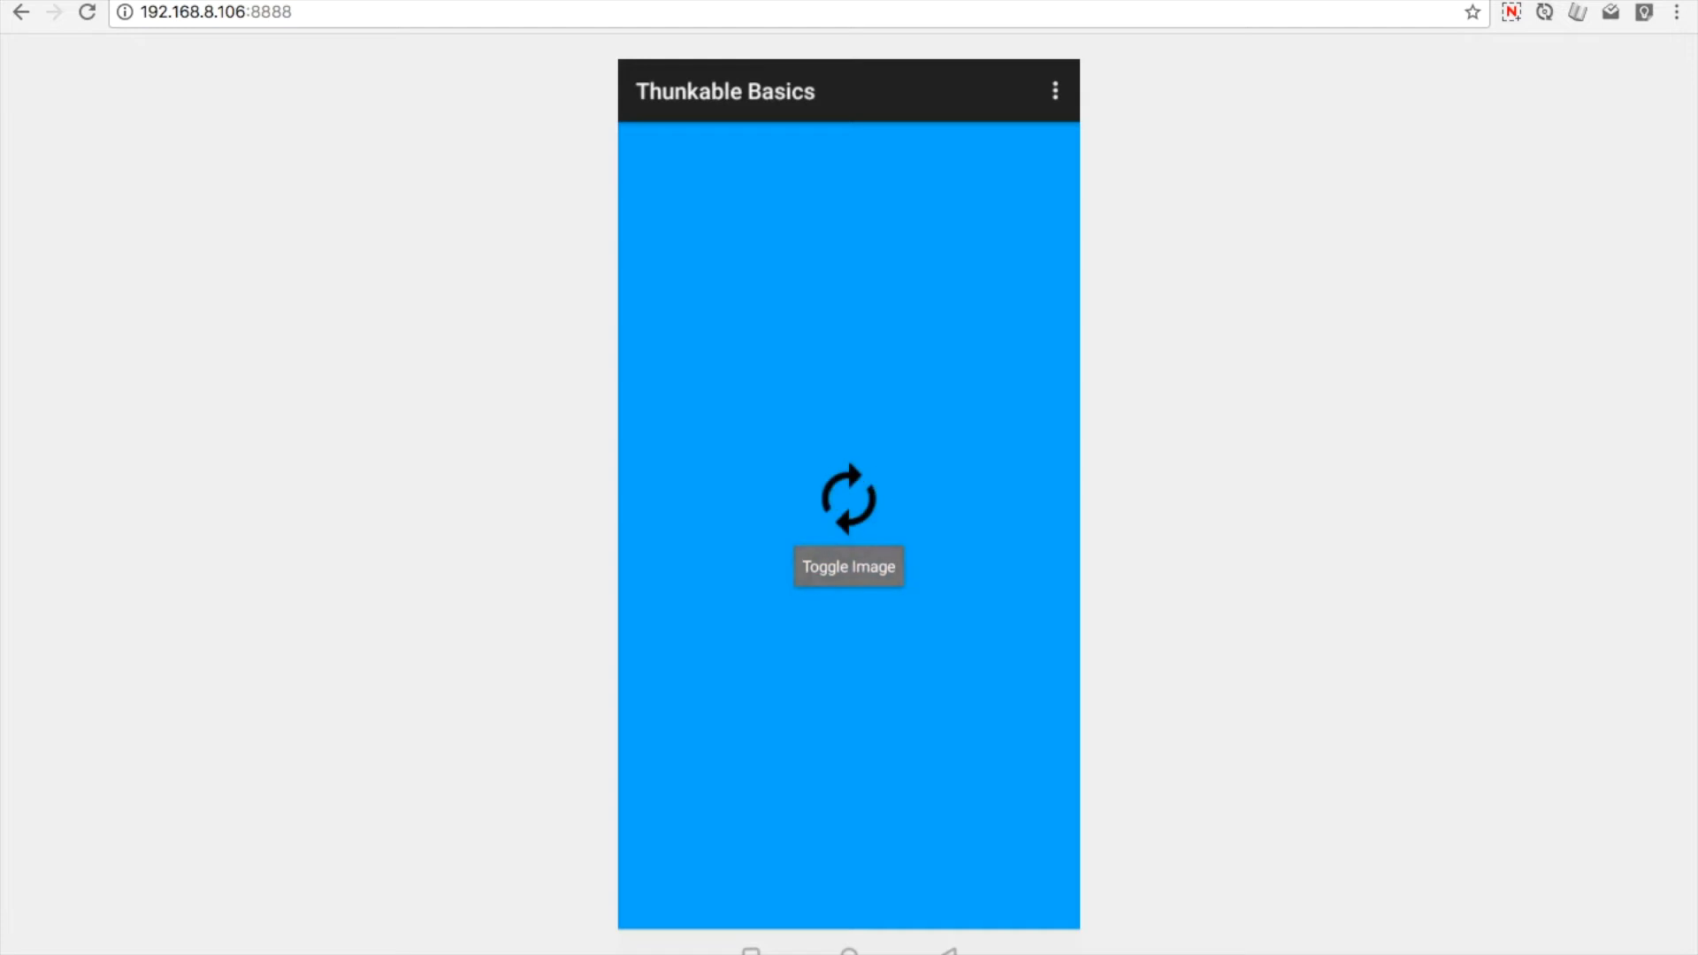
pyautogui.click(848, 566)
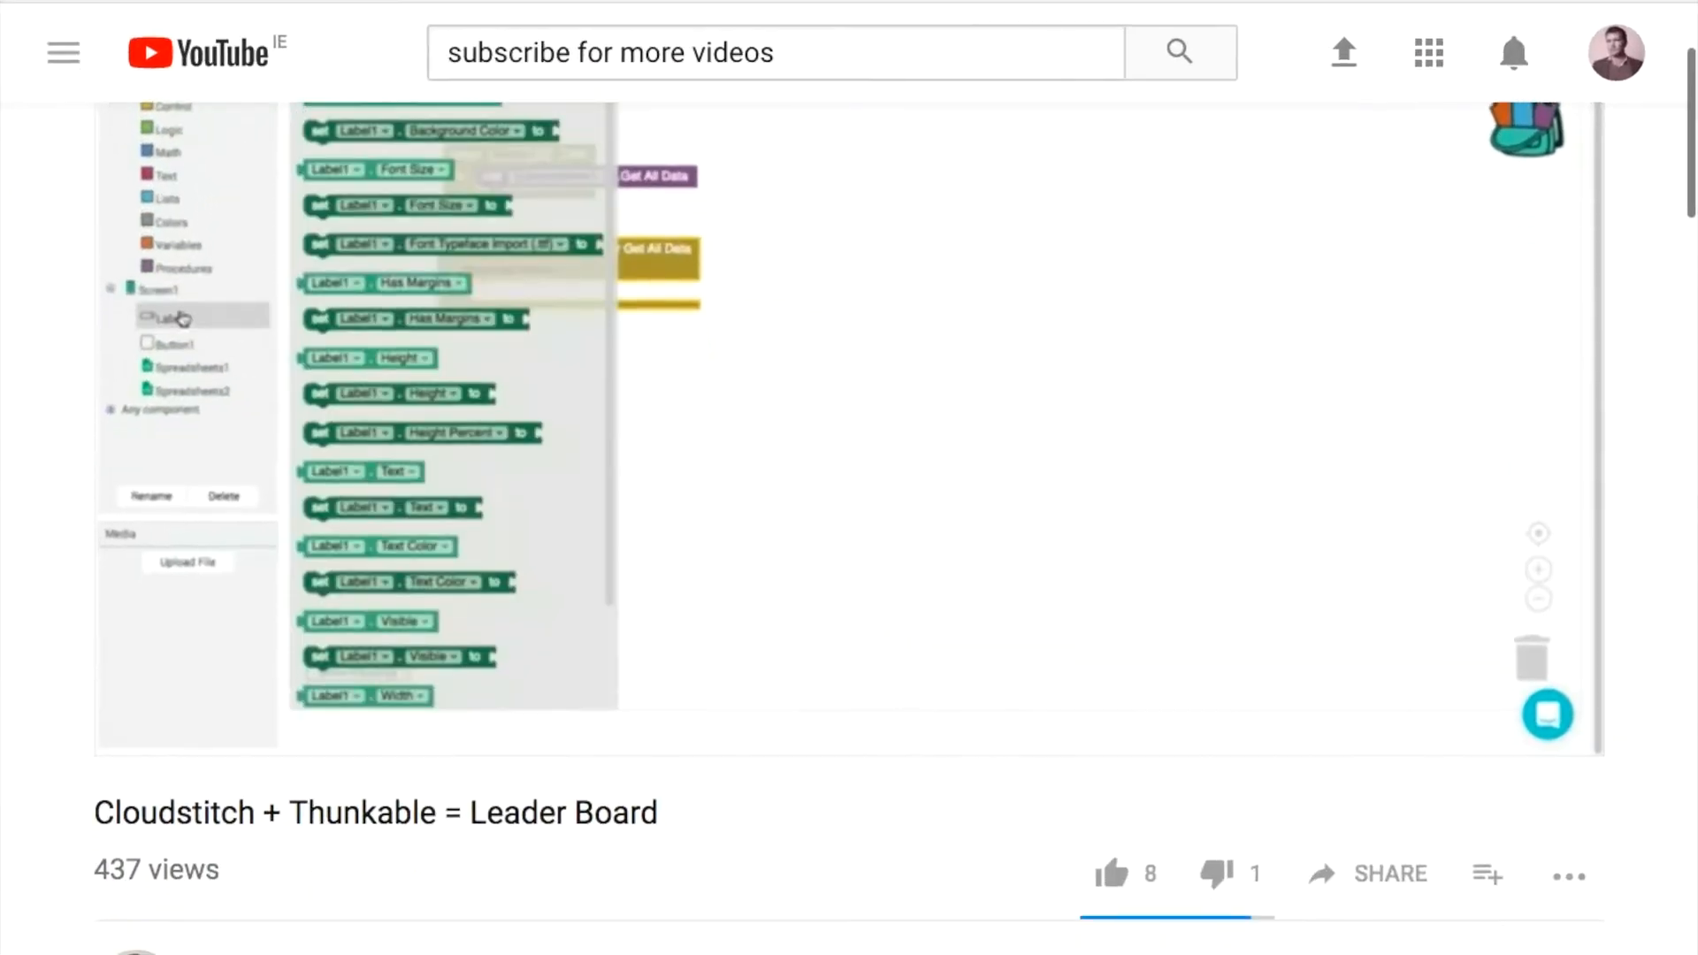
pyautogui.scroll(-3)
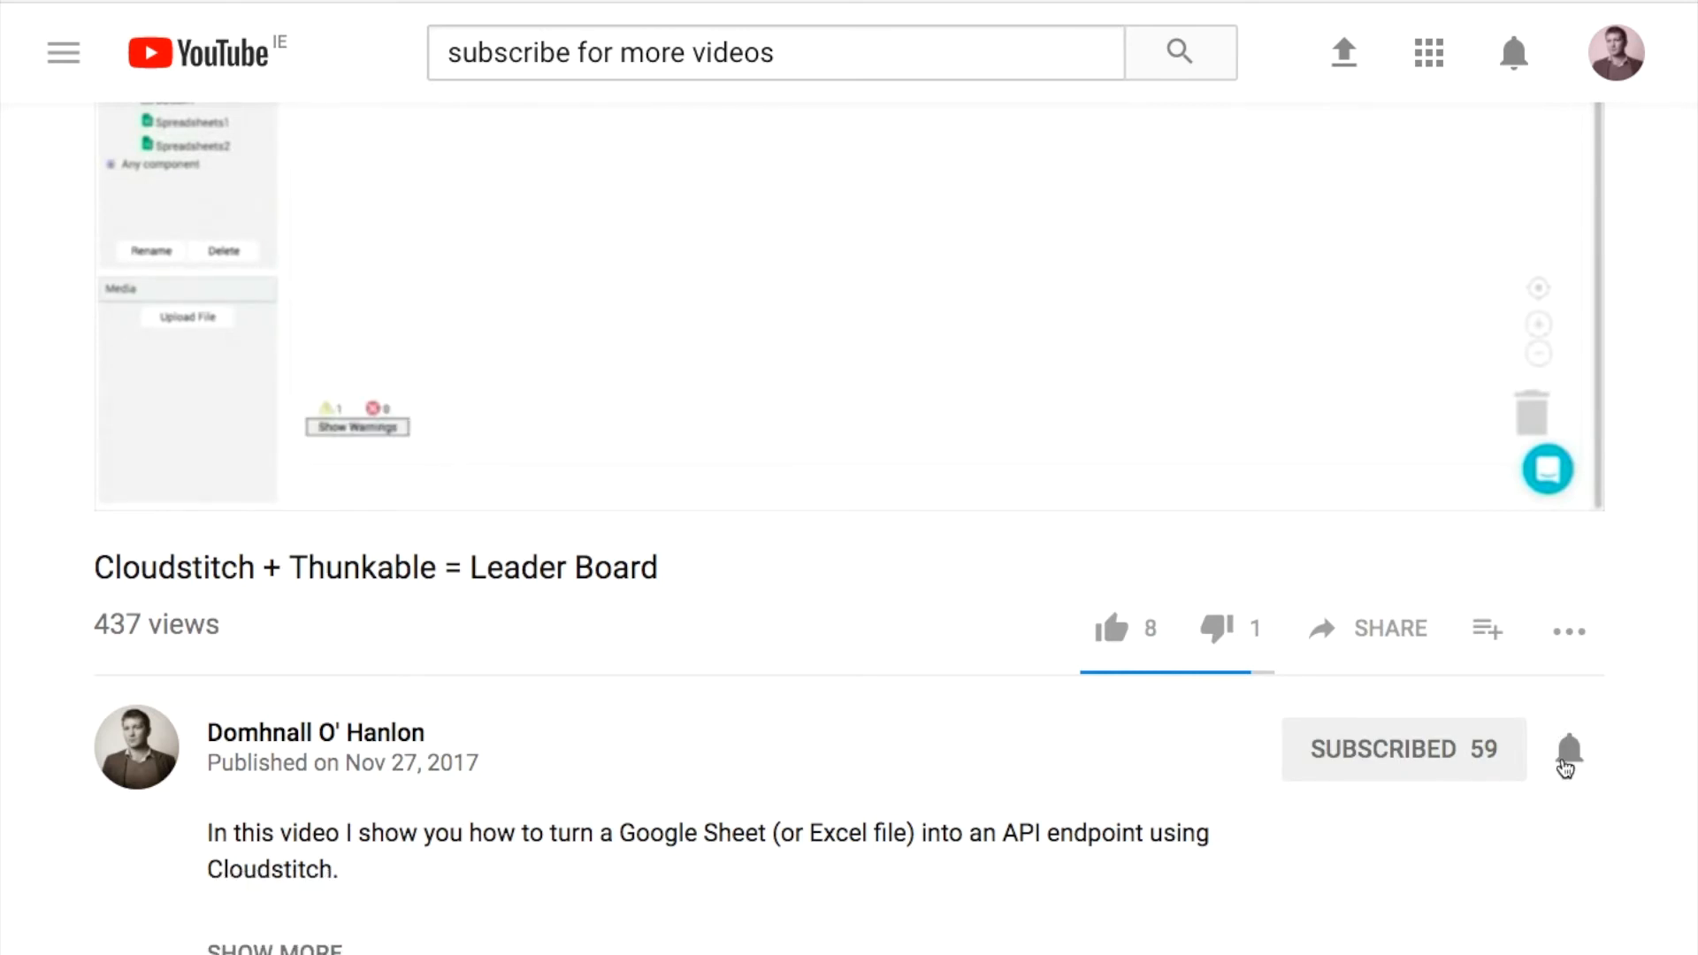
pyautogui.click(1568, 748)
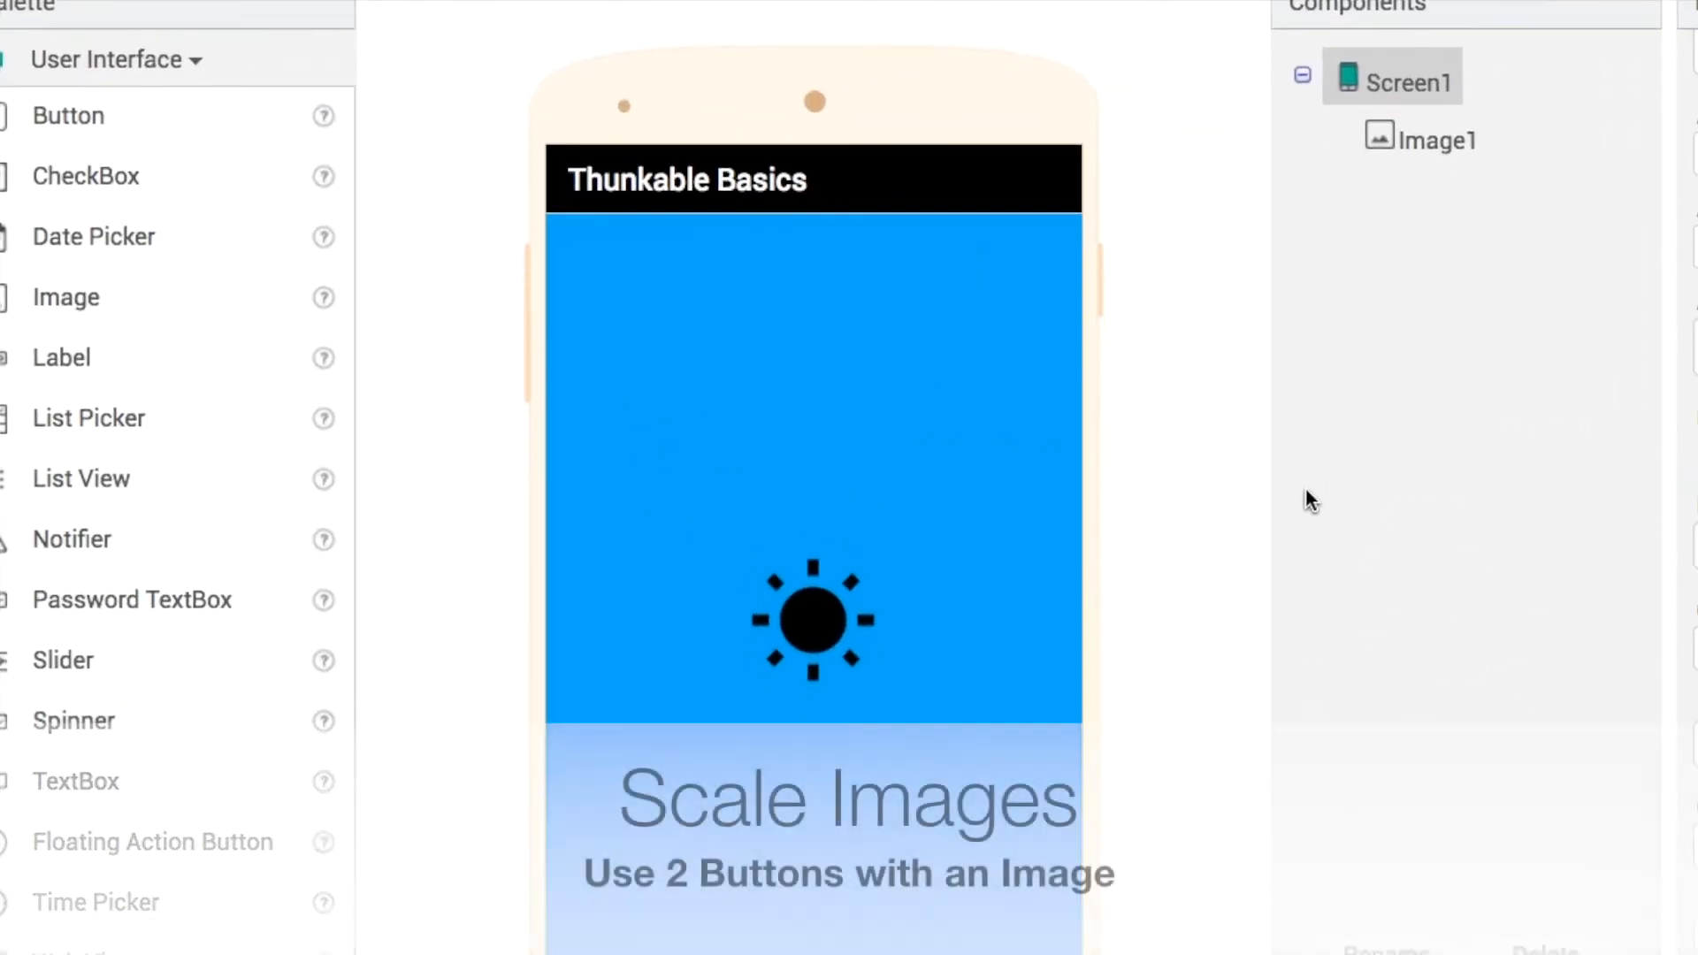
# Add a Button1 below Image1 on Screen1
pyautogui.moveTo(67, 116); pyautogui.dragTo(804, 770)
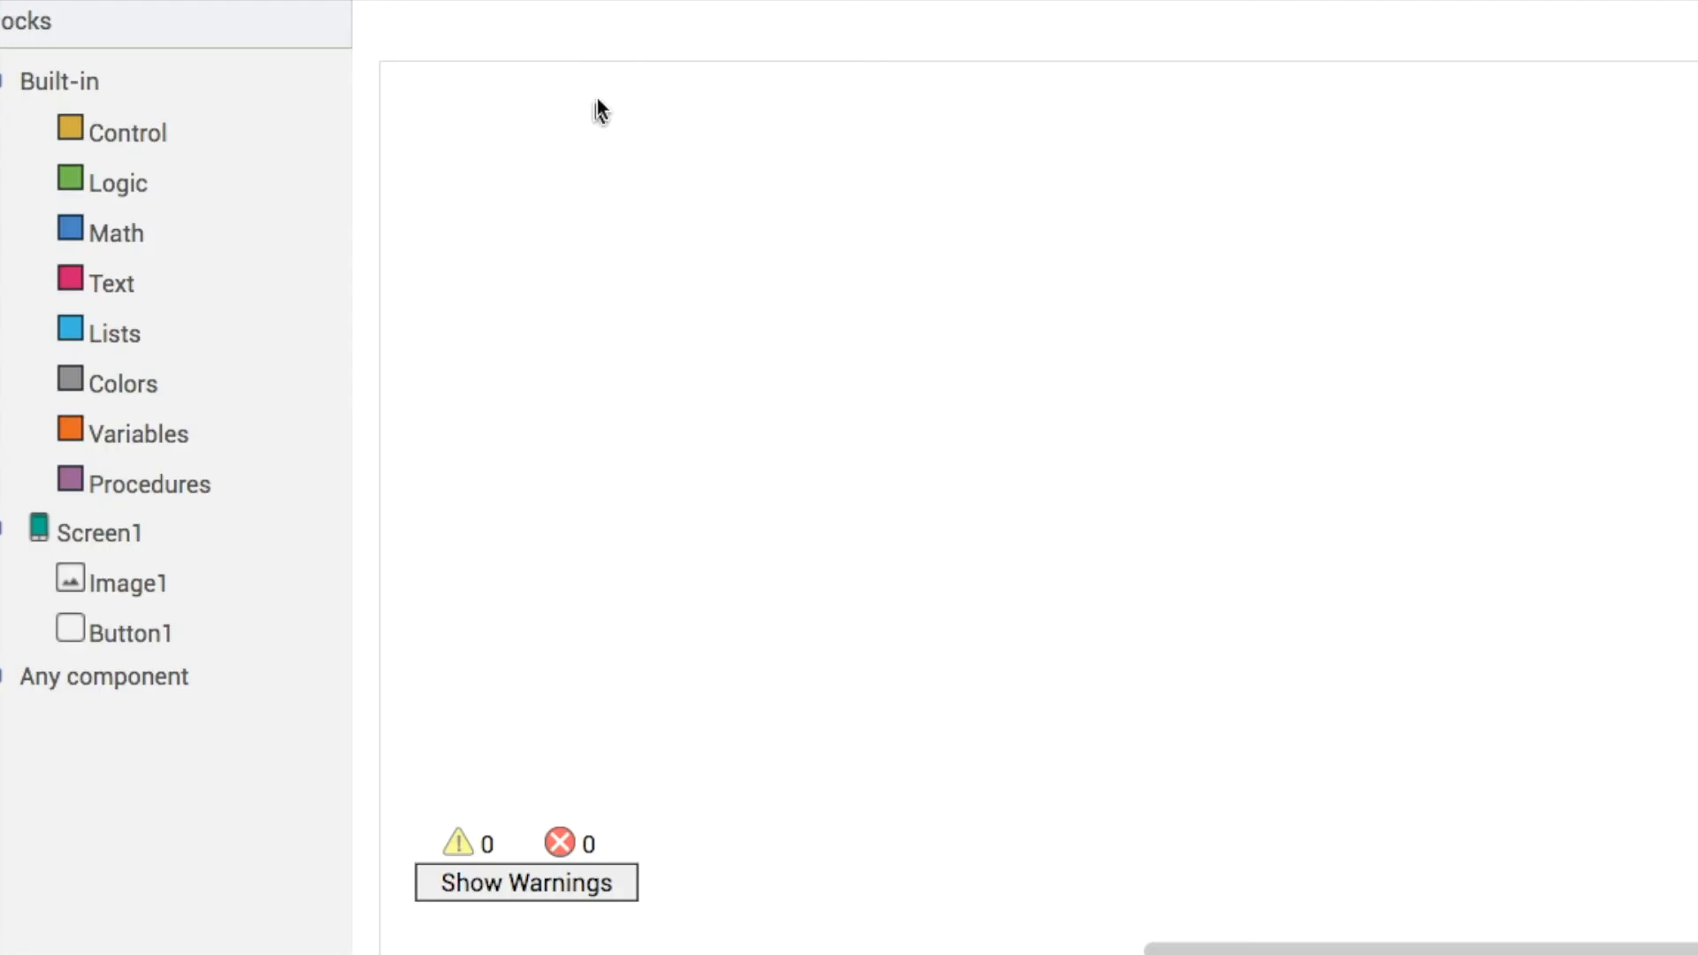
pyautogui.moveTo(139, 636)
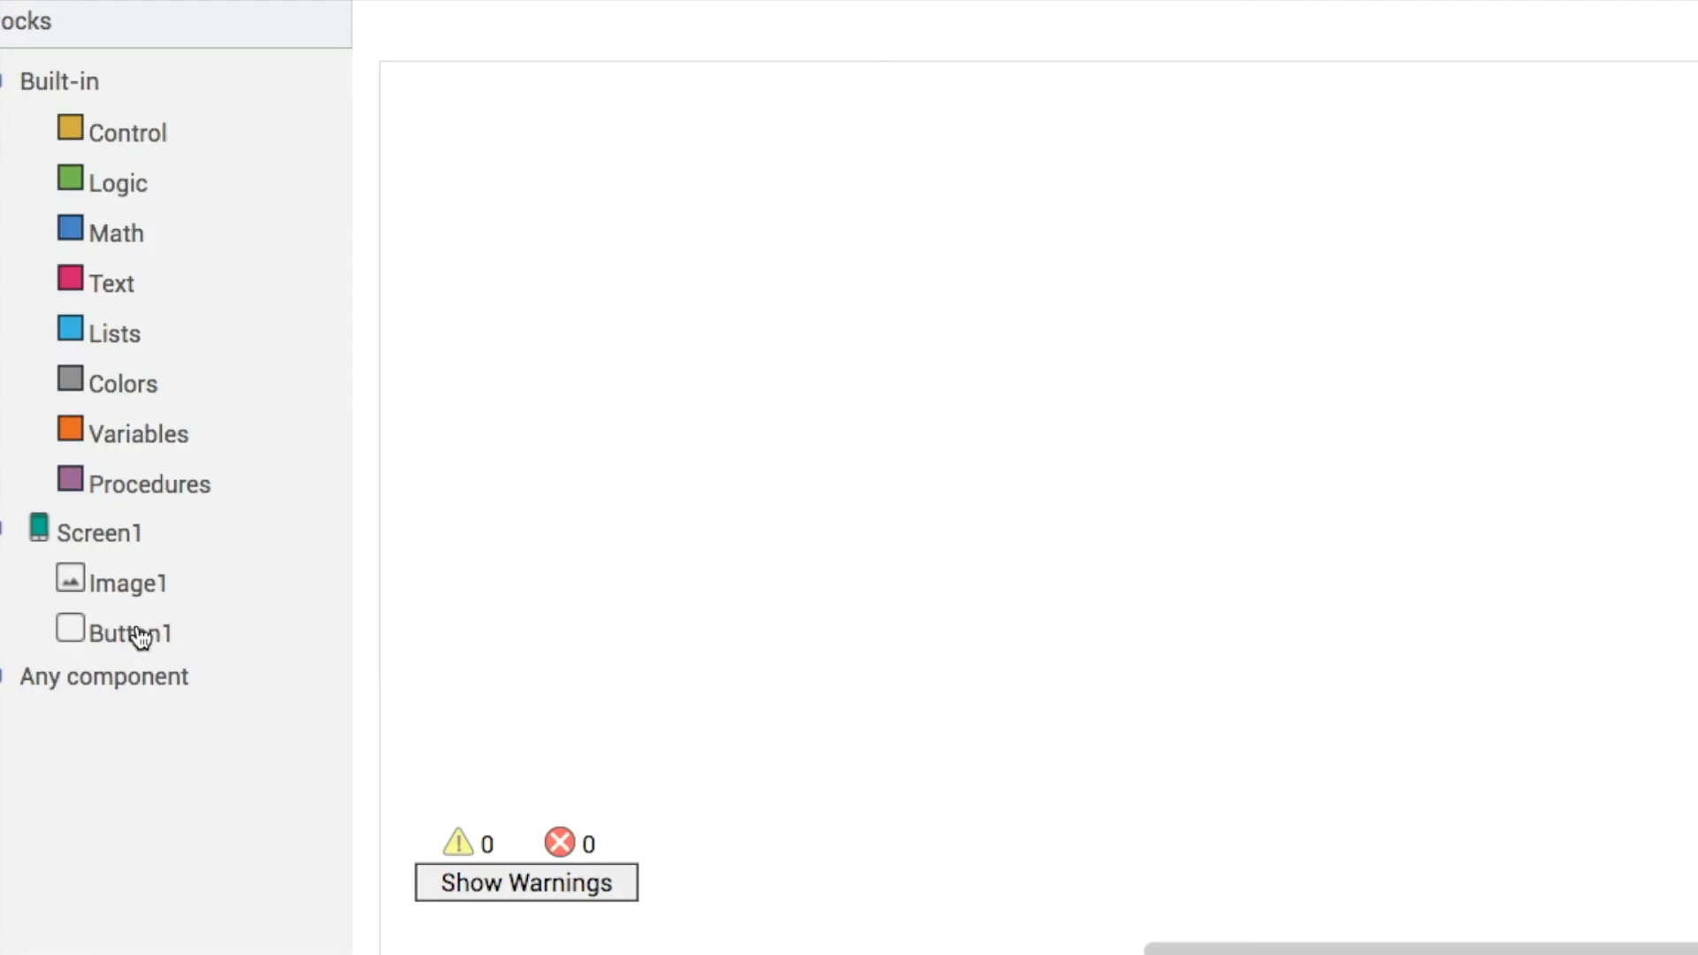
# Add a Button1.Click handler with setters for Image1's Height and Width
pyautogui.click(132, 632)
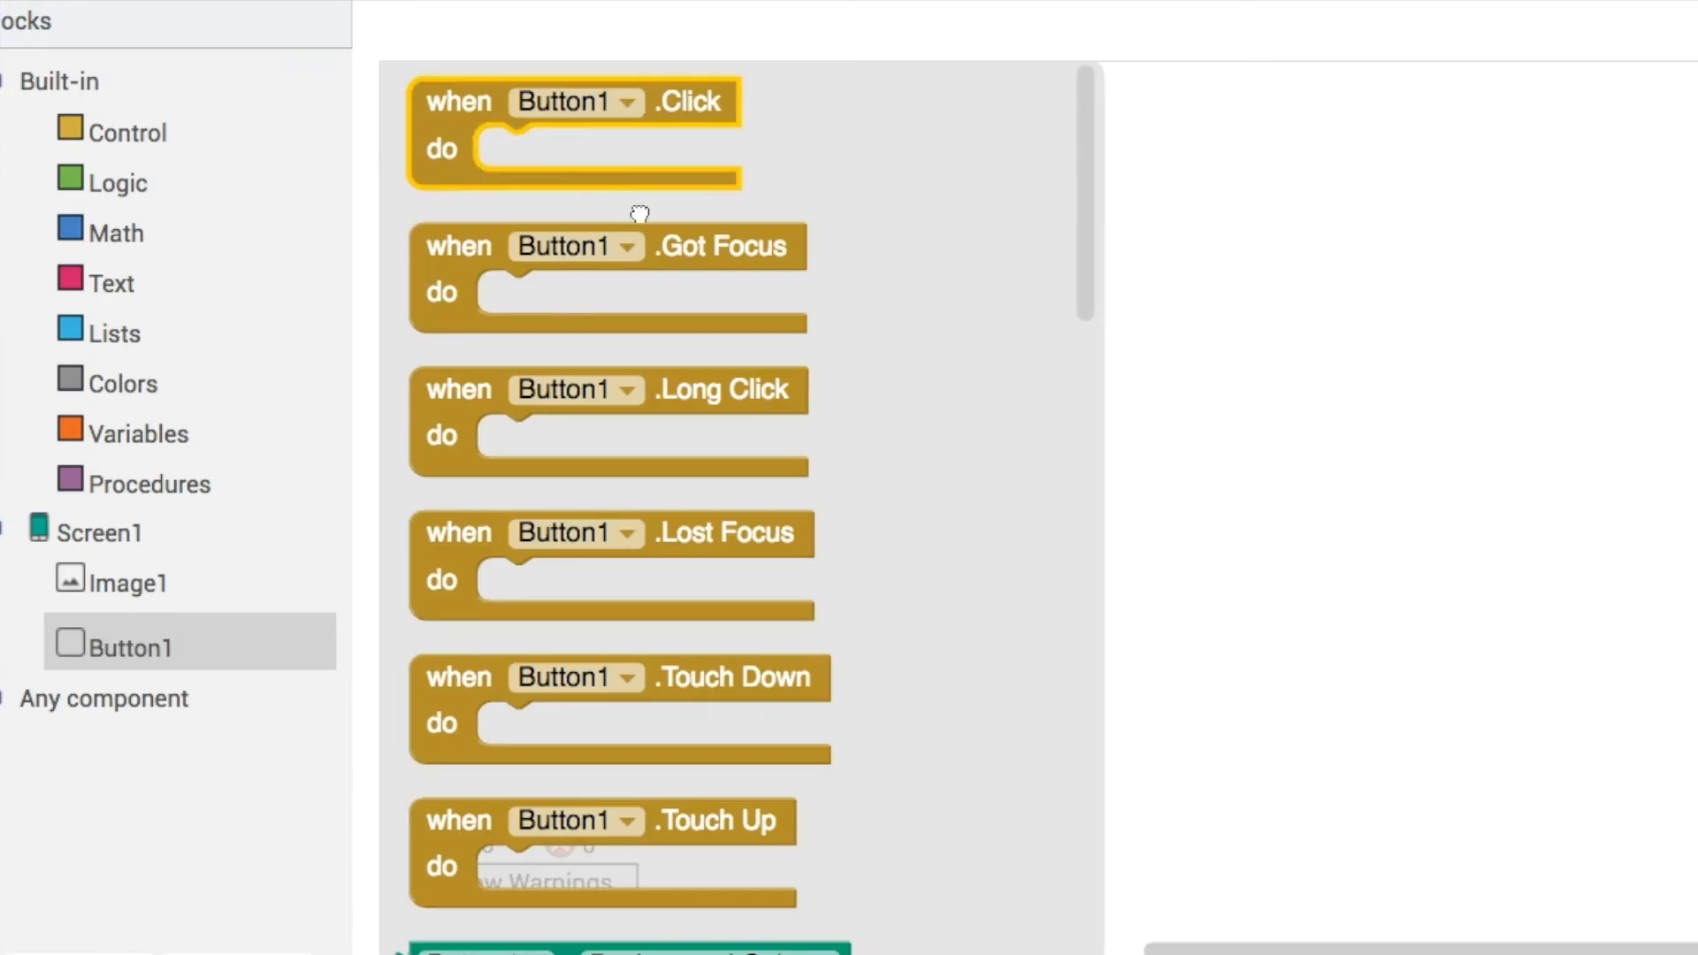
pyautogui.click(126, 583)
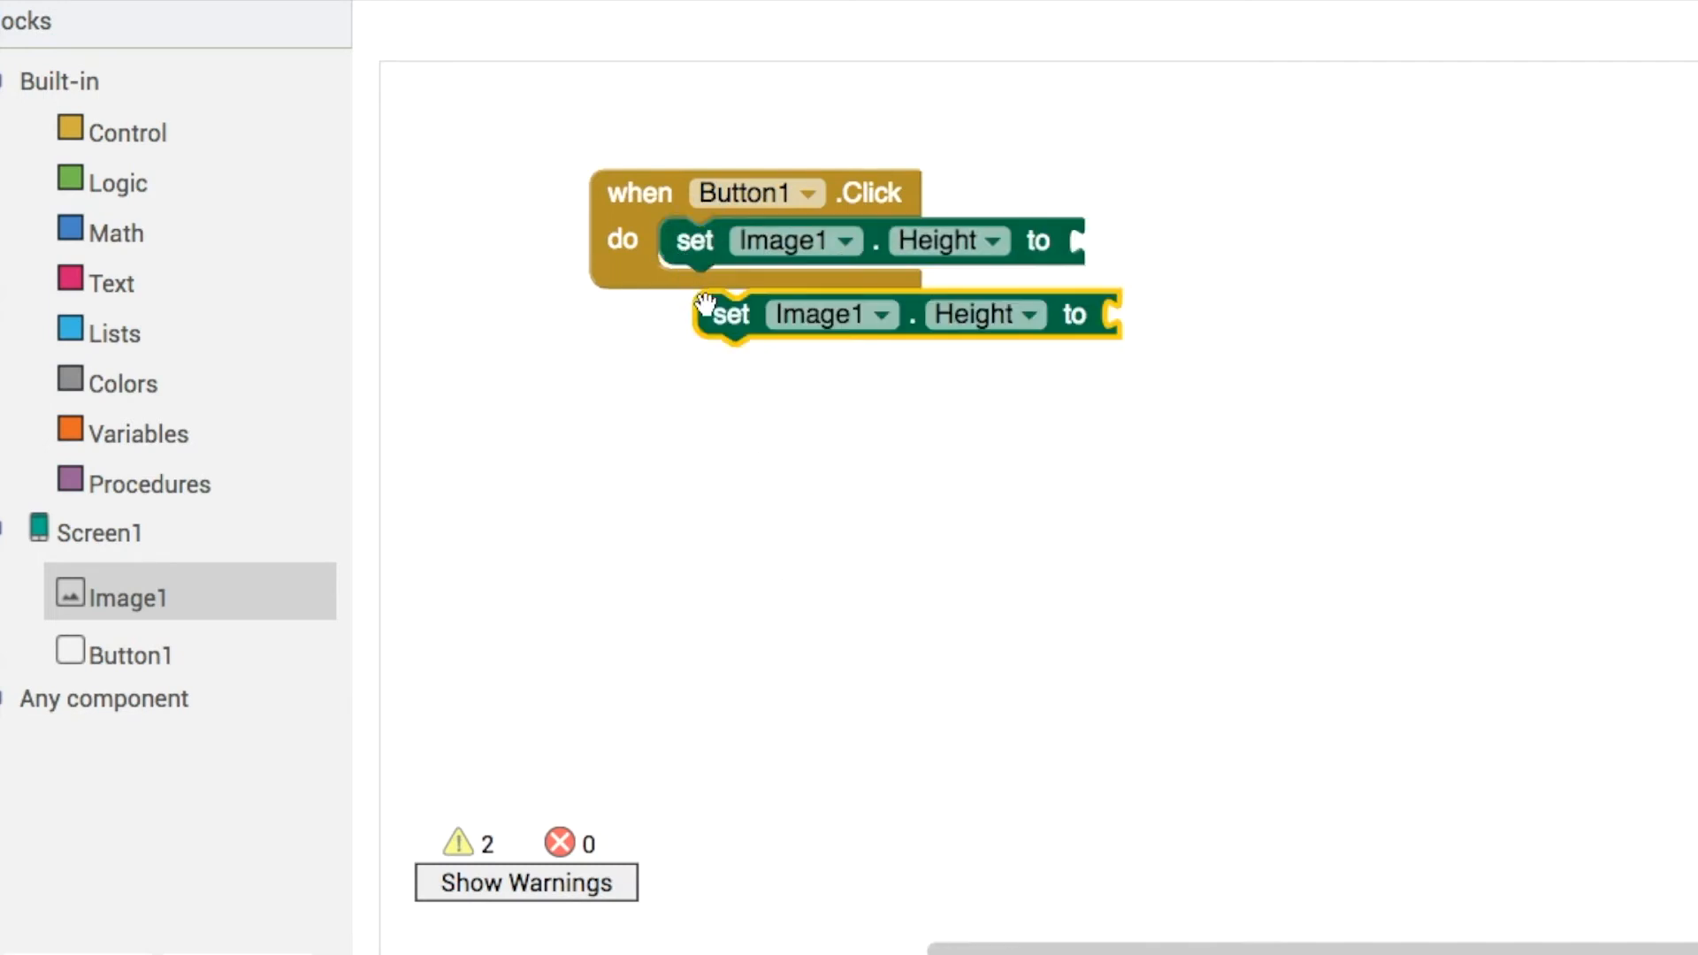
pyautogui.click(987, 315)
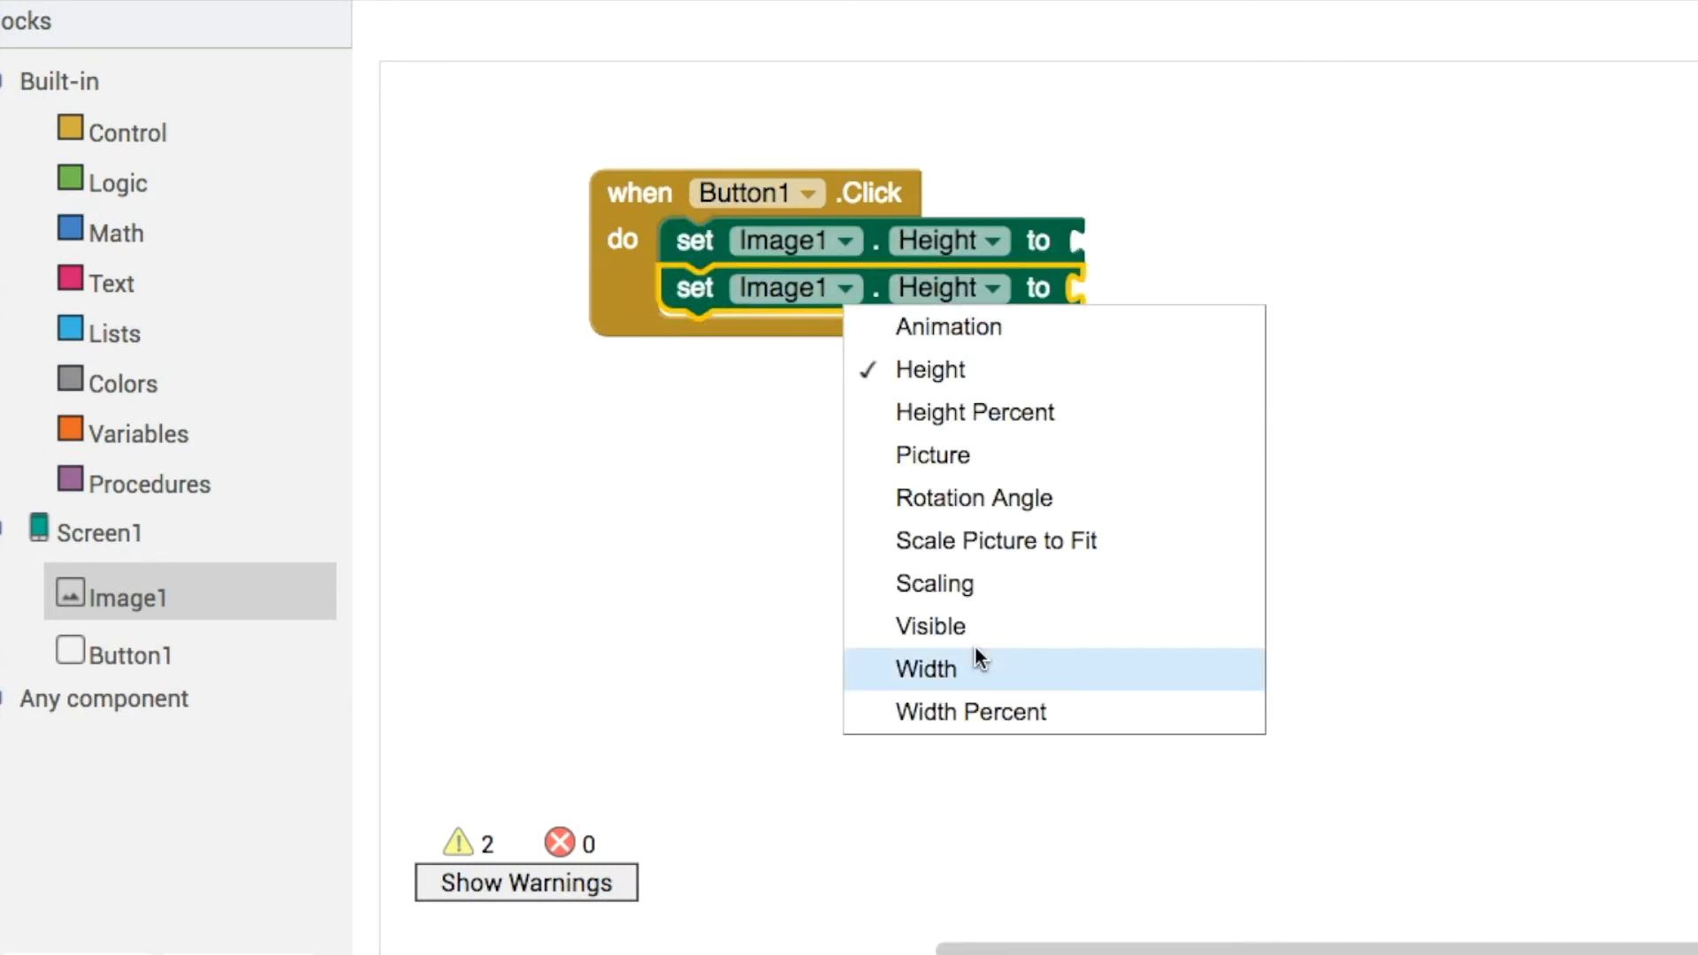
pyautogui.click(925, 668)
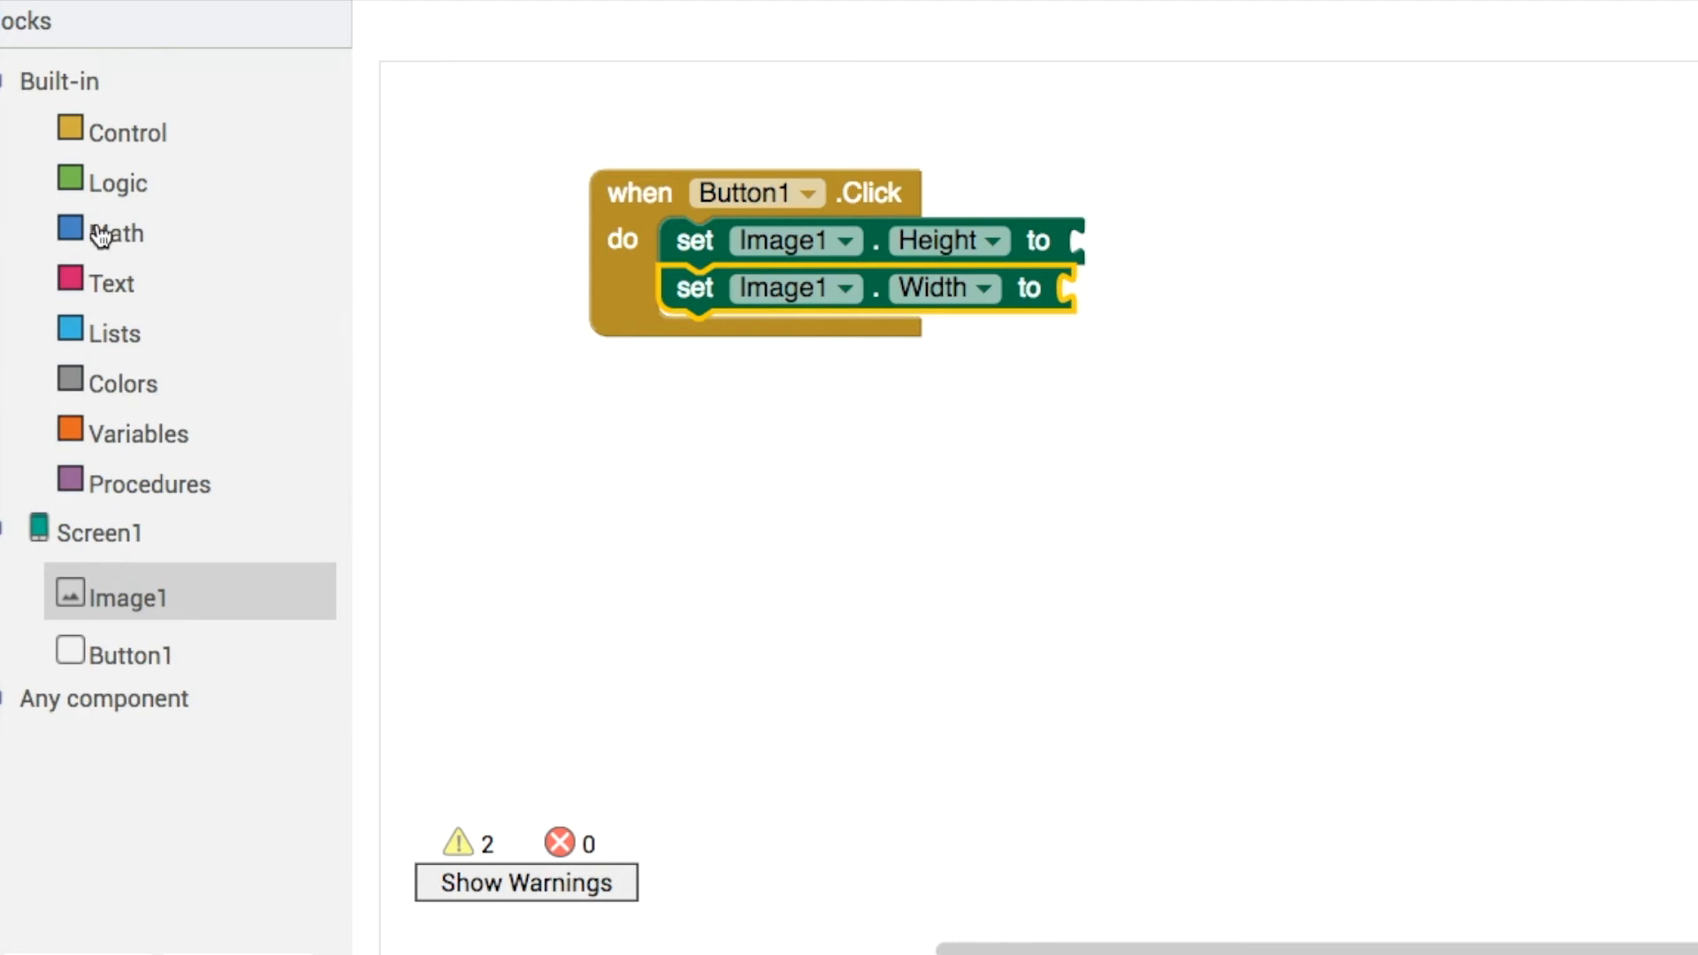
# Make the setters use Image1.Height + 10 and Image1.Width + 10
pyautogui.click(115, 232)
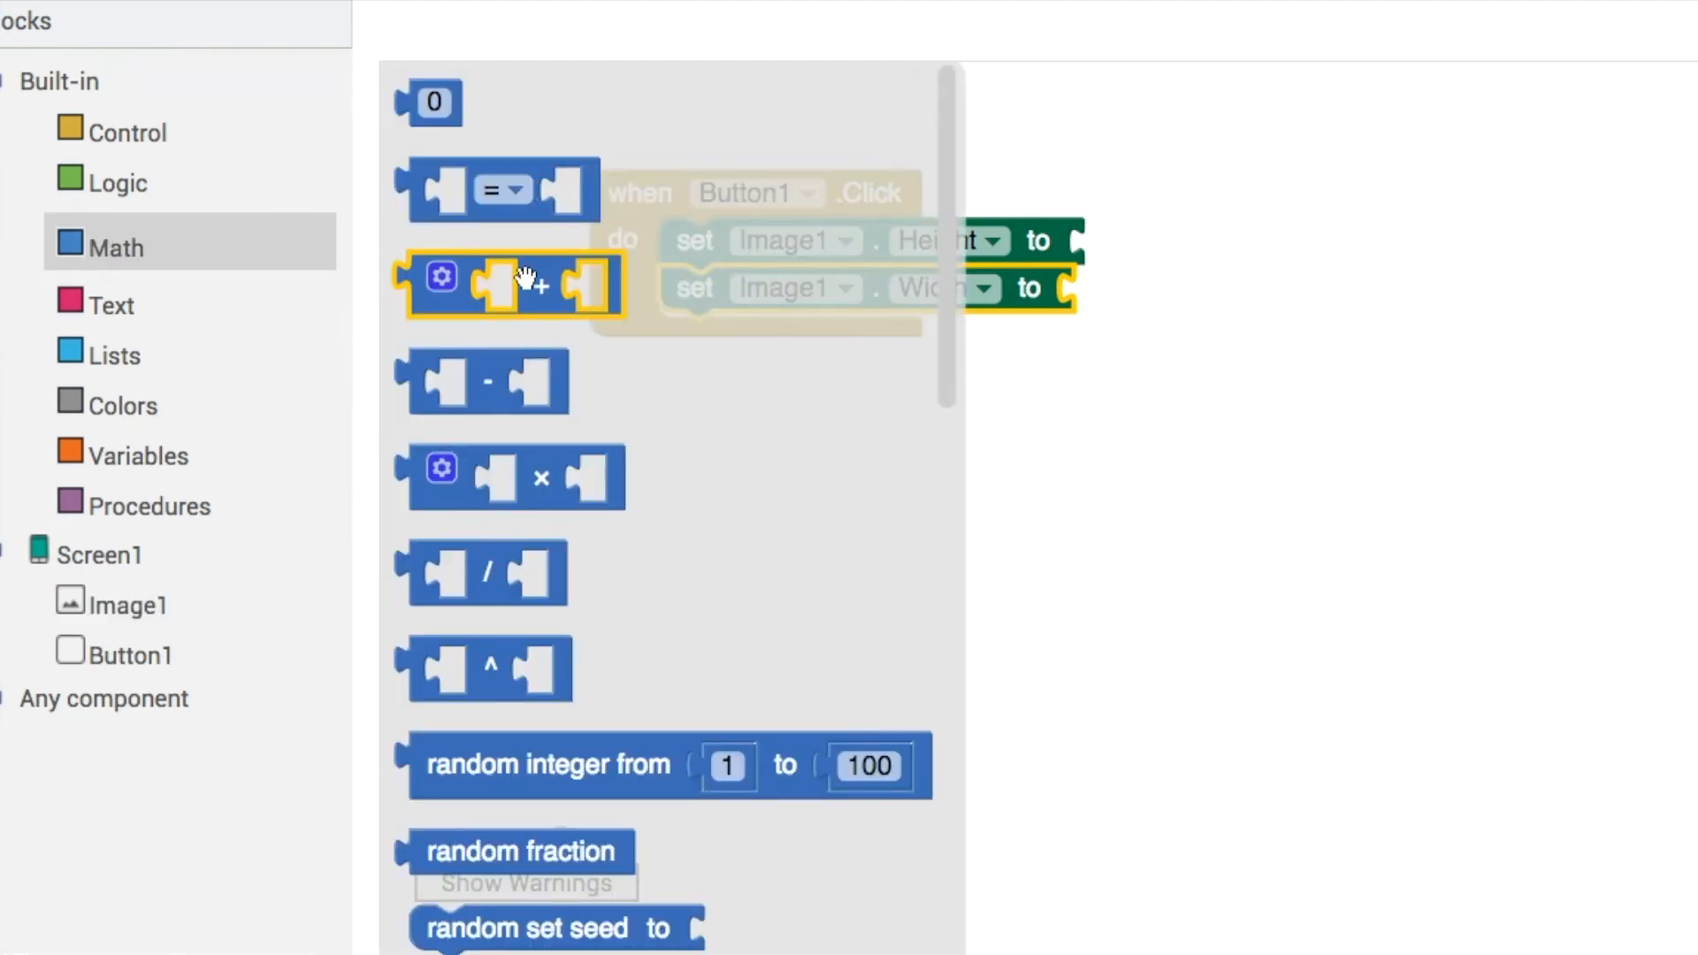
pyautogui.moveTo(515, 284); pyautogui.dragTo(1191, 249)
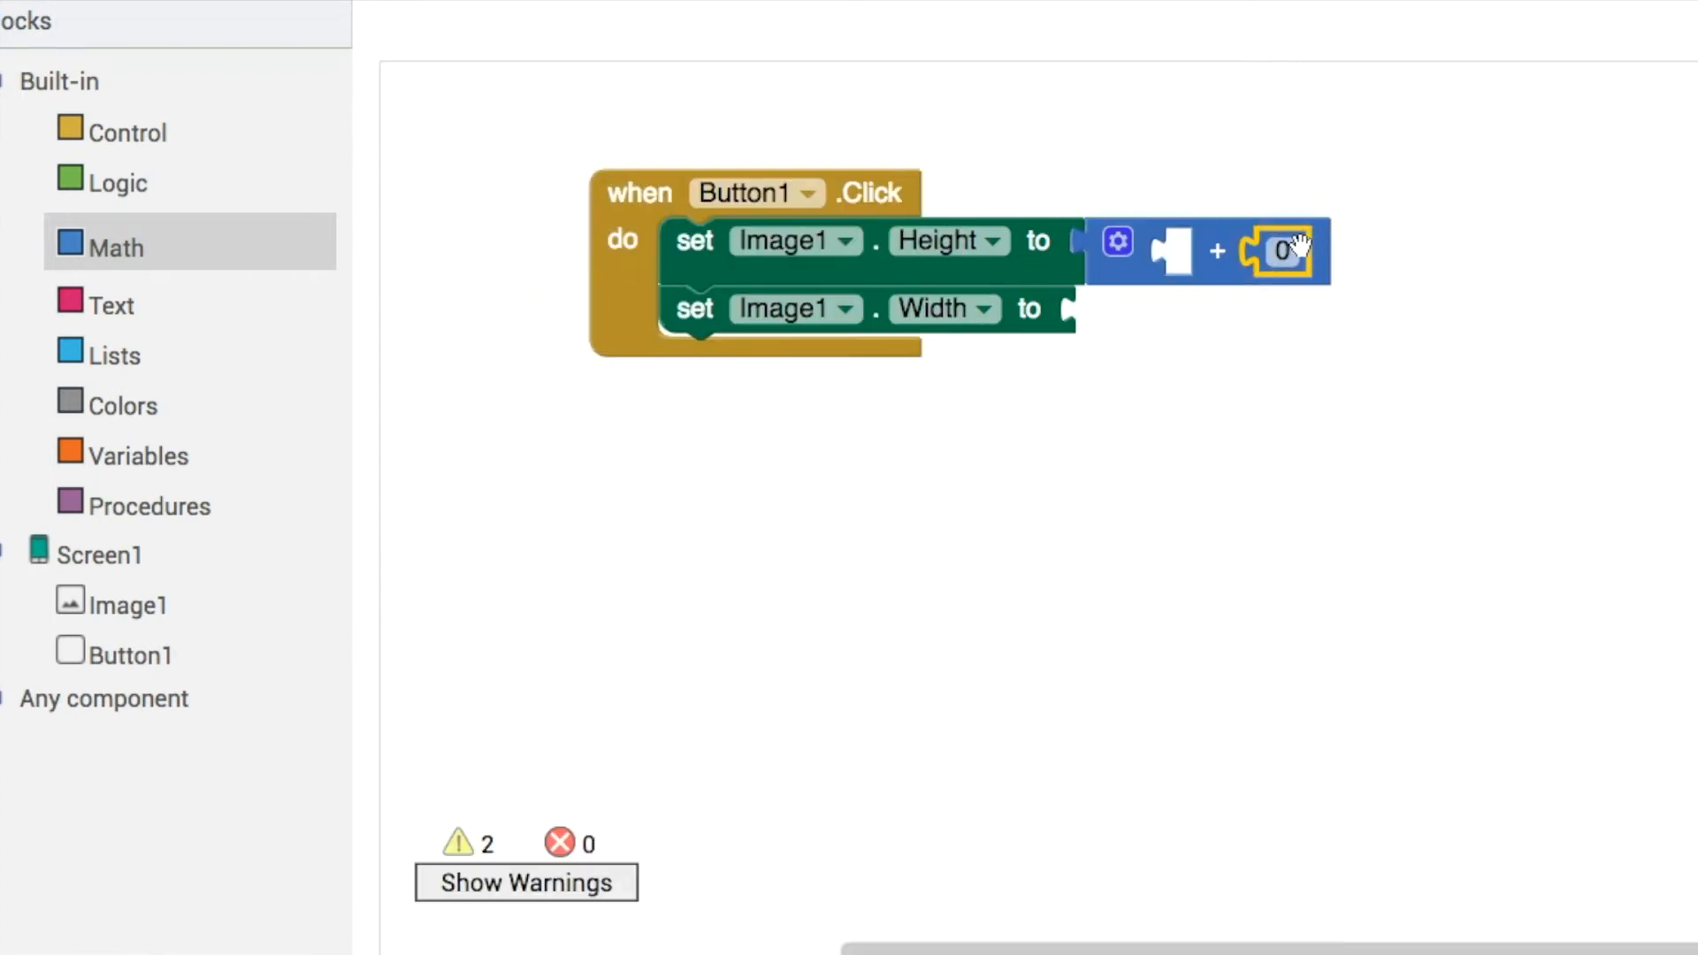
pyautogui.write('10')
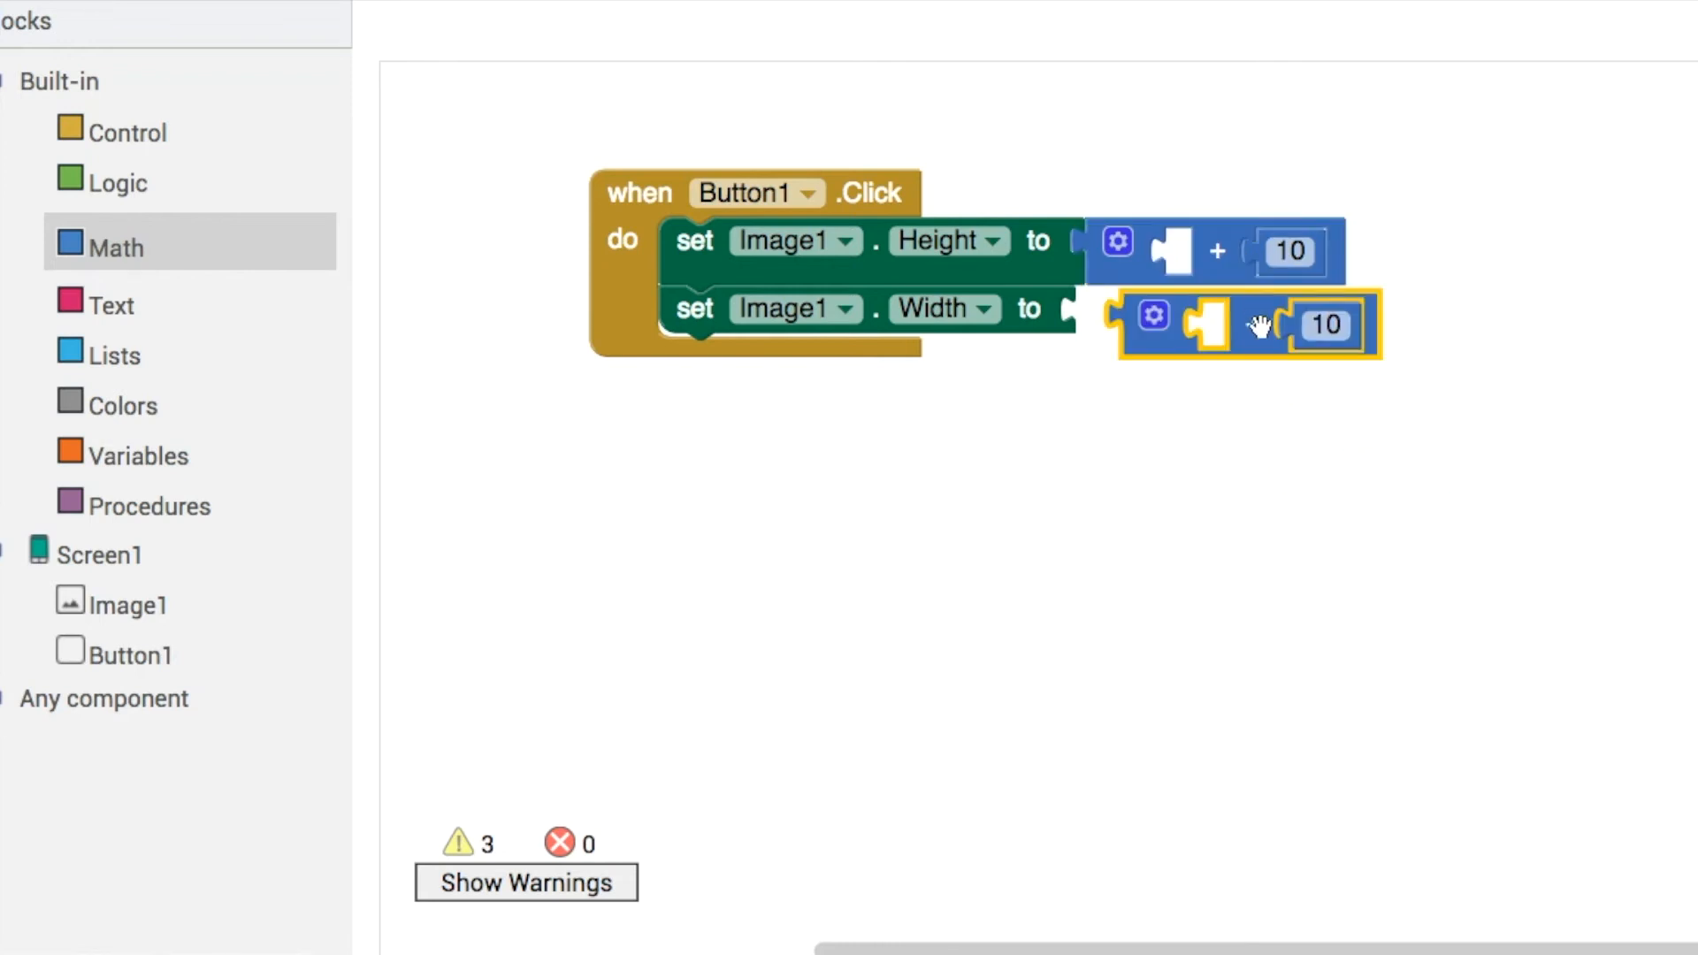
pyautogui.click(128, 597)
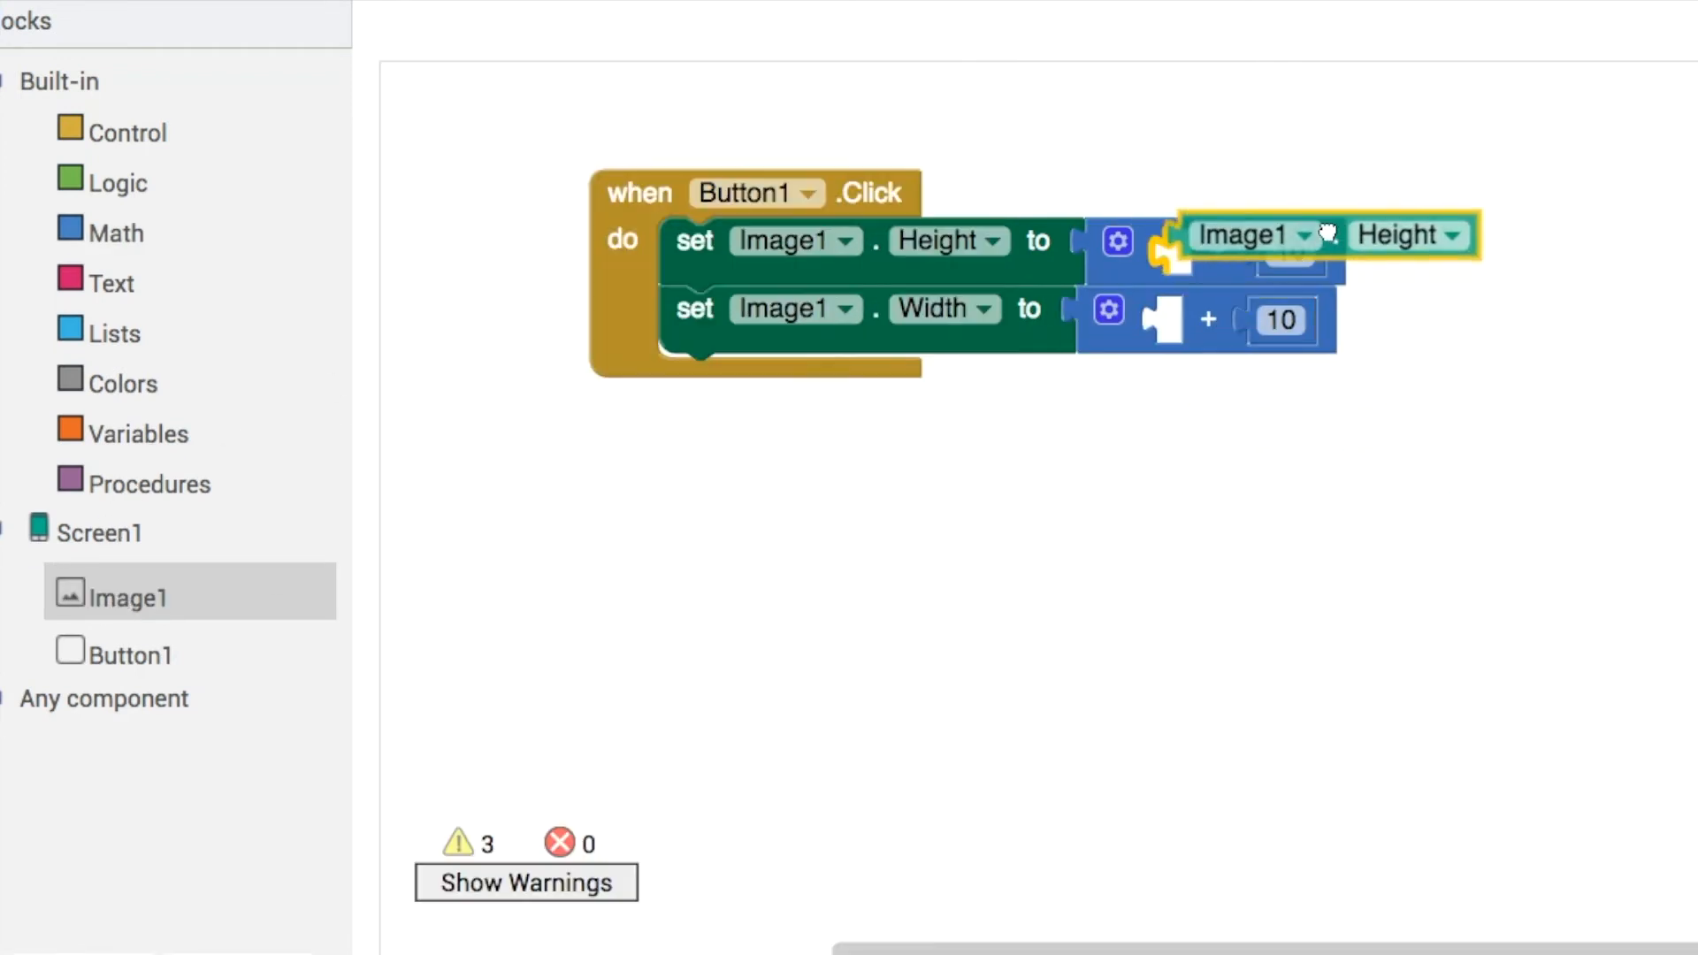
pyautogui.moveTo(1321, 235); pyautogui.dragTo(1342, 325)
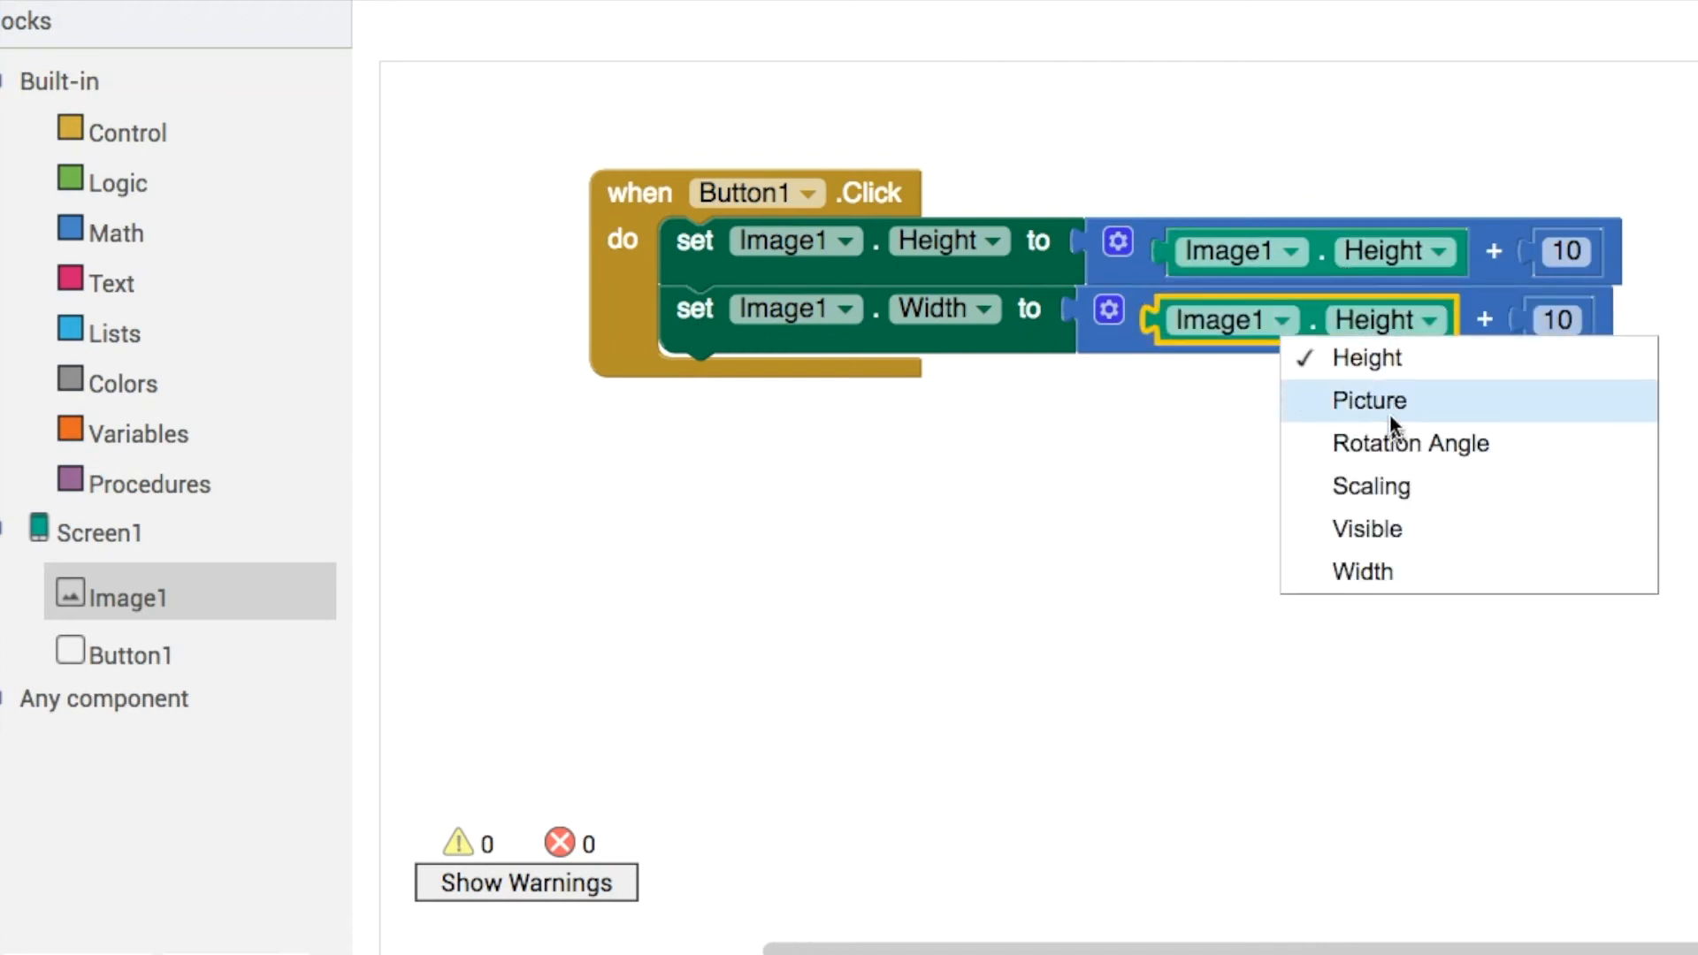
pyautogui.click(1361, 570)
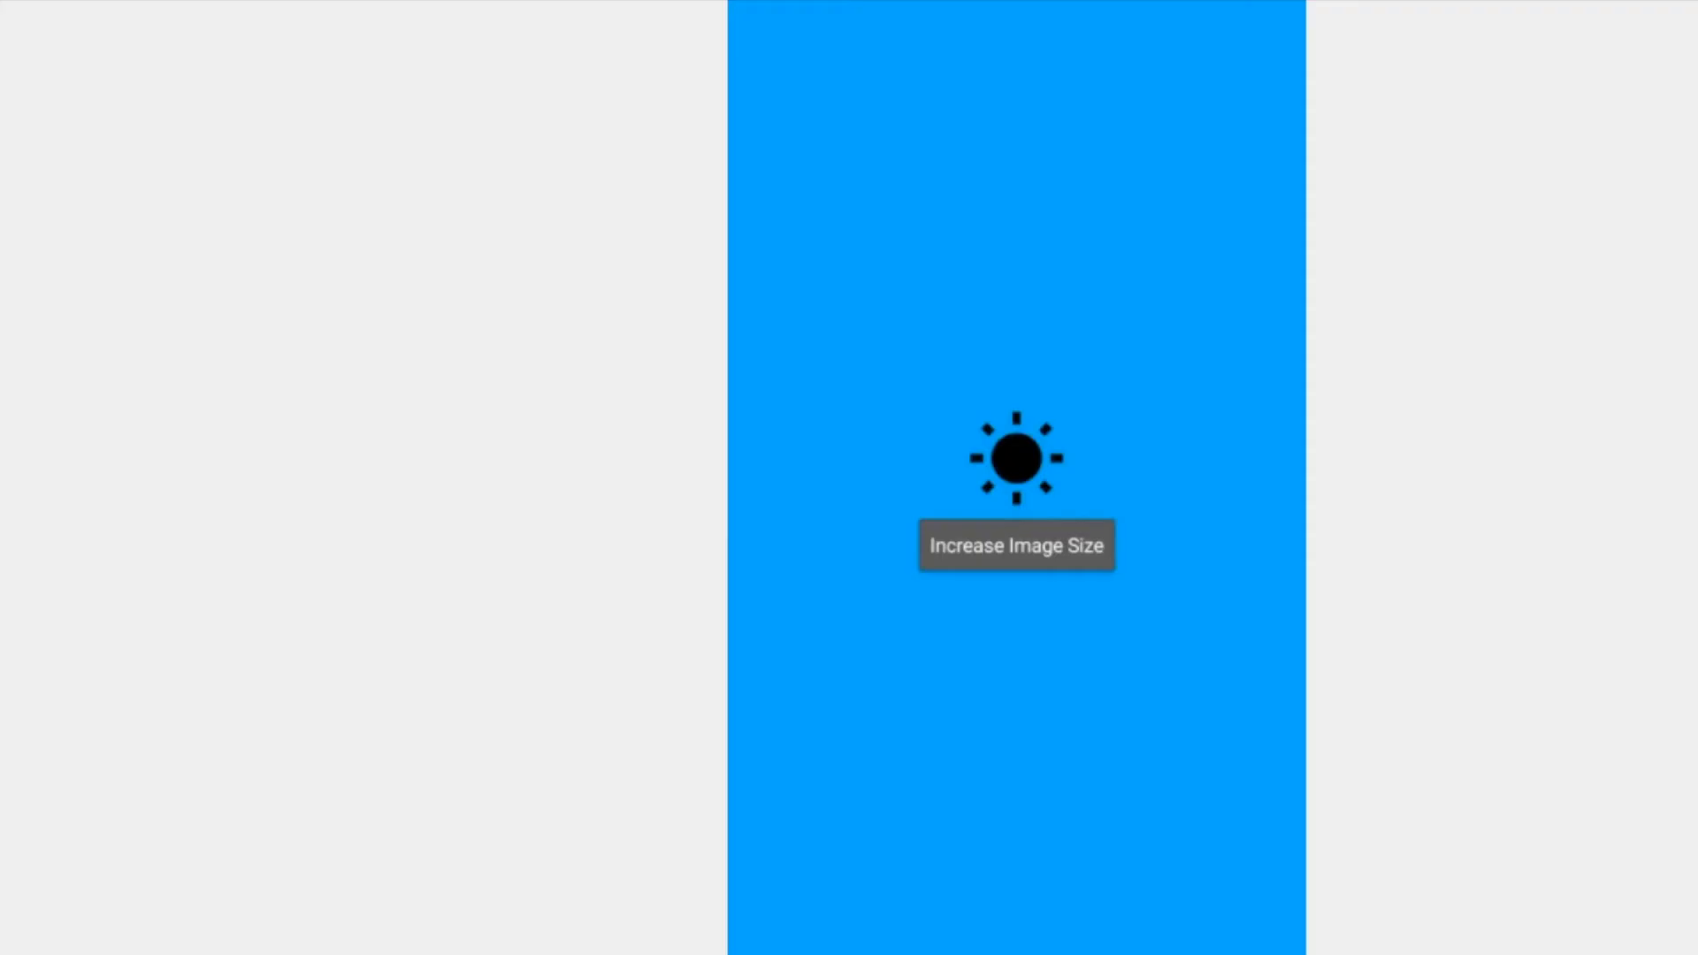
pyautogui.moveTo(907, 122)
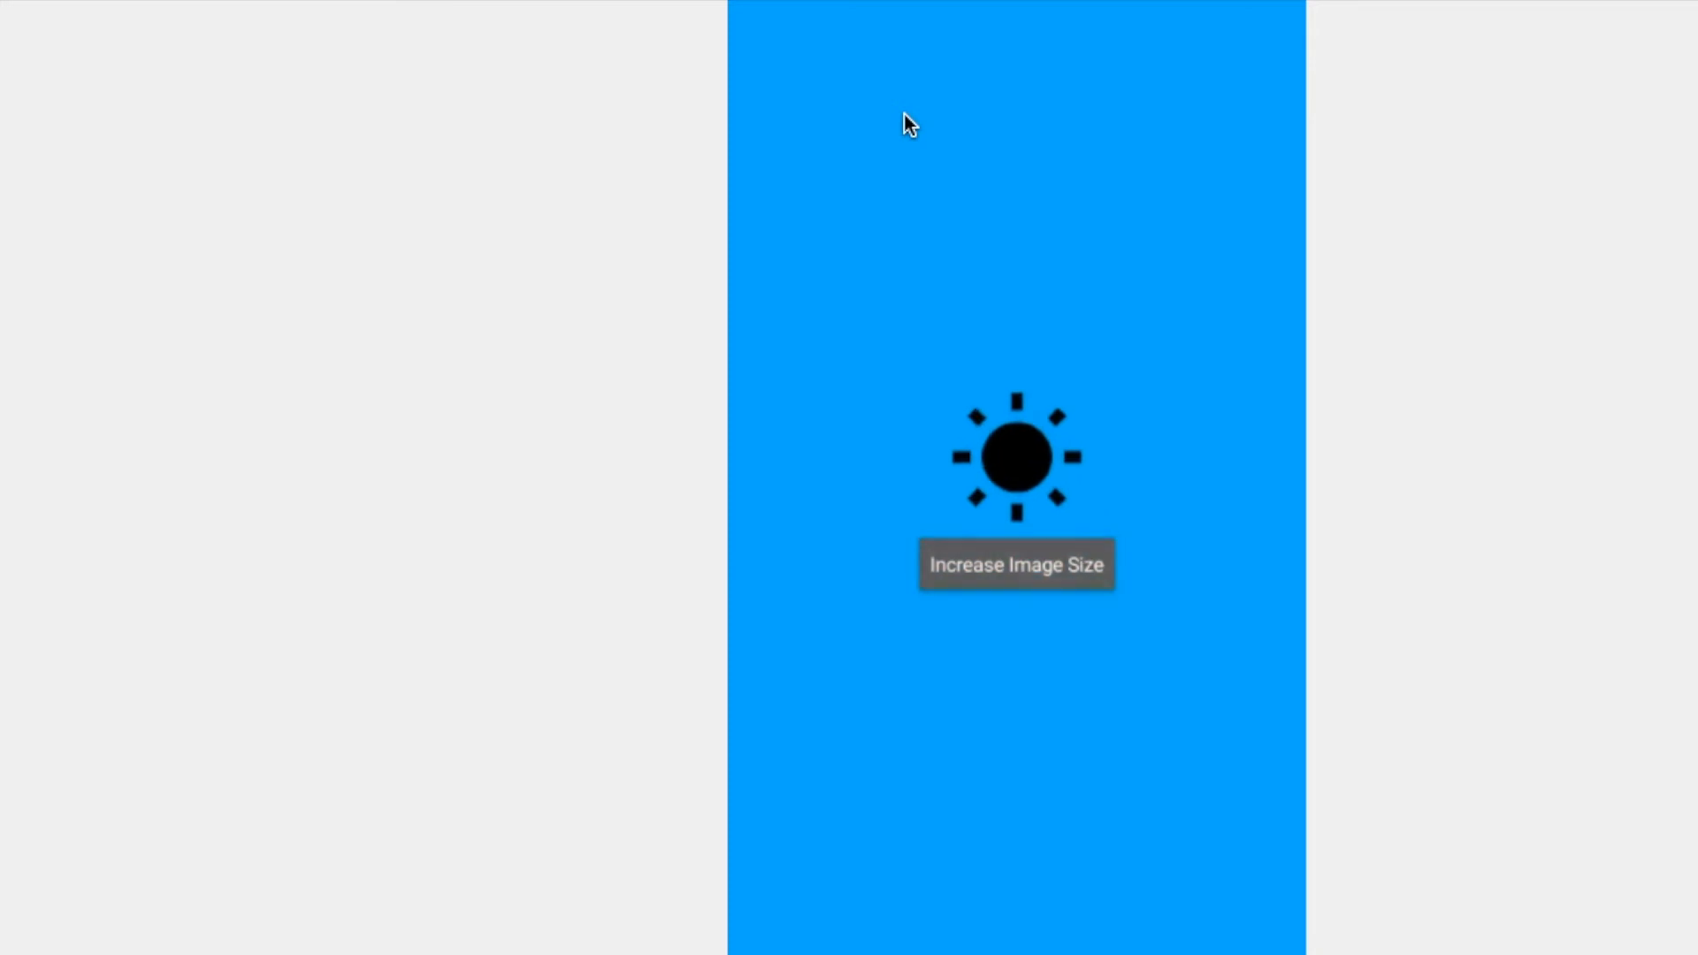
# Tap Increase Image Size in the live preview to enlarge the sun image
pyautogui.click(1014, 458)
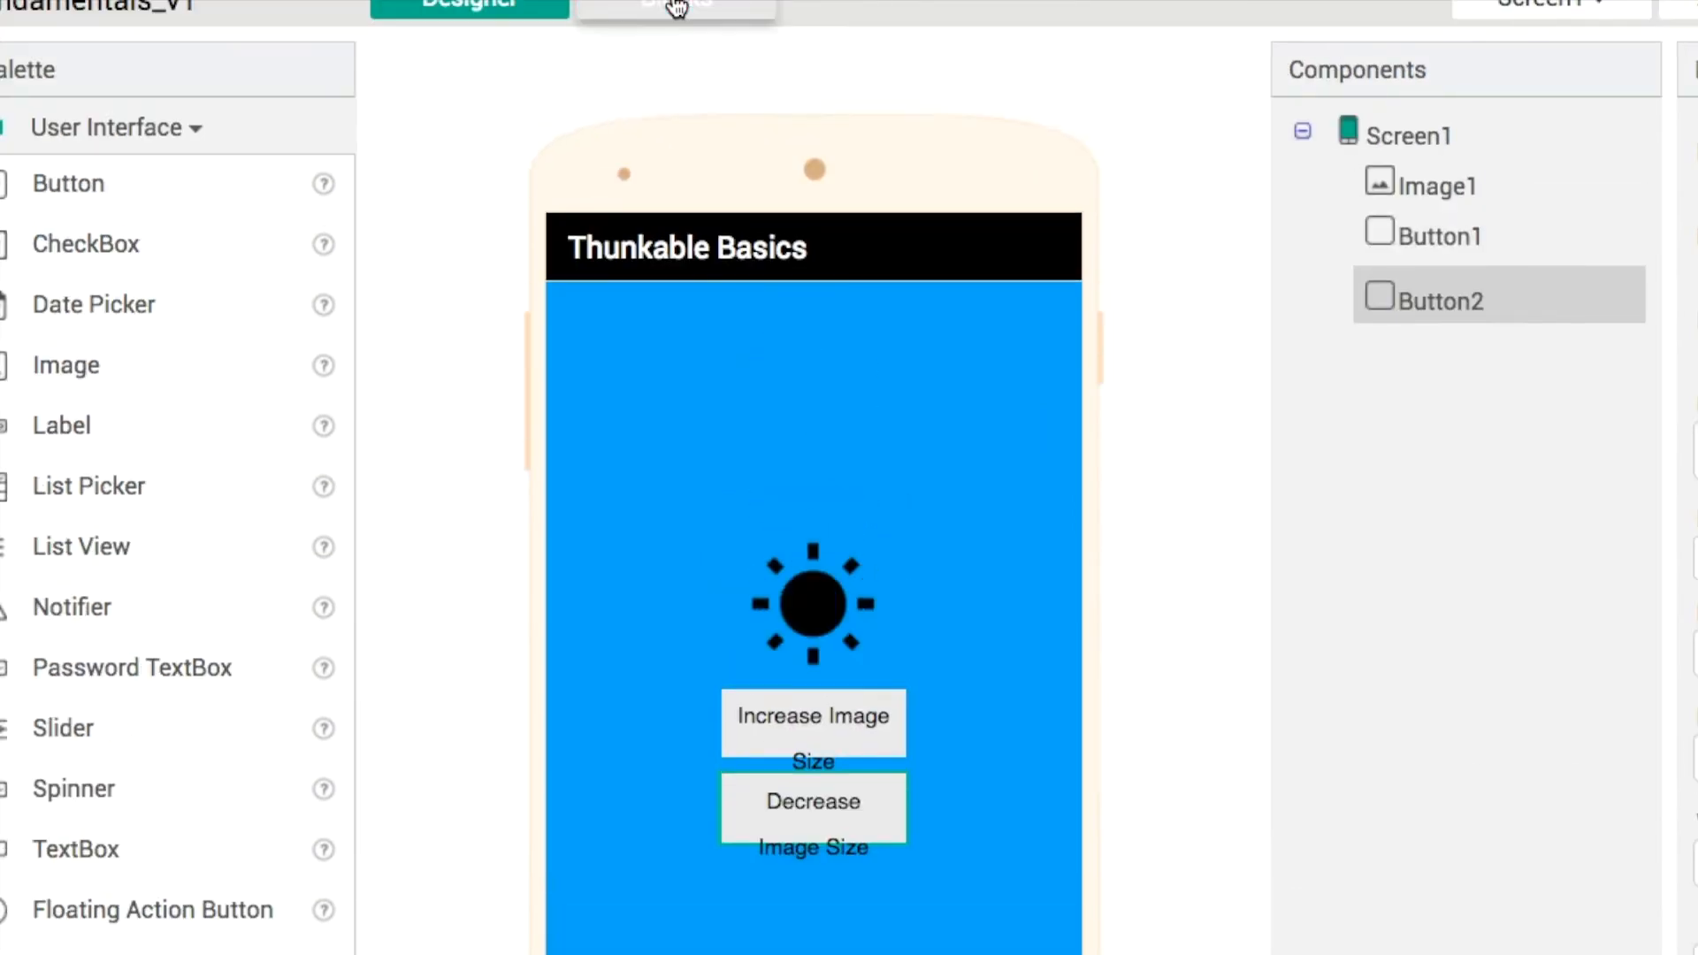
# Duplicate Button1.Click into a Button2.Click handler that subtracts 10 from Image1's height and width
pyautogui.click(675, 5)
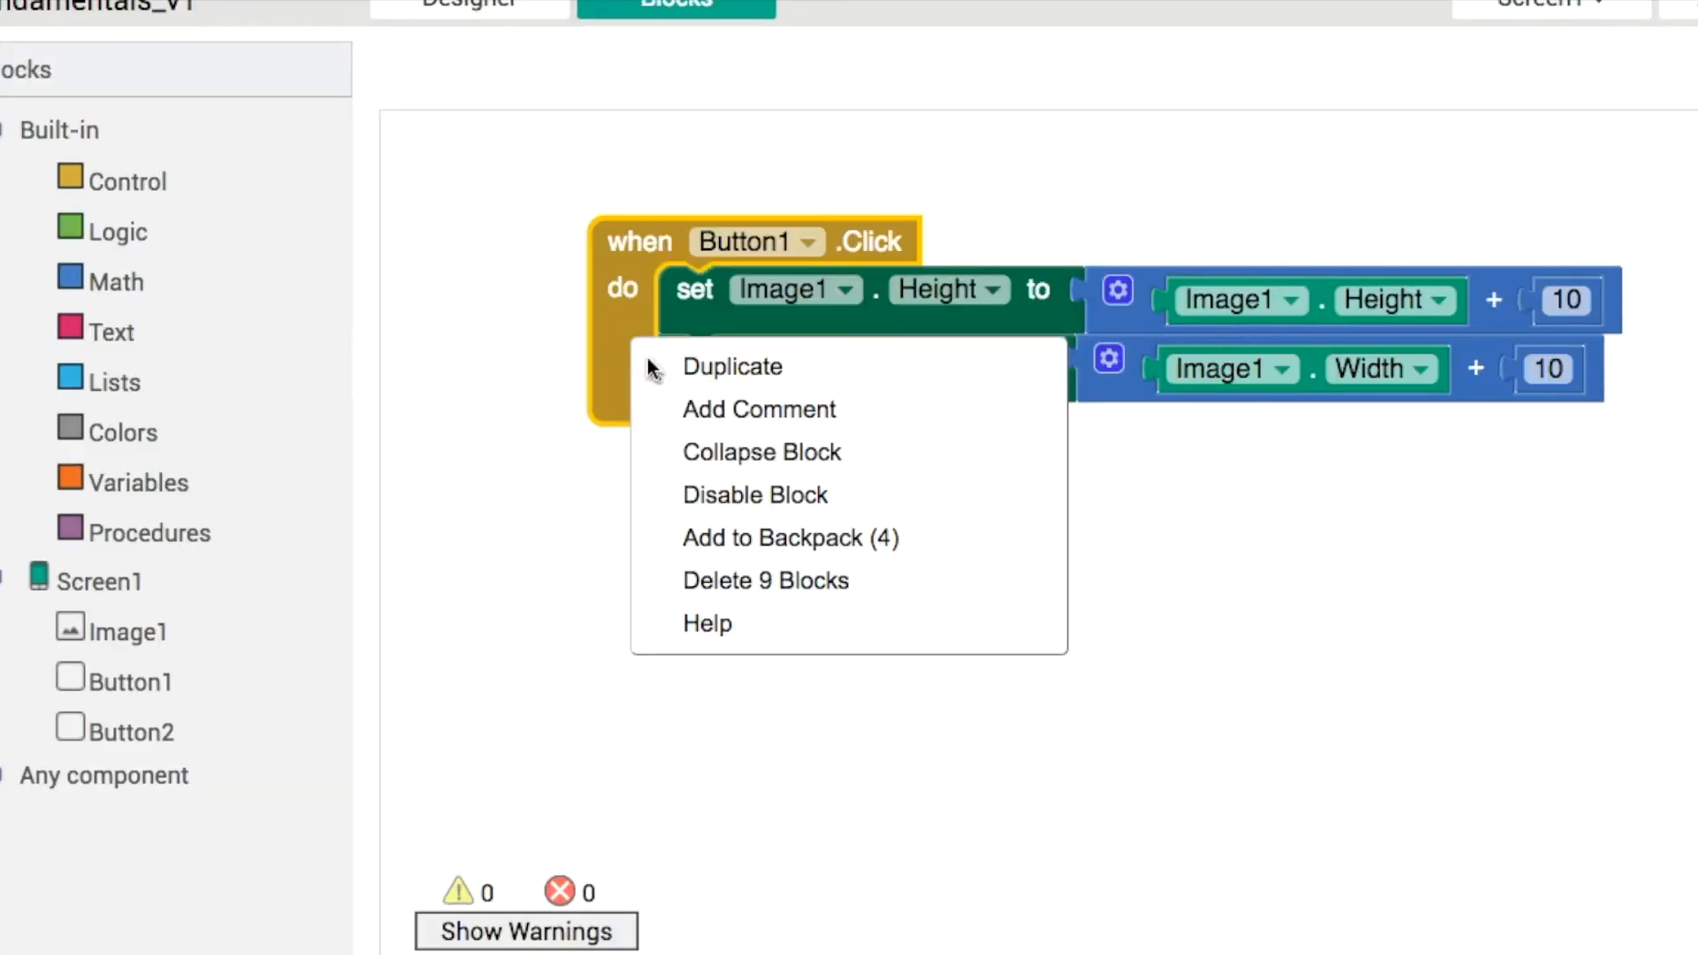
pyautogui.click(732, 366)
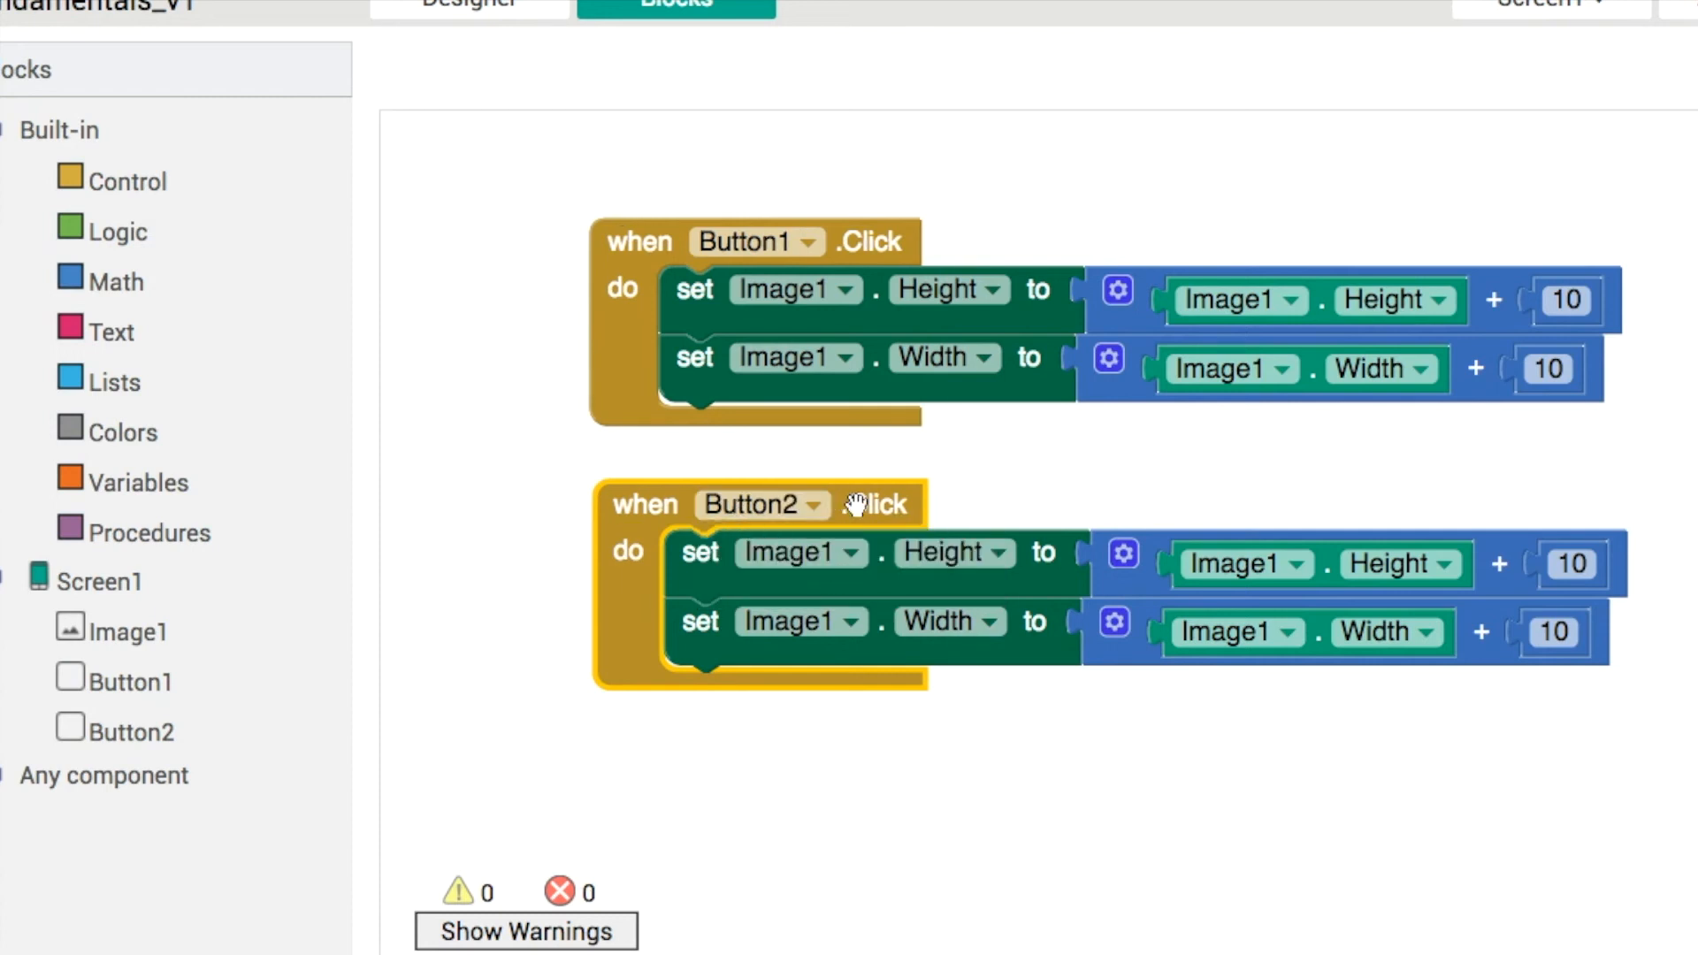
pyautogui.click(119, 281)
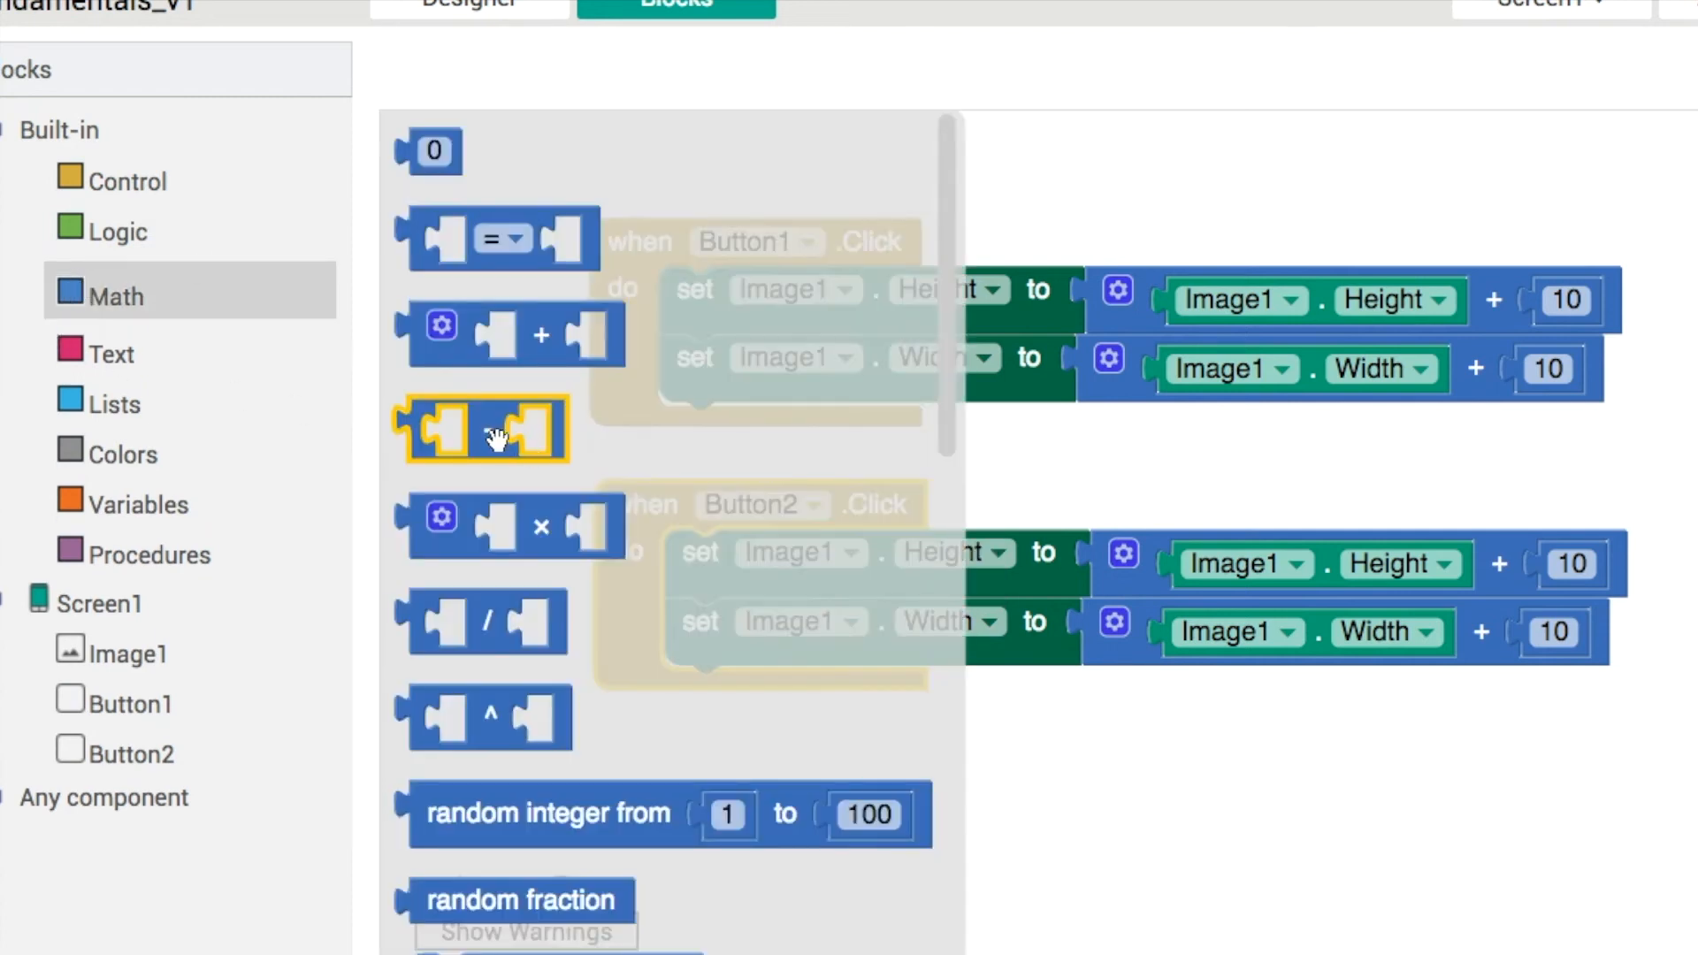
pyautogui.rightClick(1310, 482)
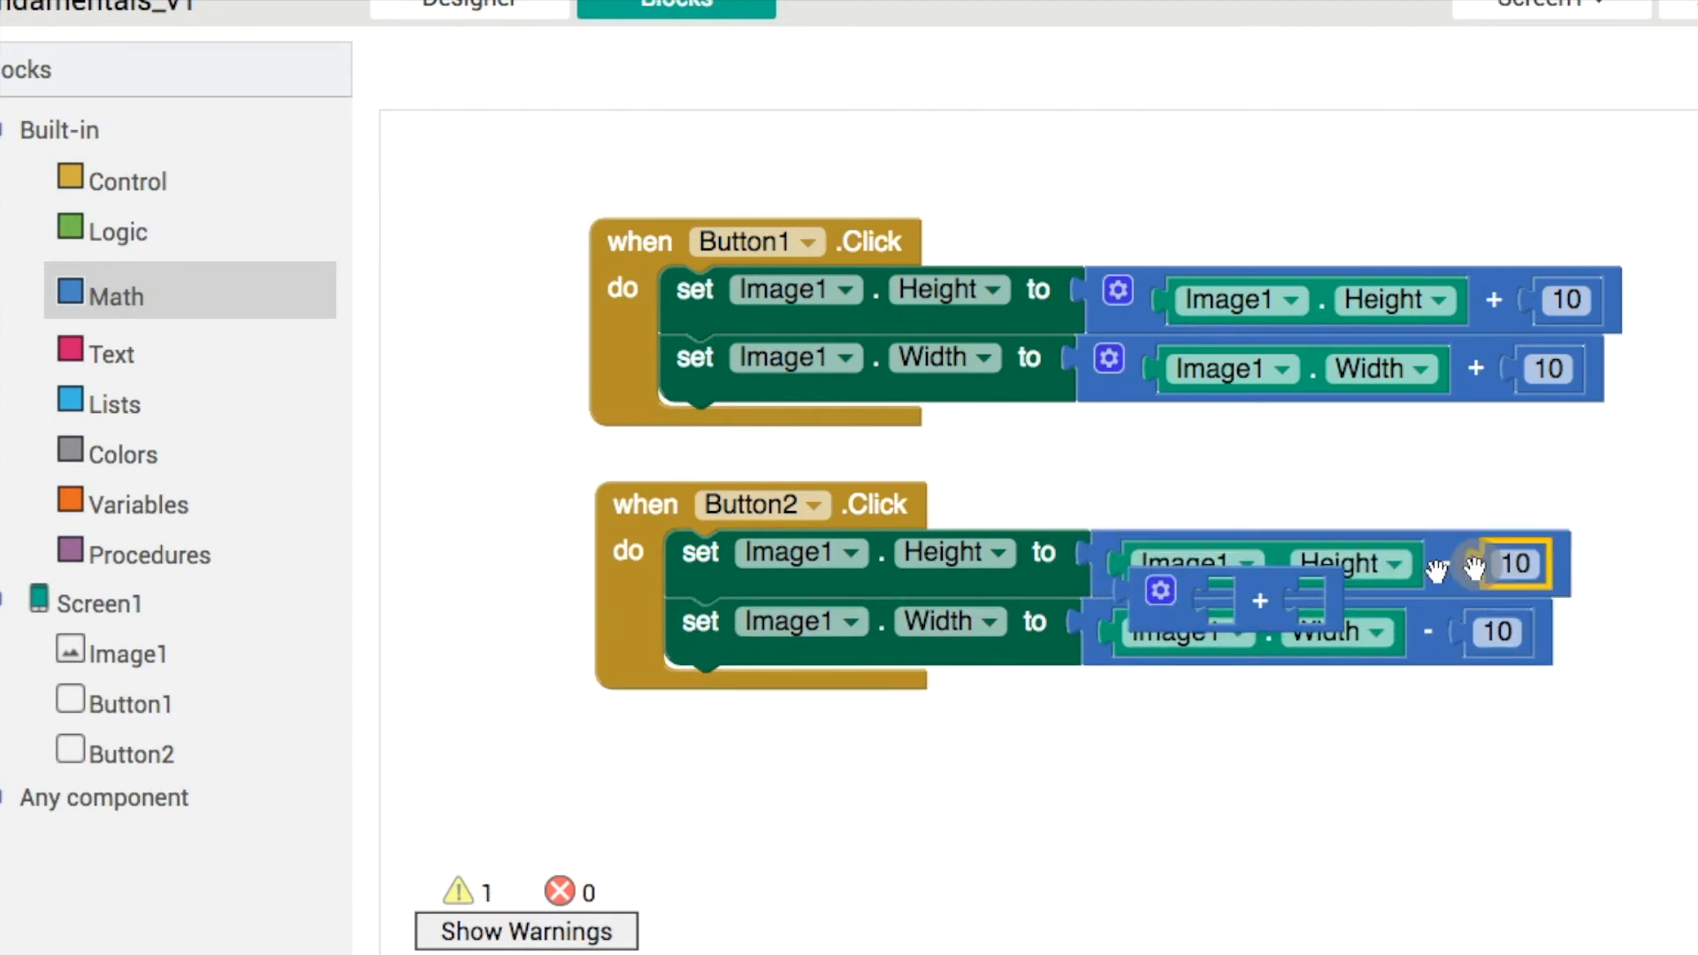
pyautogui.click(1159, 590)
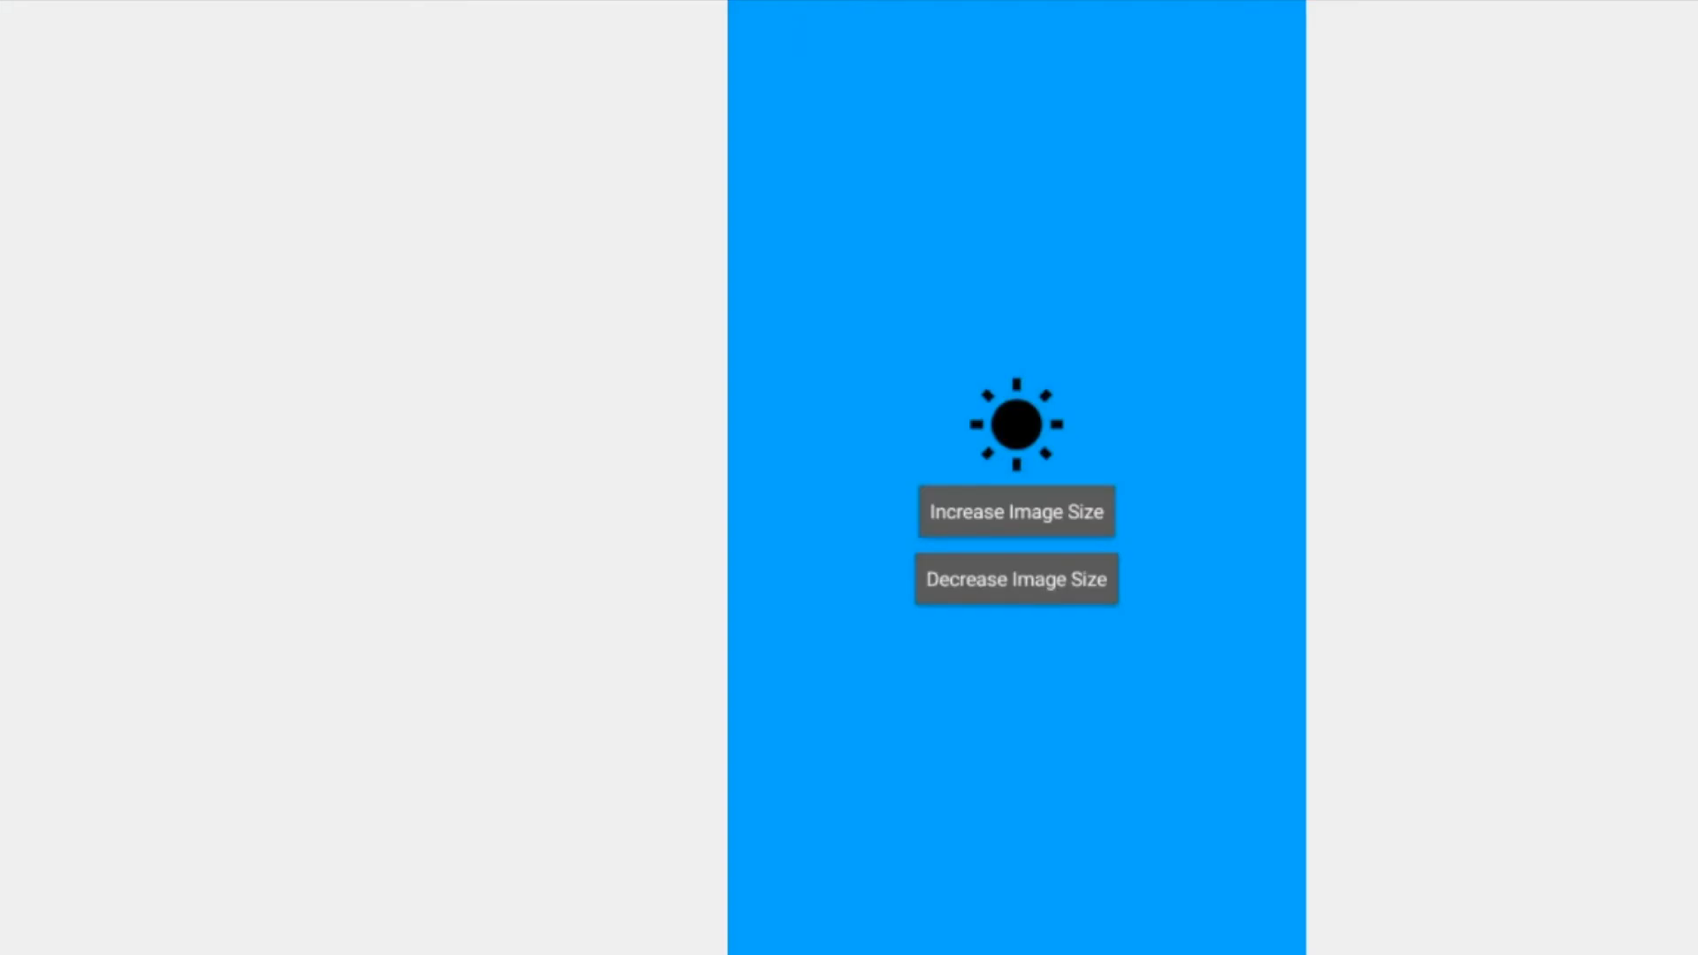
# Tap Increase Image Size three times in the preview to grow the sun image step by step
pyautogui.click(1016, 511)
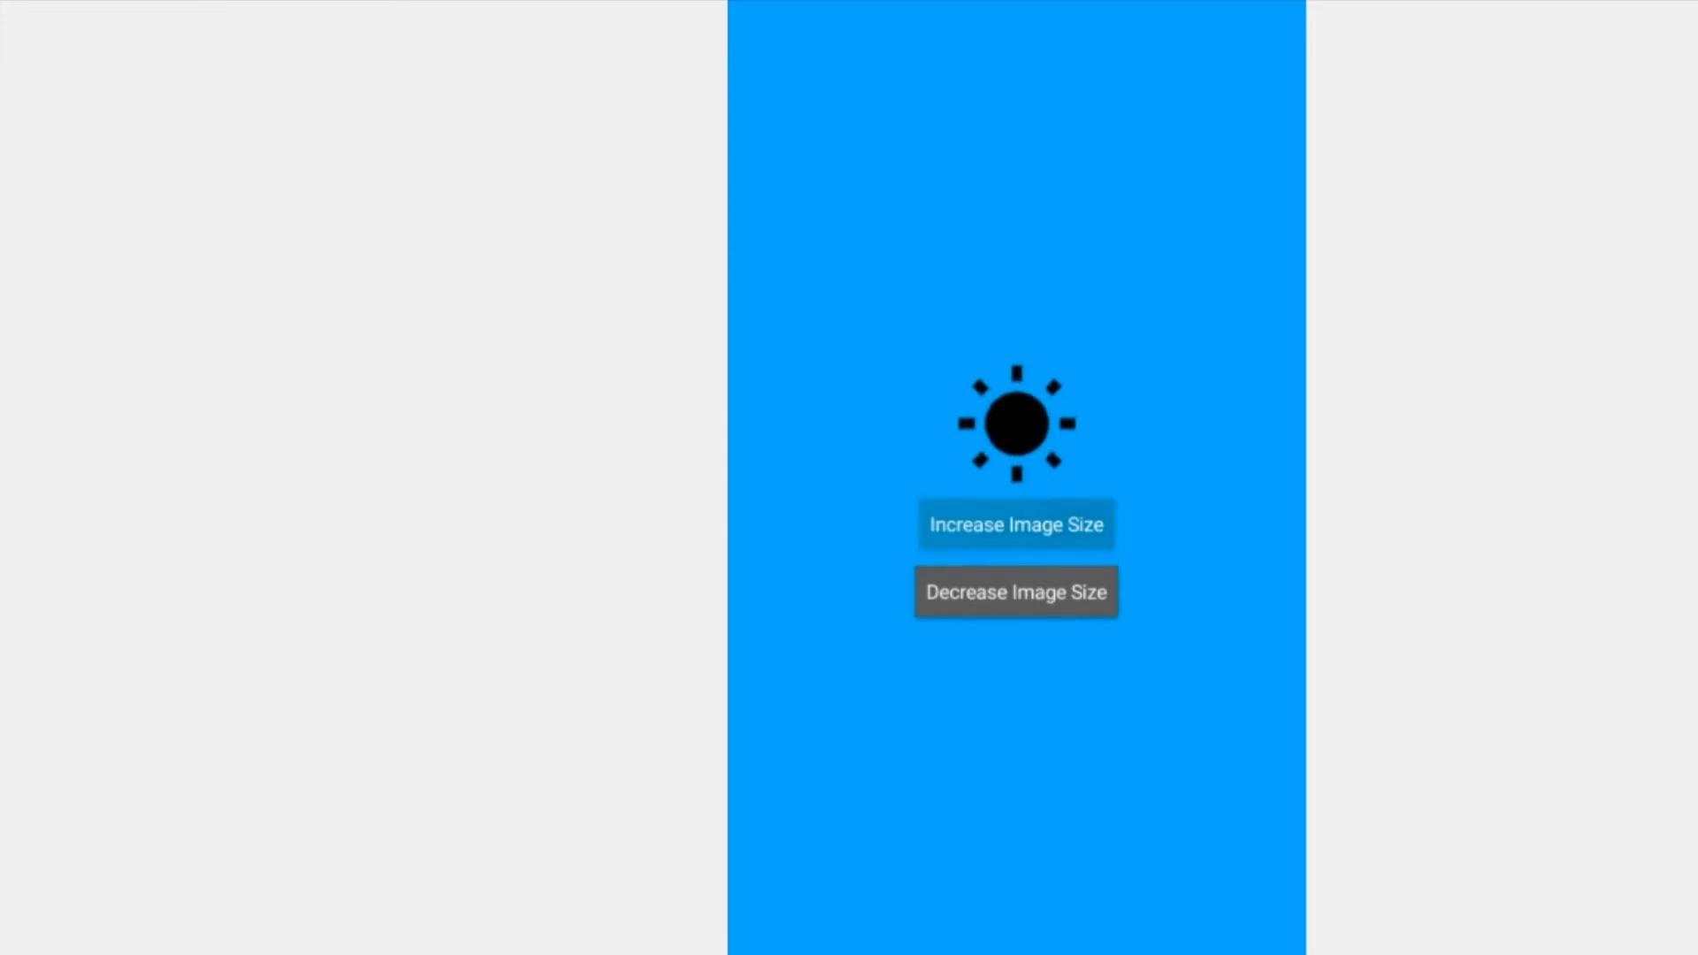
pyautogui.click(1016, 525)
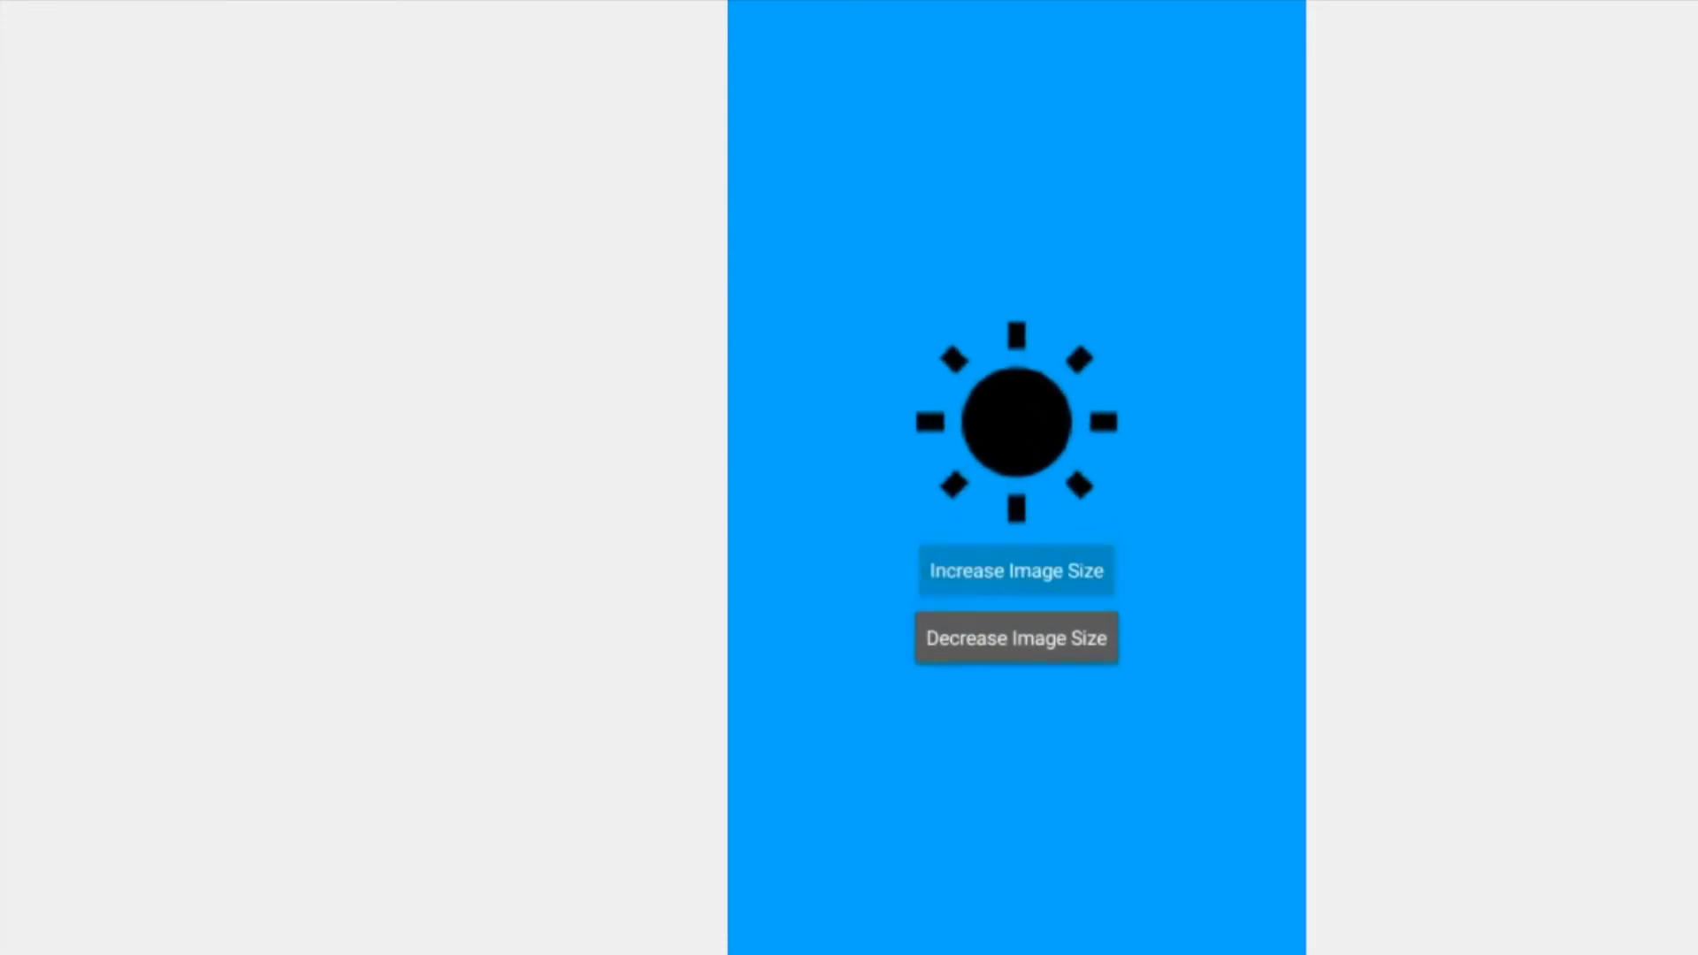
pyautogui.click(1014, 637)
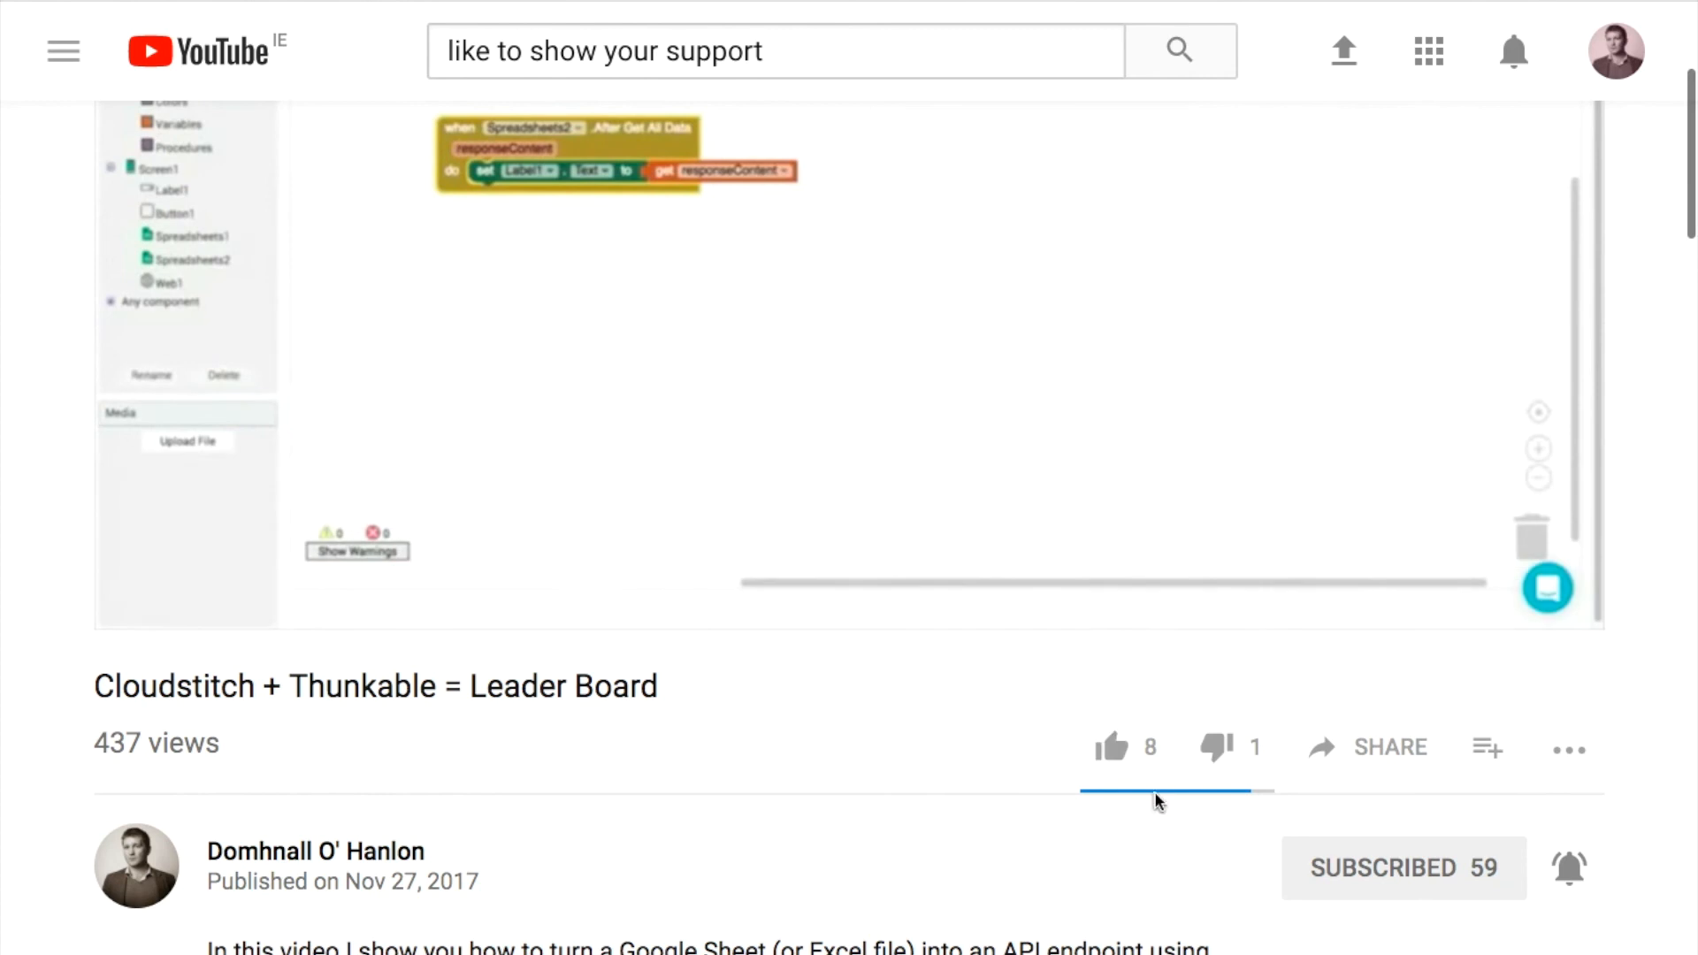
# Interact with the area below the like button on the Cloudstitch + Thunkable video page
pyautogui.click(1109, 747)
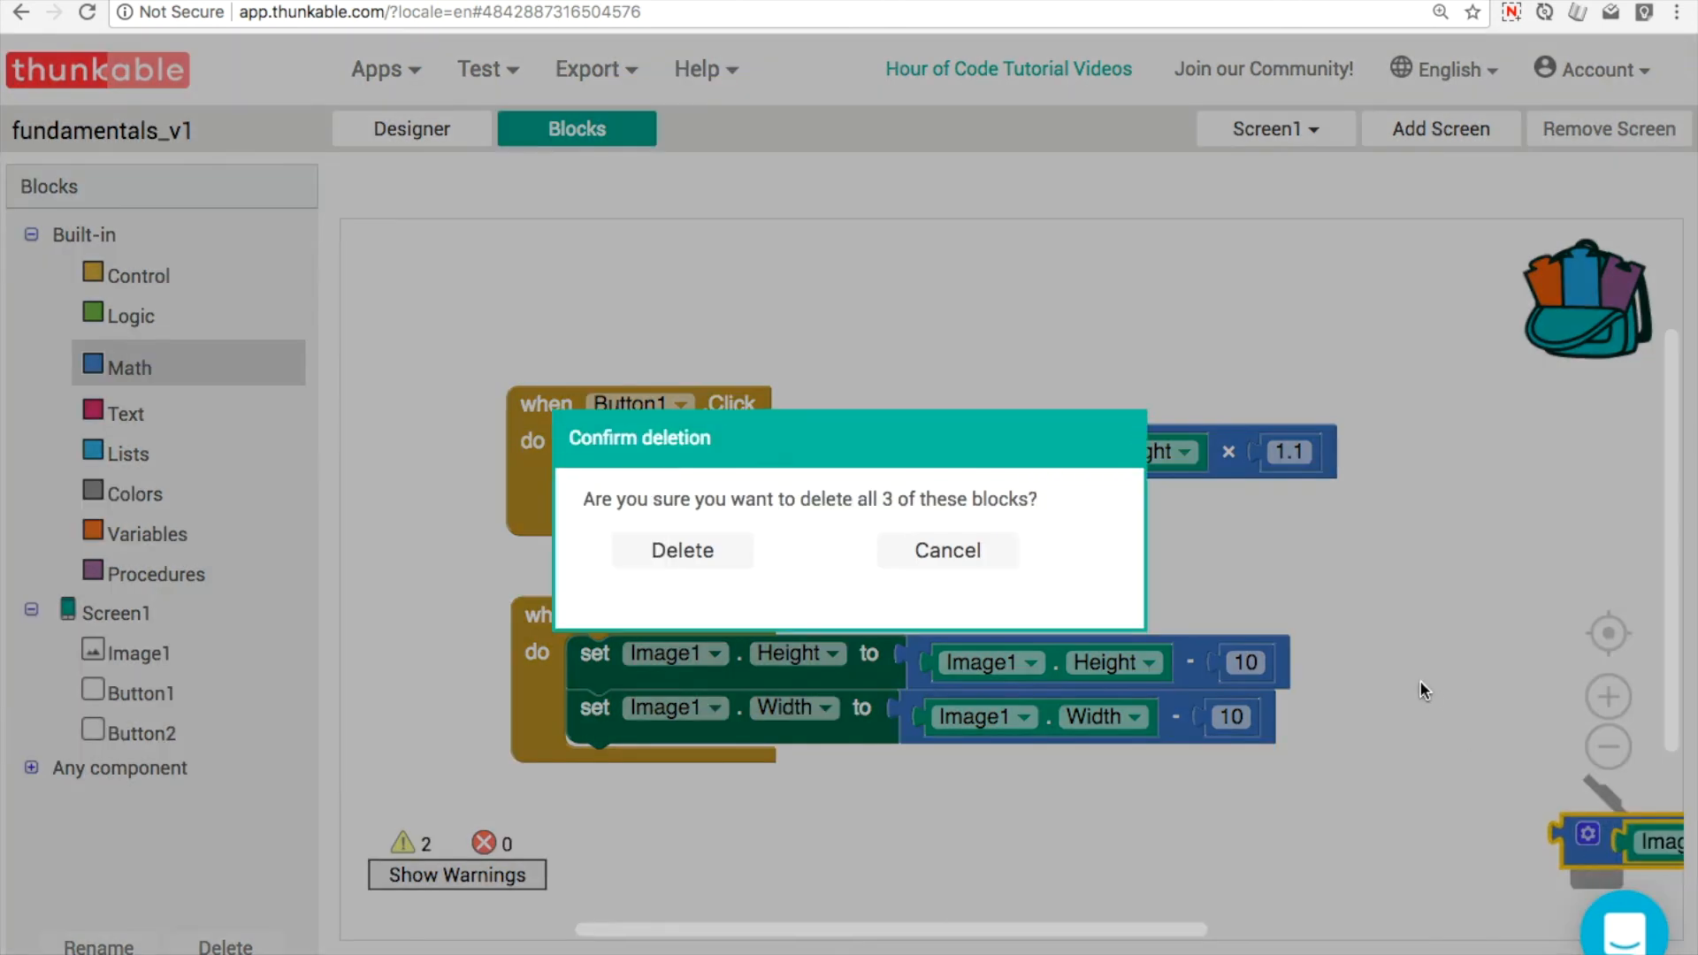
# Confirm deleting the old blocks and duplicate Button1's ×1.1 height multiplication for the width setter
pyautogui.click(945, 550)
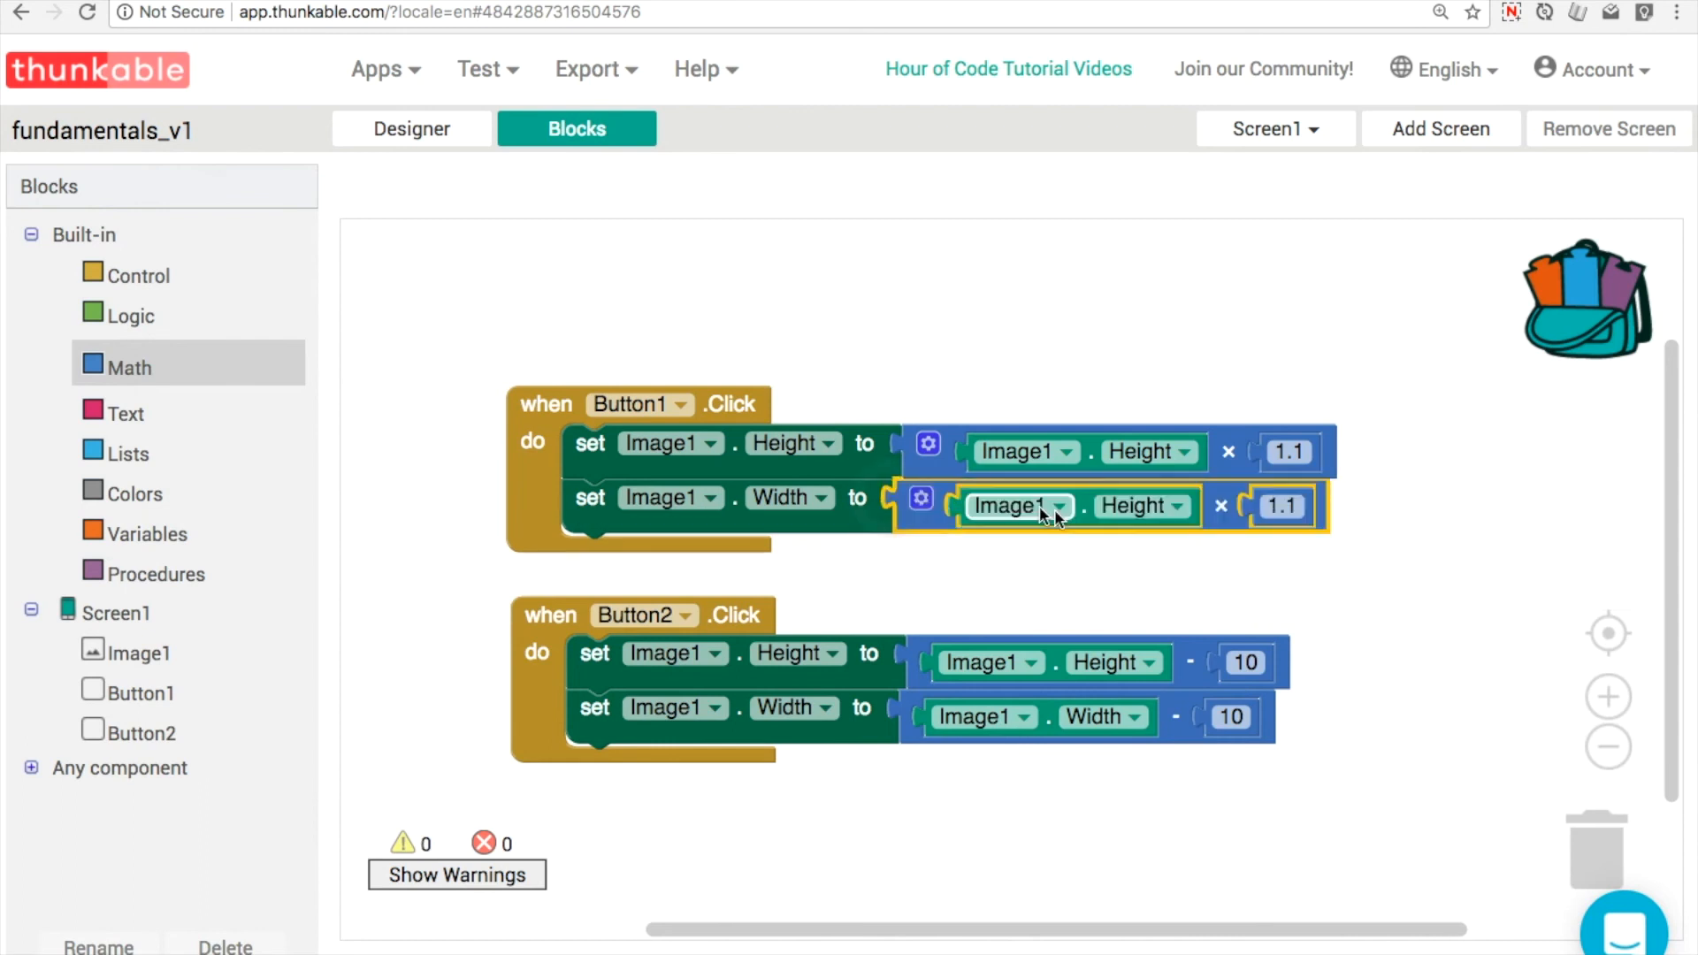
pyautogui.click(1134, 507)
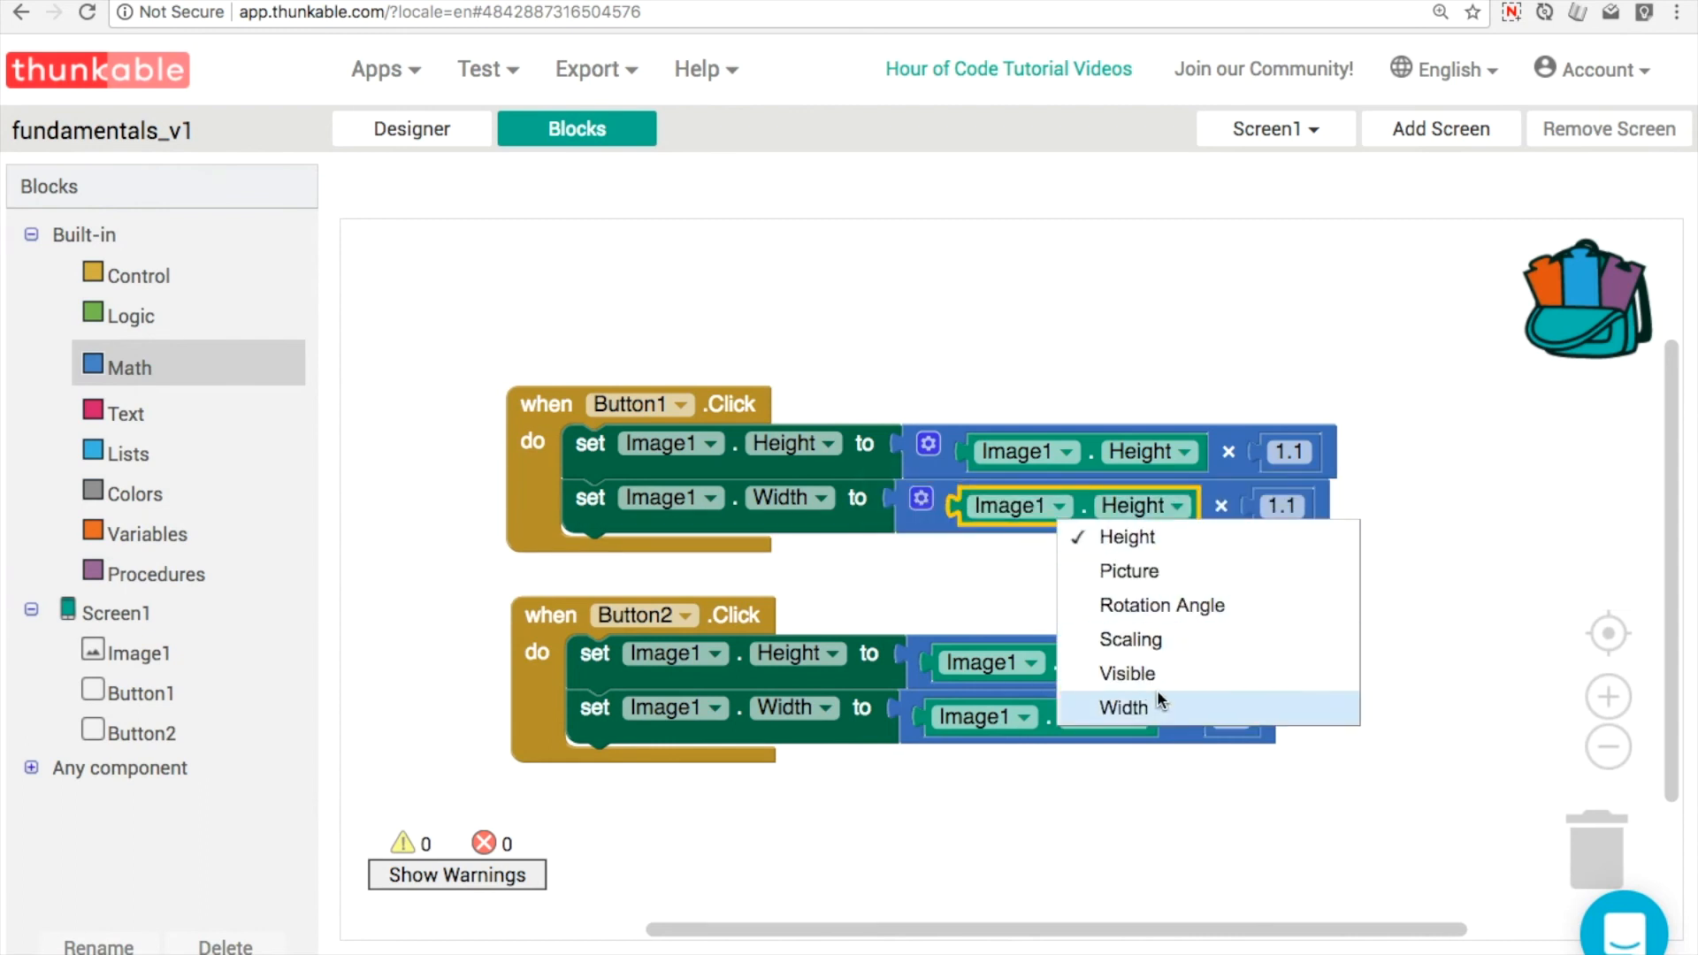
pyautogui.rightClick(1018, 451)
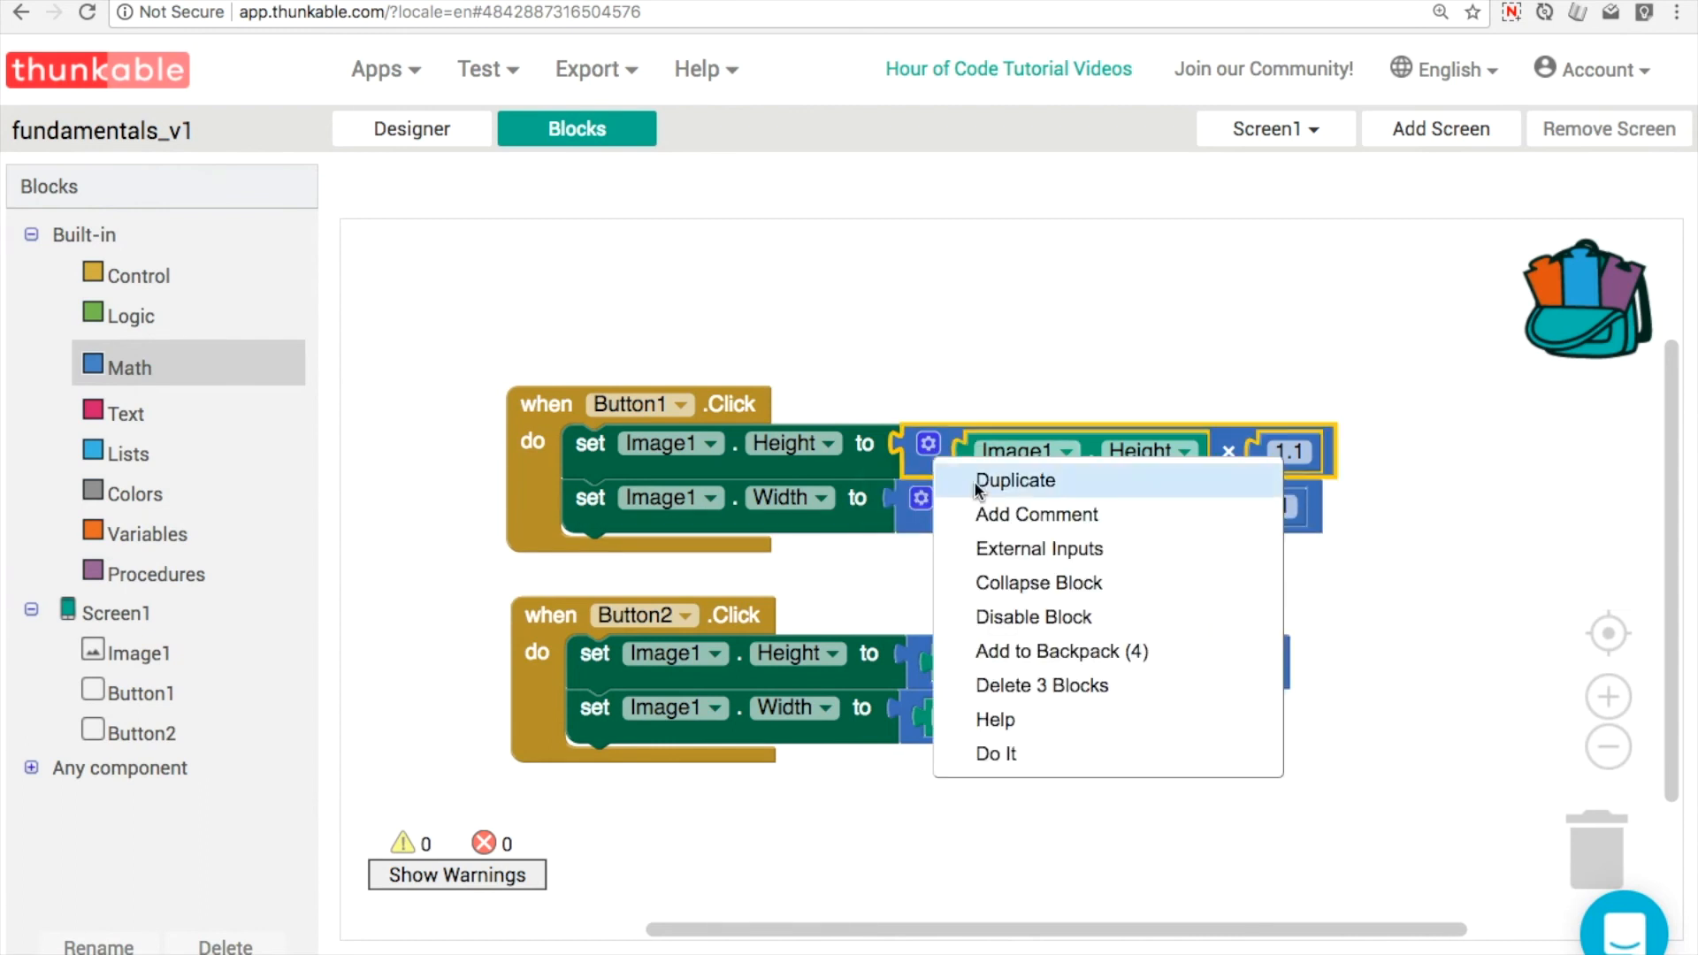
pyautogui.click(1014, 479)
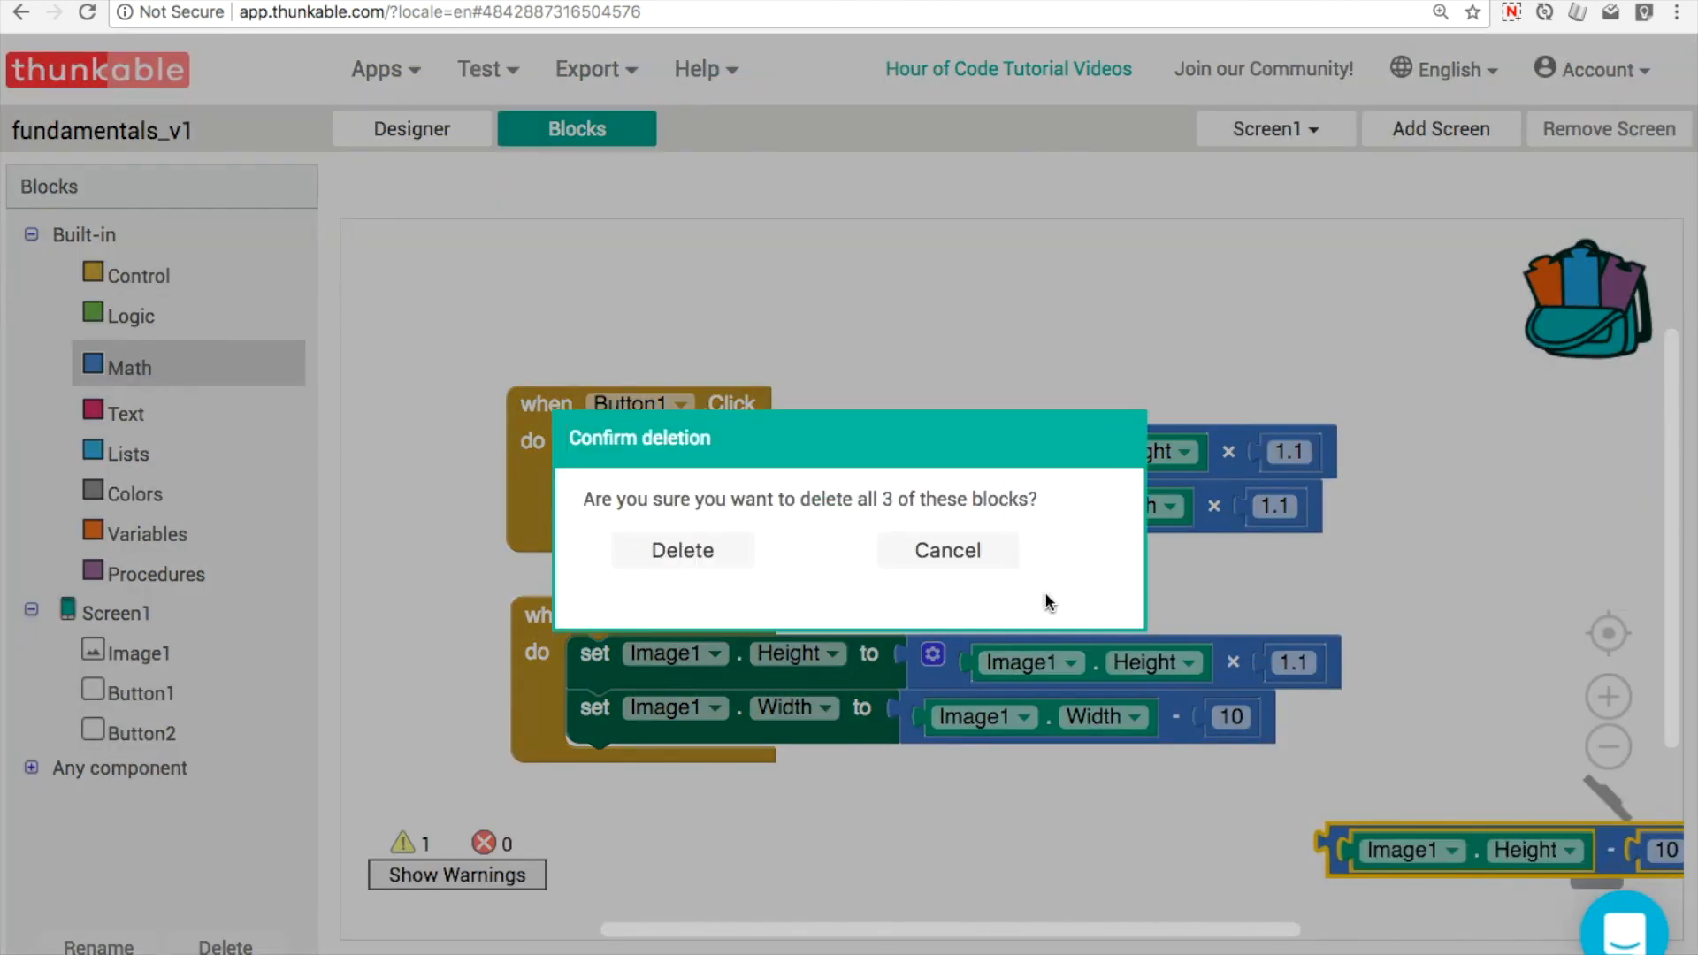
# Give Button2 copied multiplication blocks with a 0.9 factor for both height and width
pyautogui.click(945, 550)
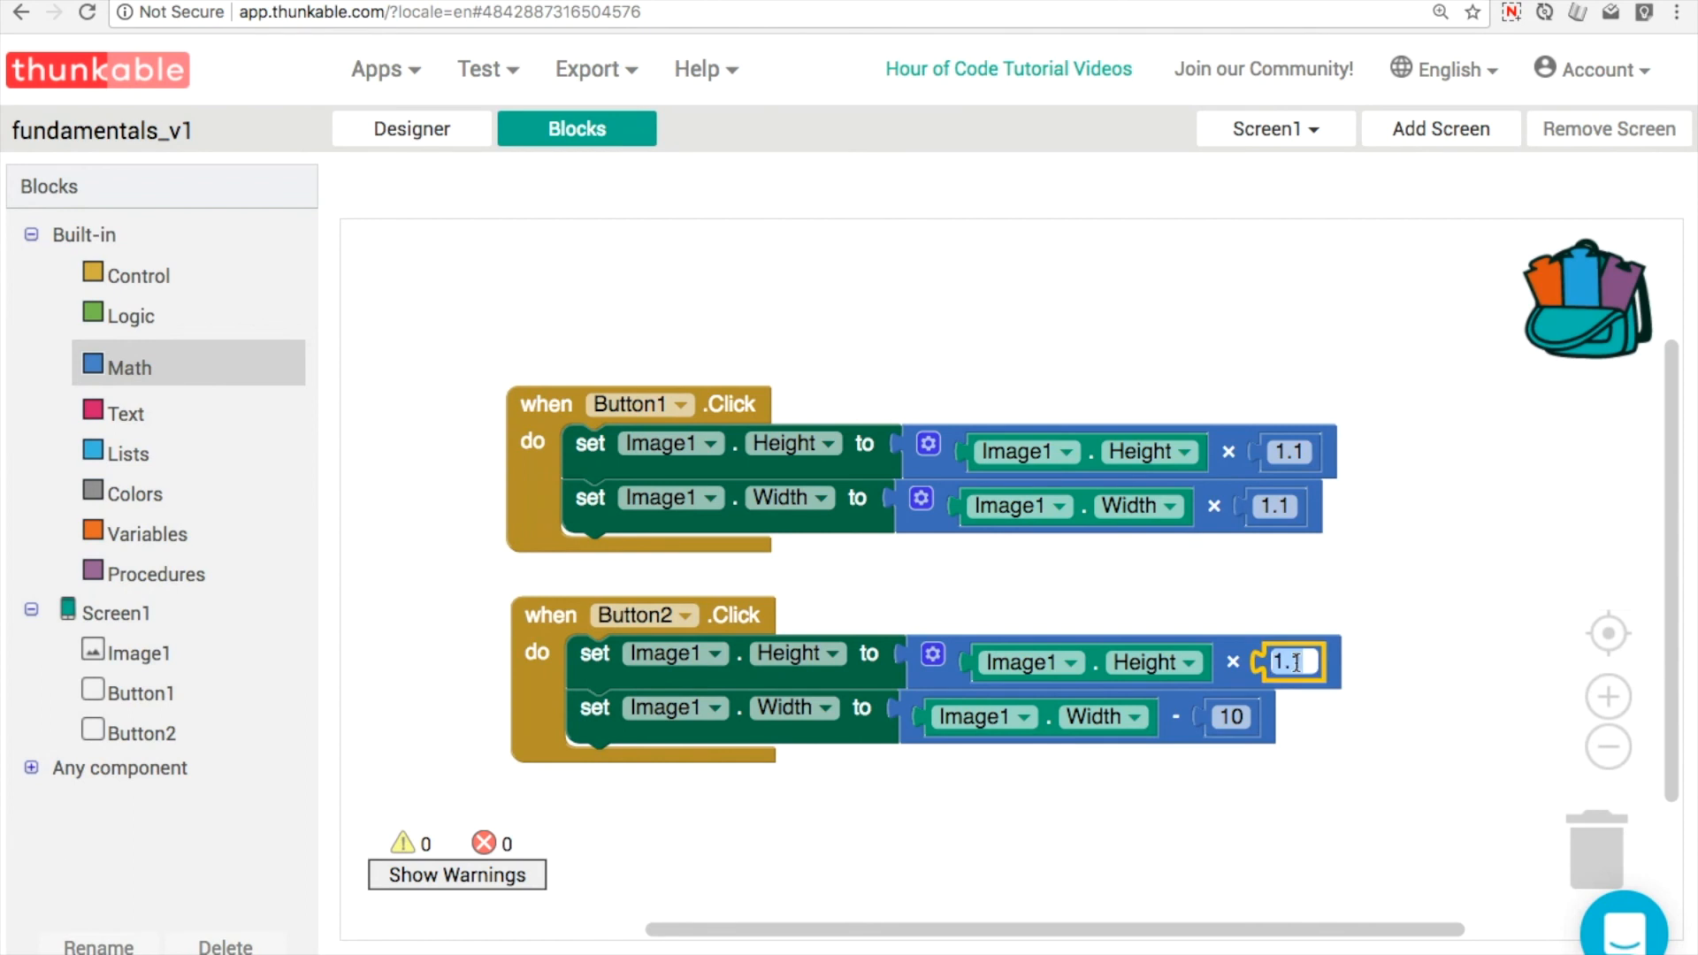
pyautogui.write('0.9')
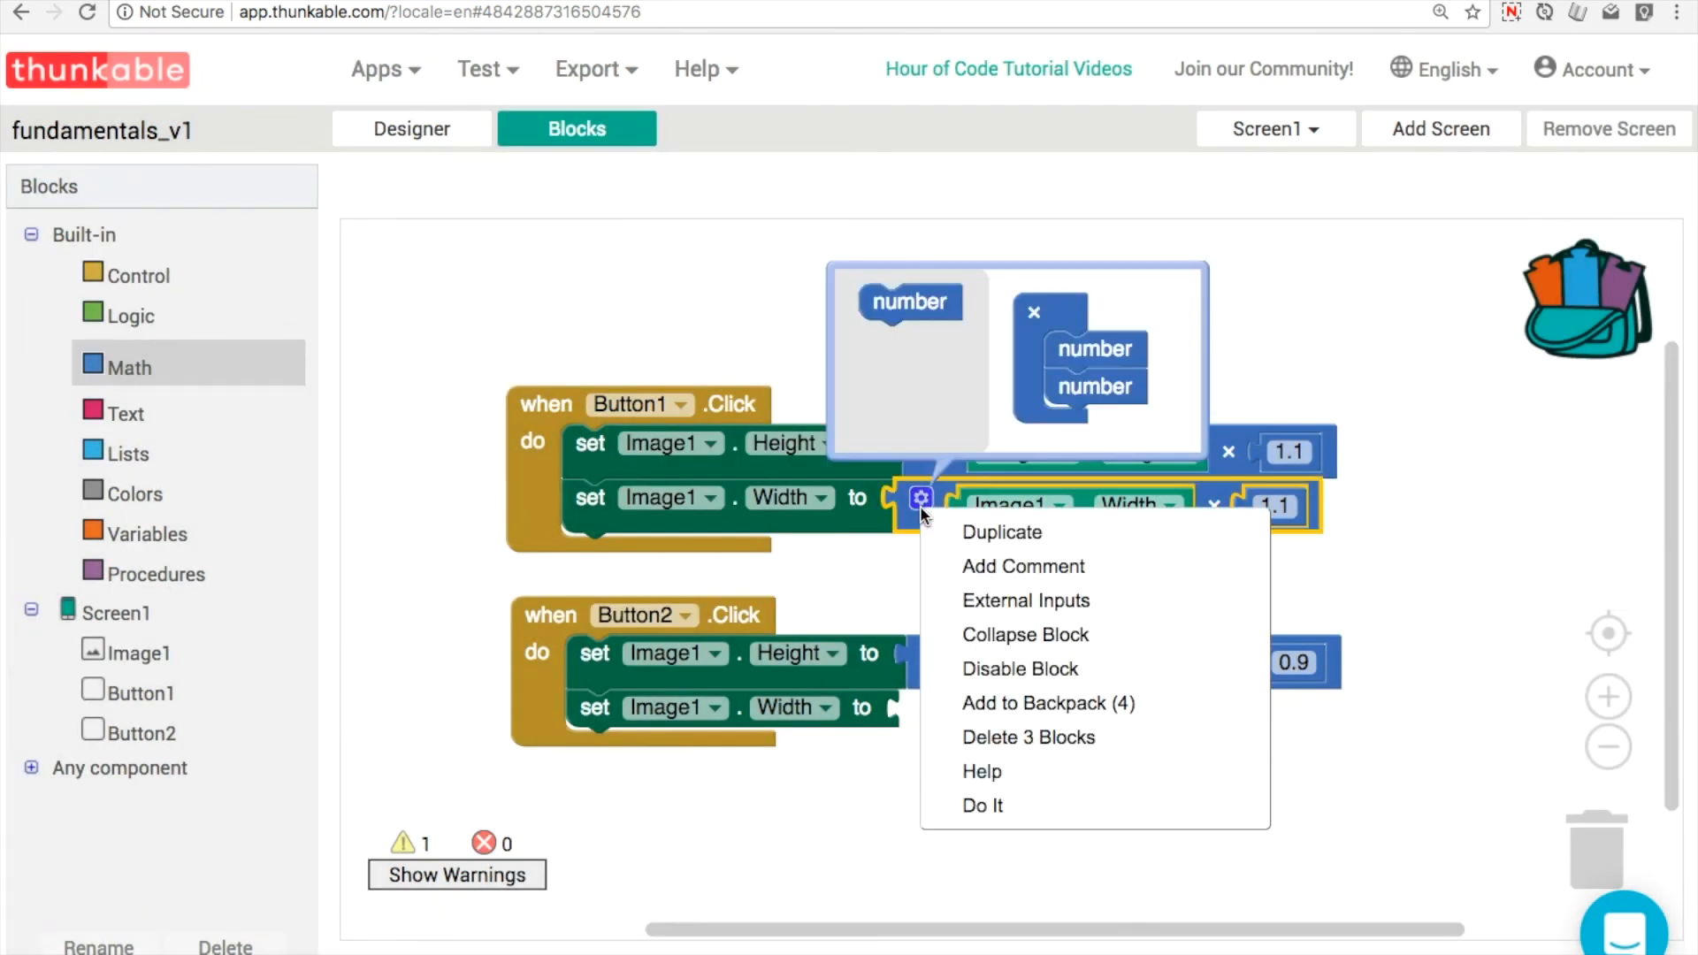
pyautogui.click(1000, 532)
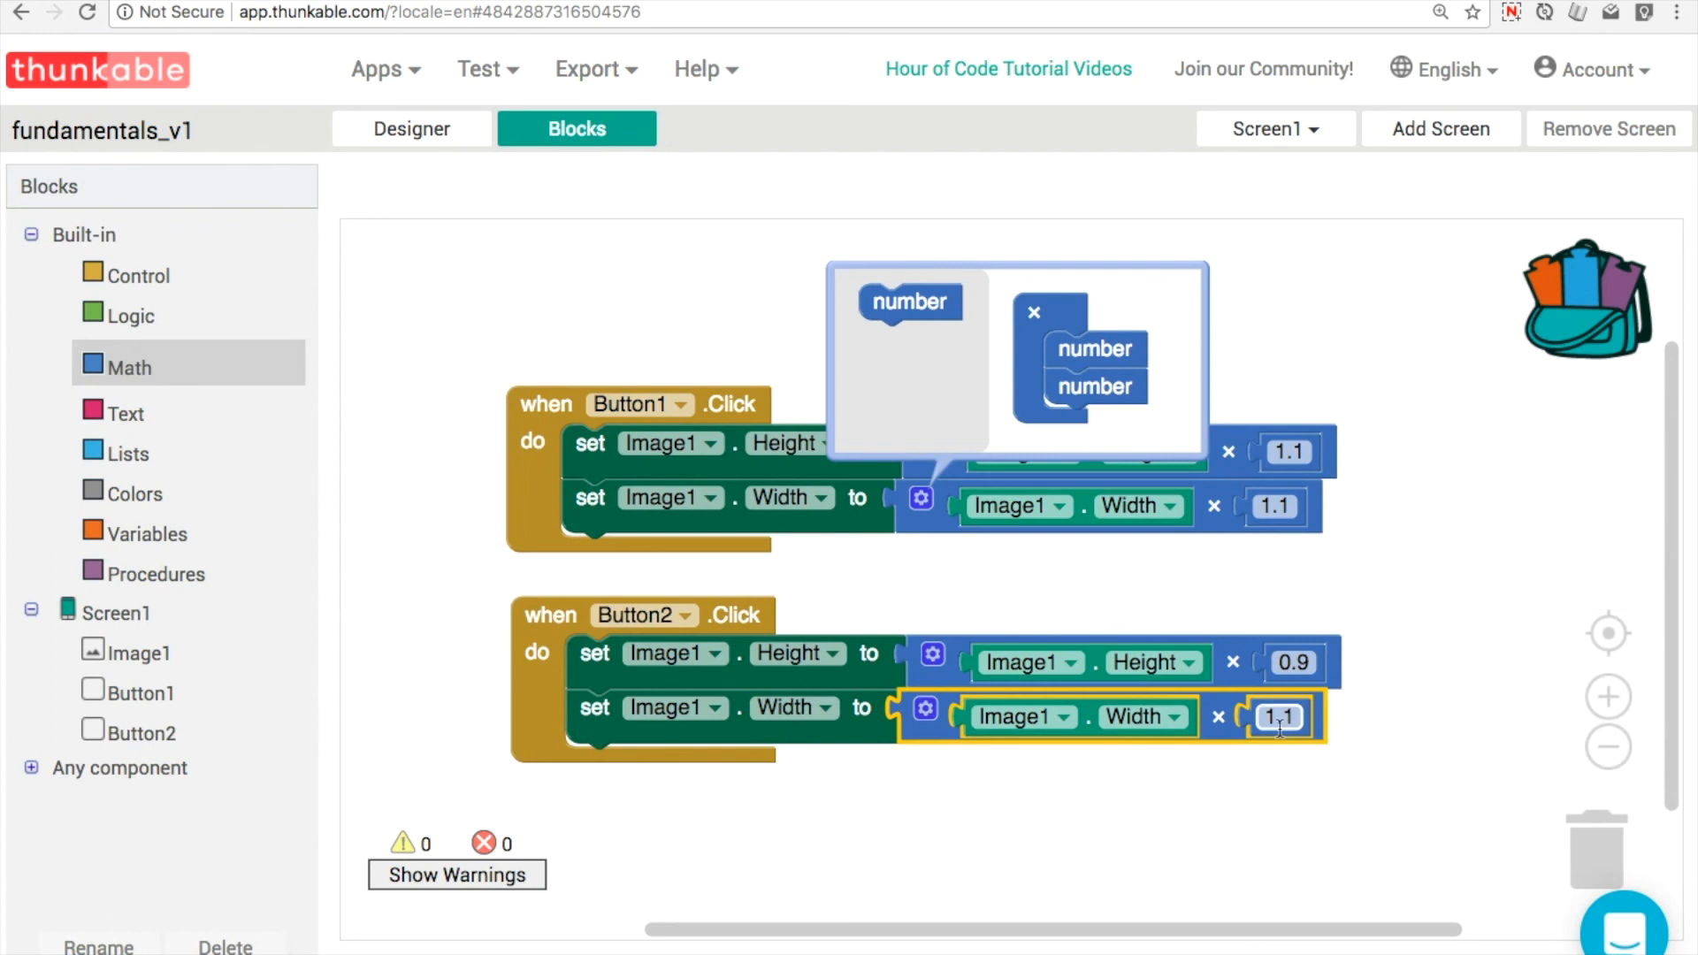
pyautogui.write('0.9')
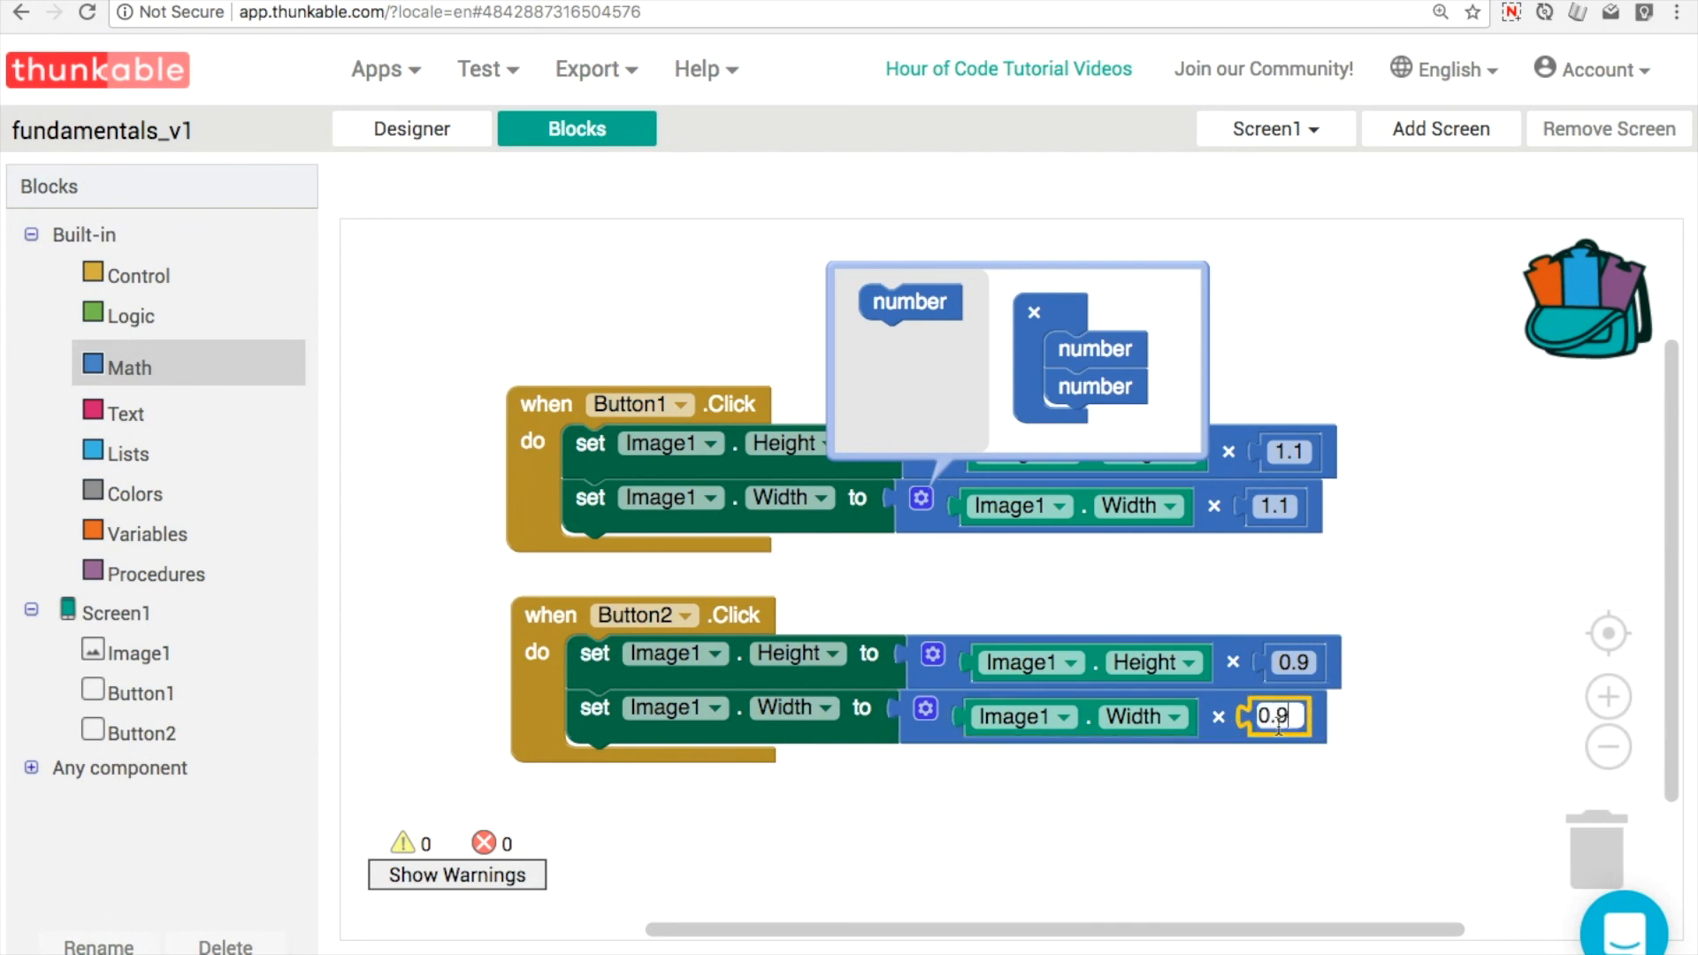
pyautogui.click(1389, 593)
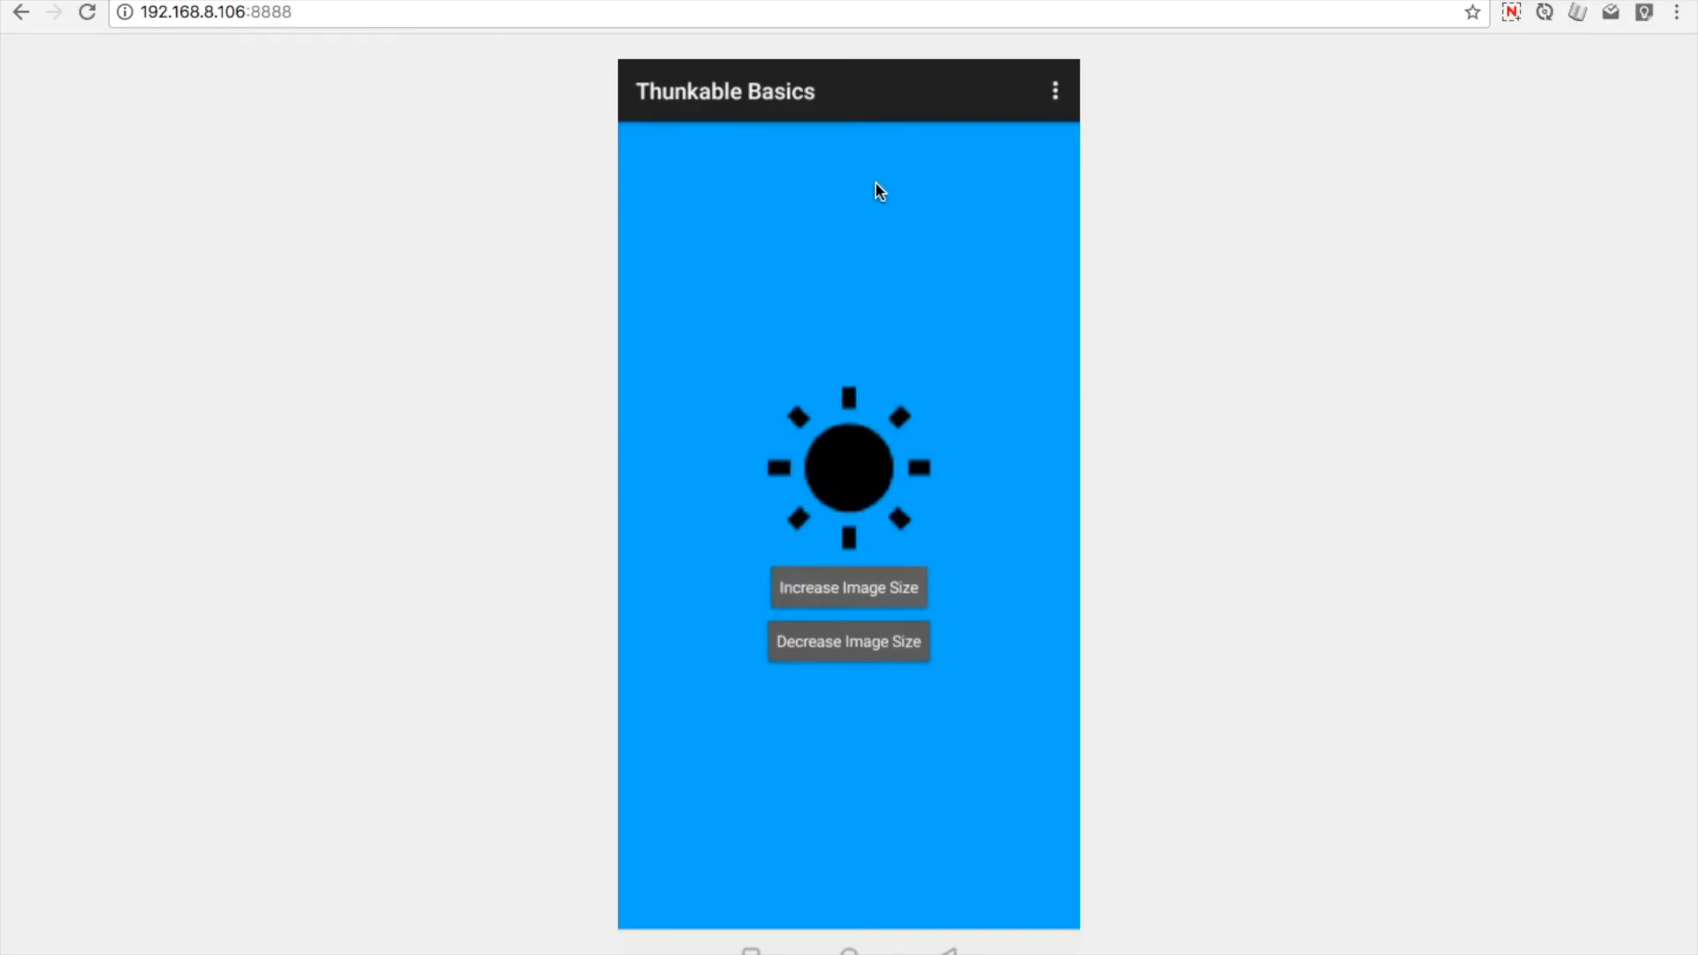
# Alternate the Increase and Decrease Image Size buttons to watch the sun grow and shrink
pyautogui.click(848, 587)
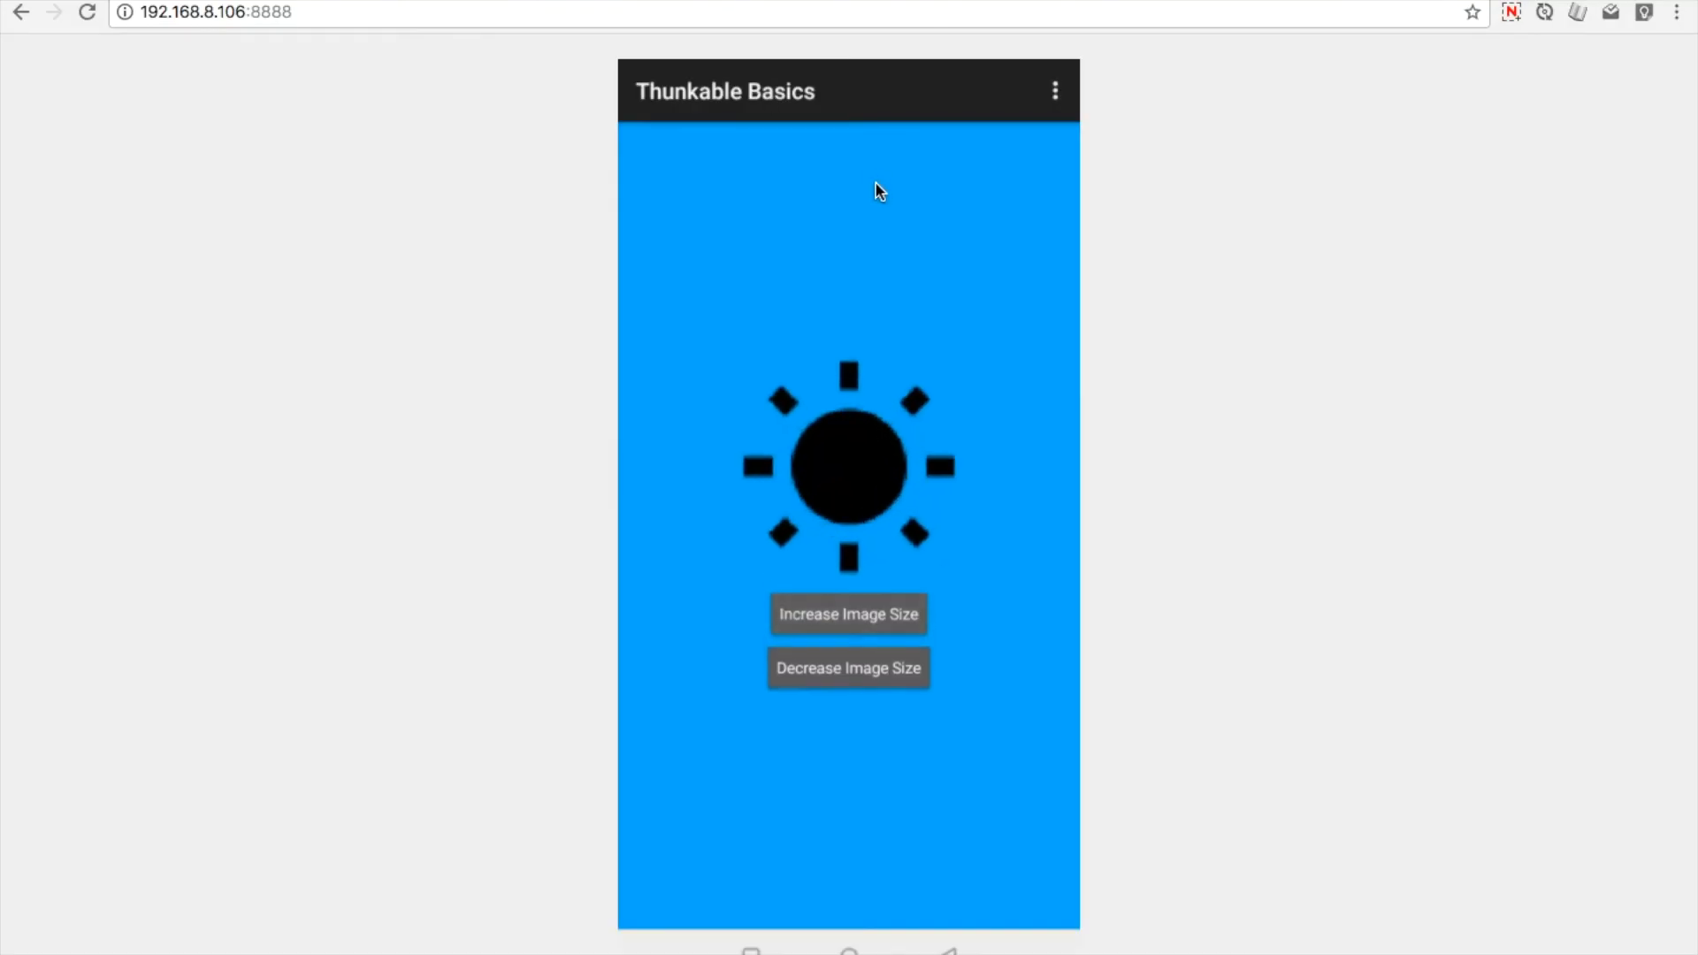
pyautogui.click(848, 668)
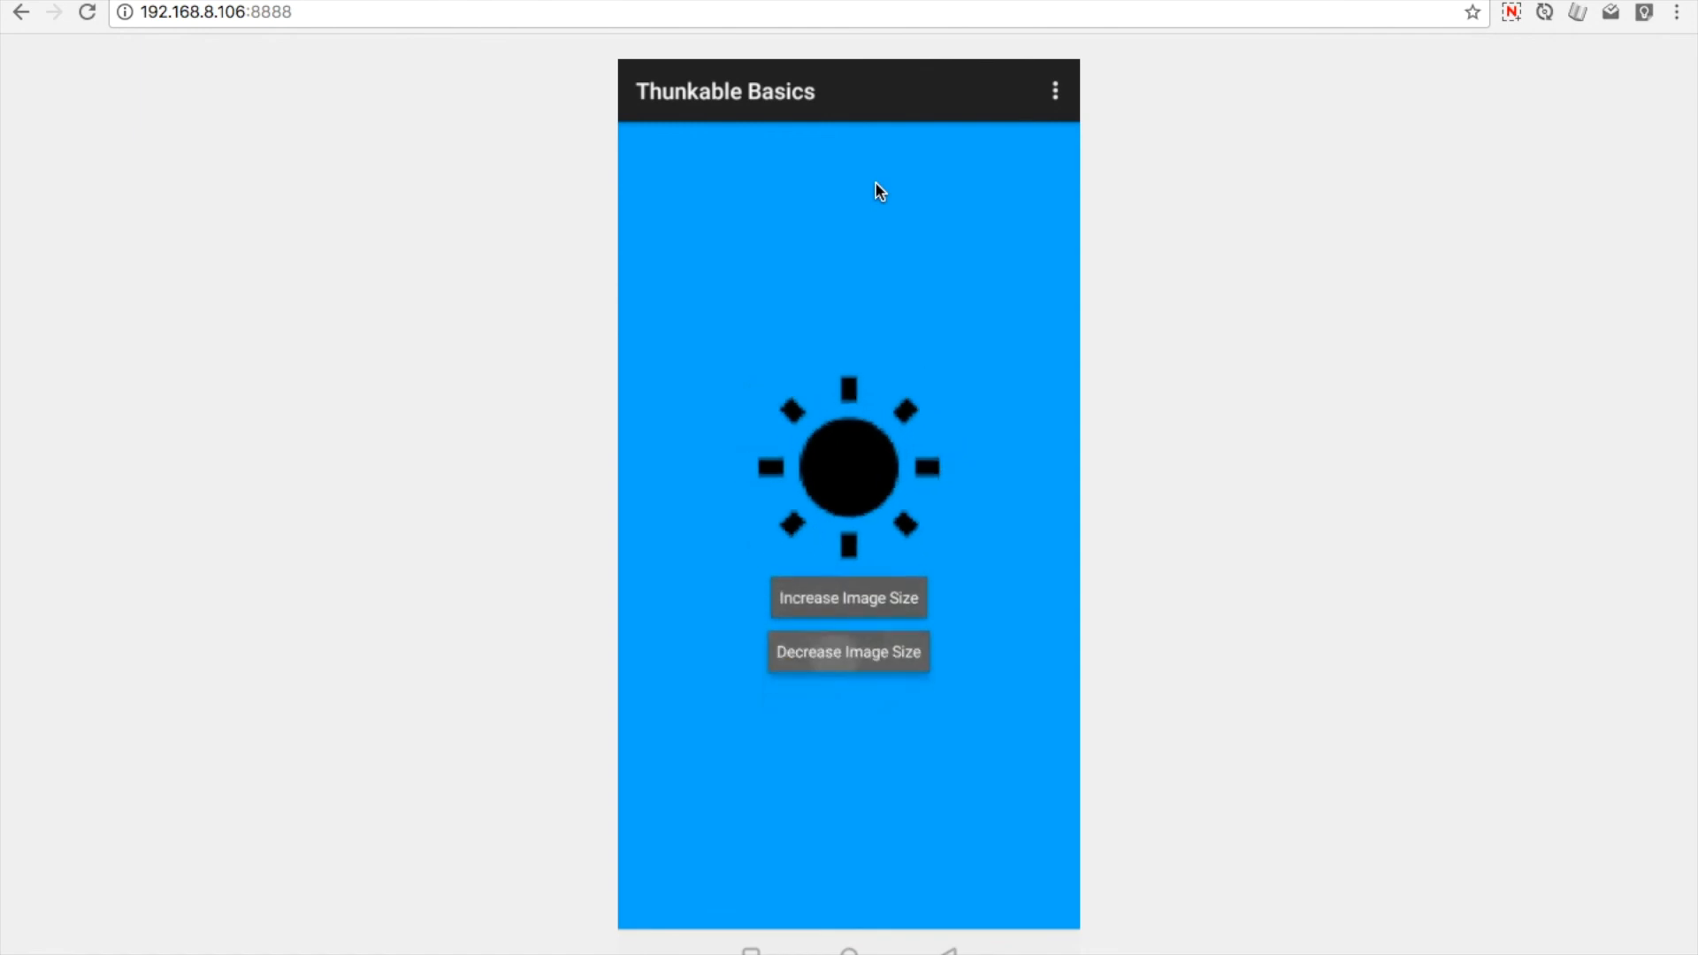
pyautogui.click(848, 650)
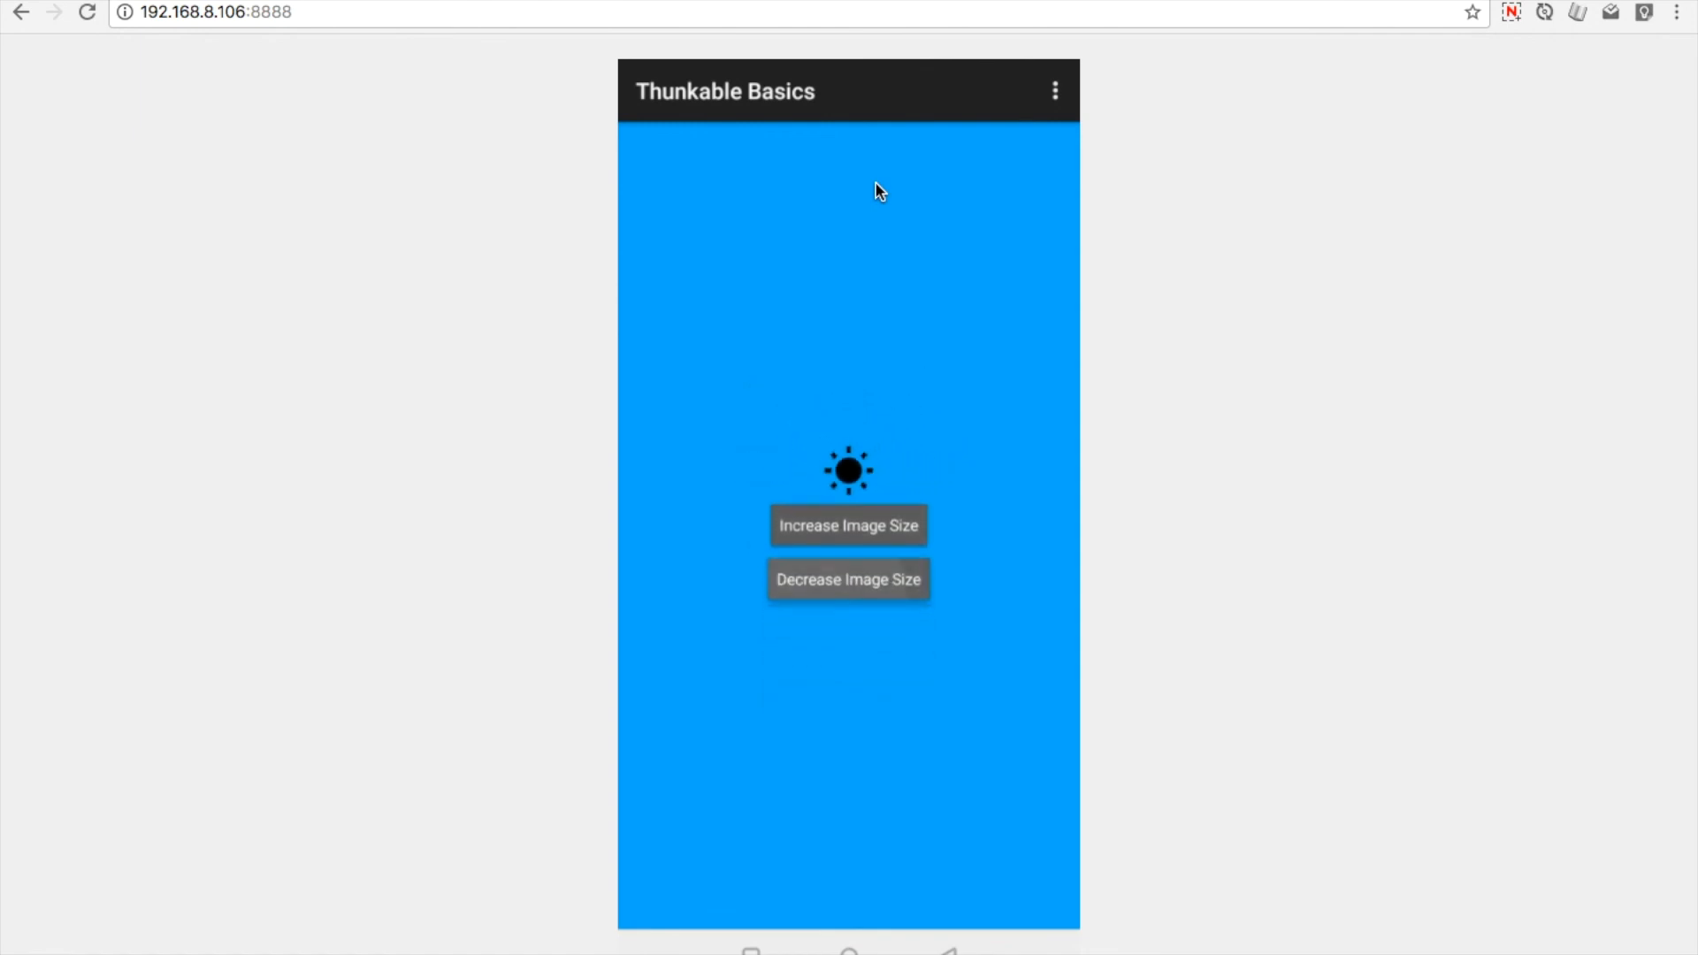
pyautogui.click(848, 525)
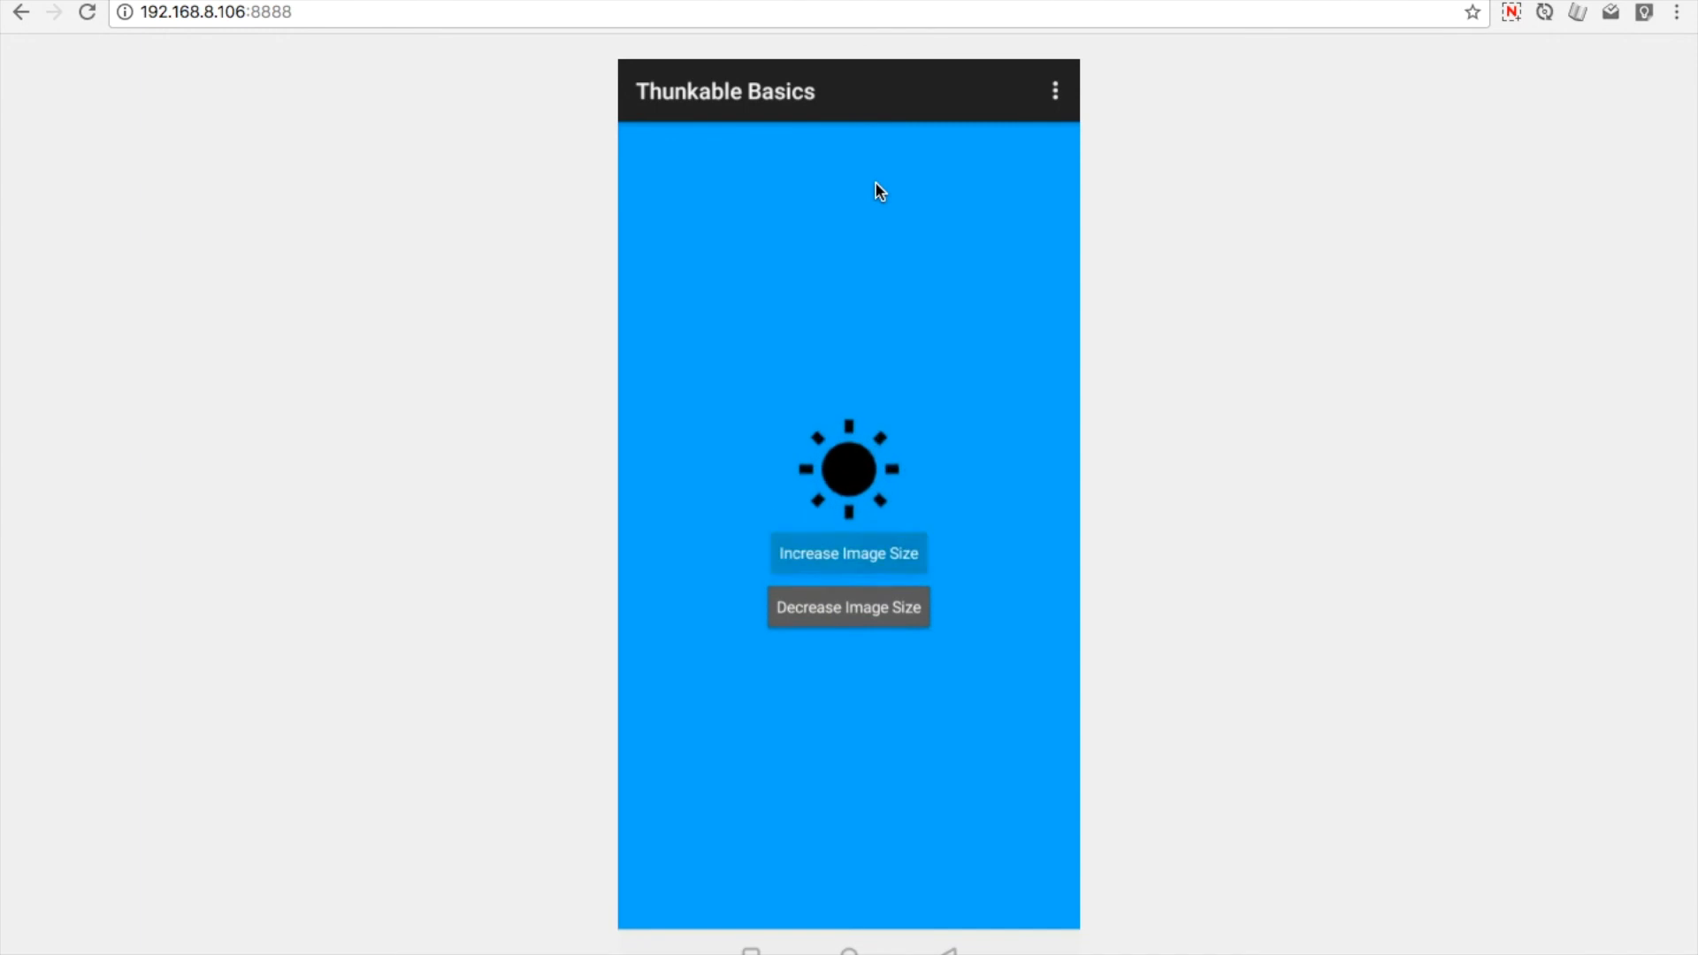
pyautogui.click(848, 552)
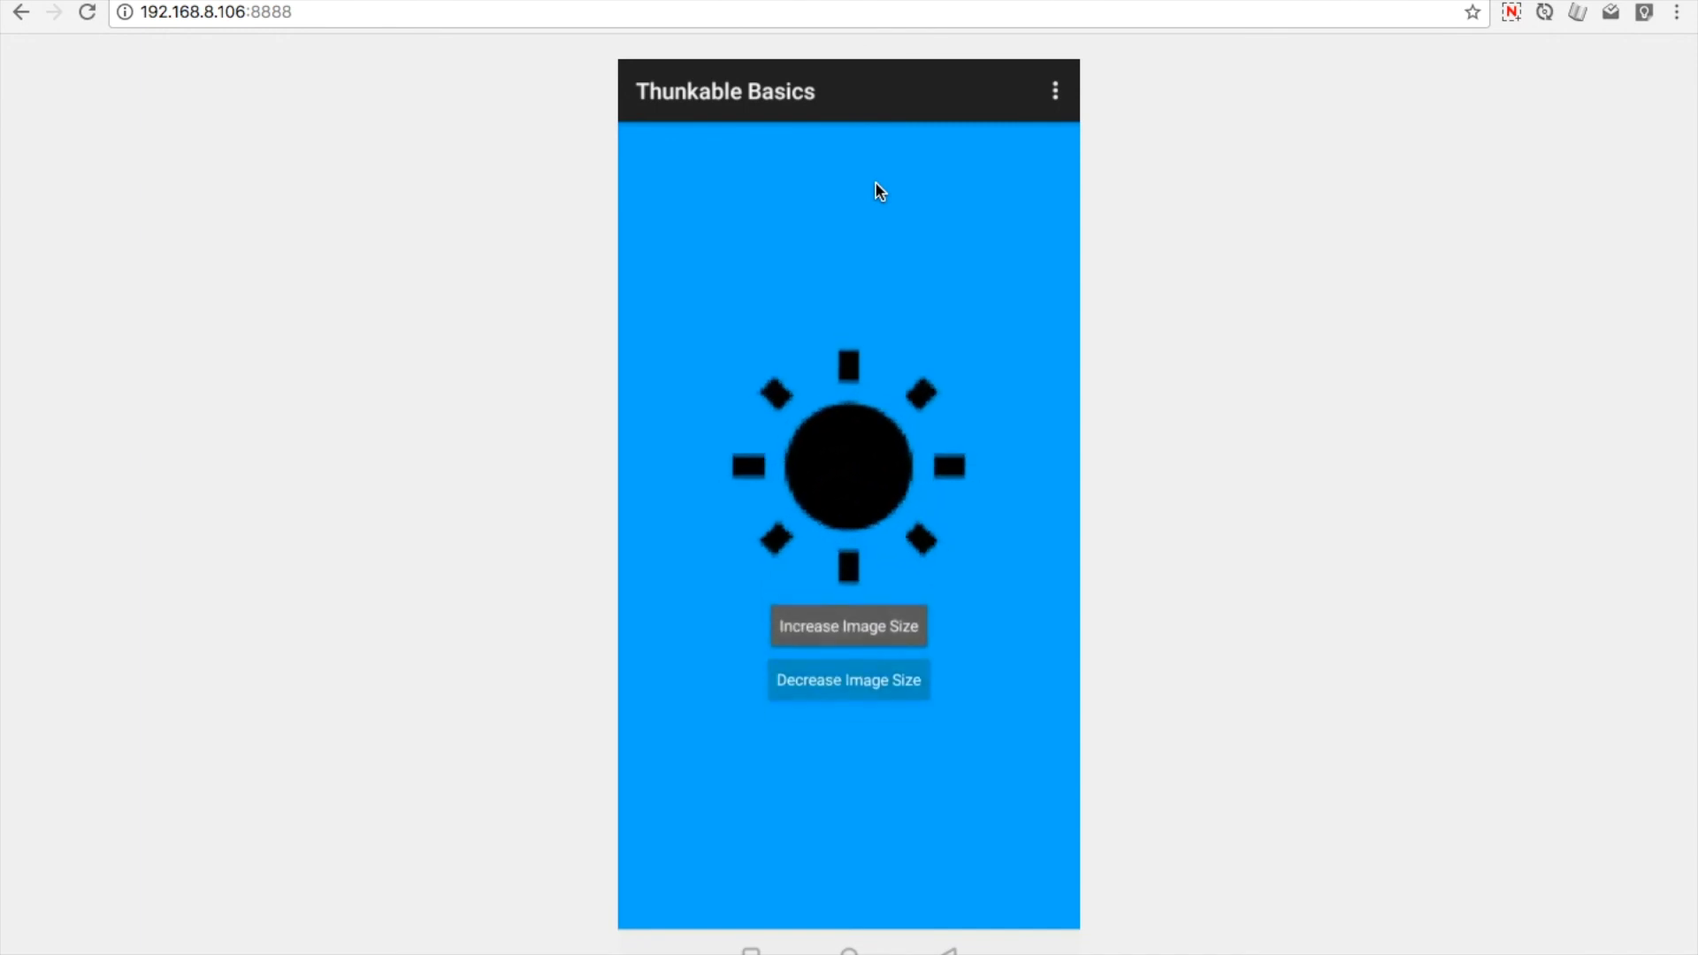
pyautogui.click(848, 679)
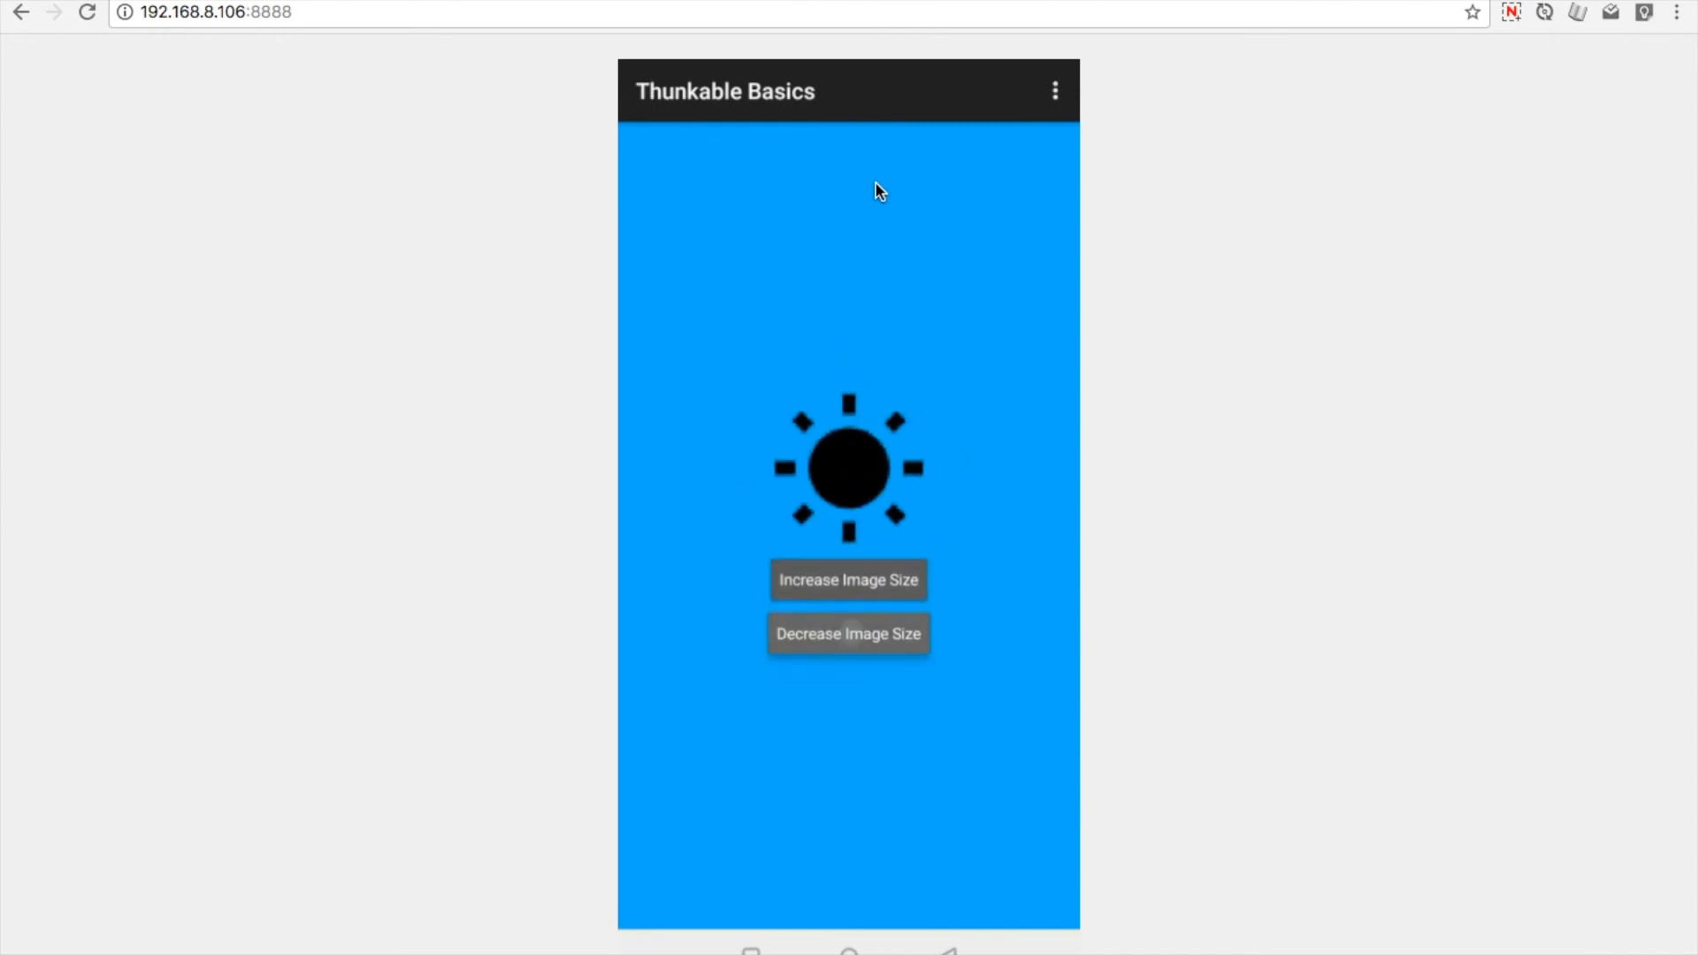